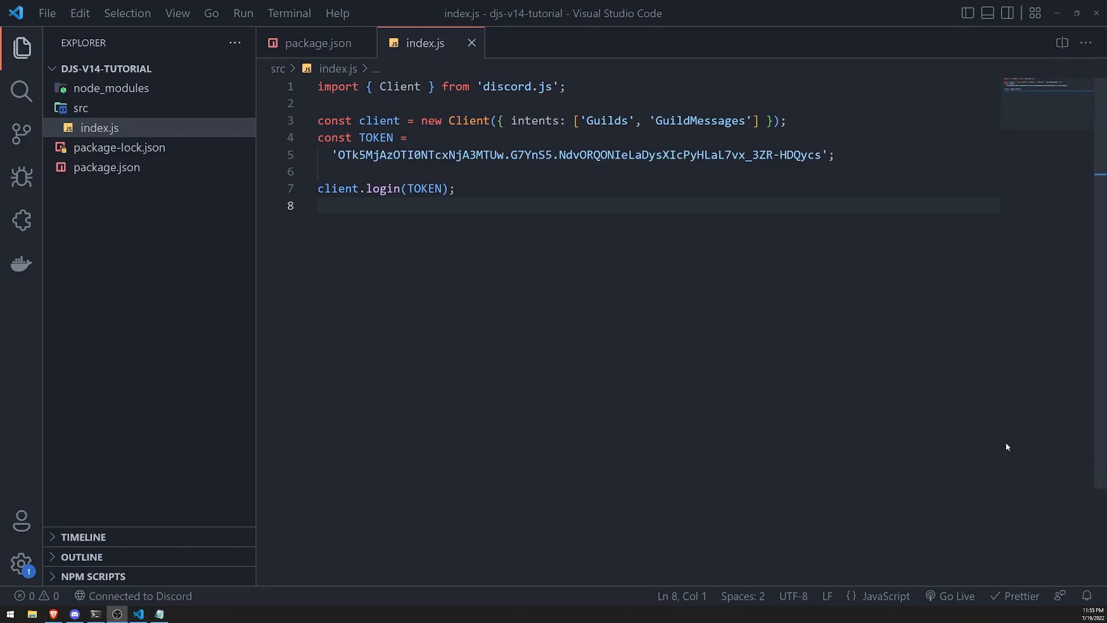
{"action": "mouse_move", "coordinate": [827, 409]}
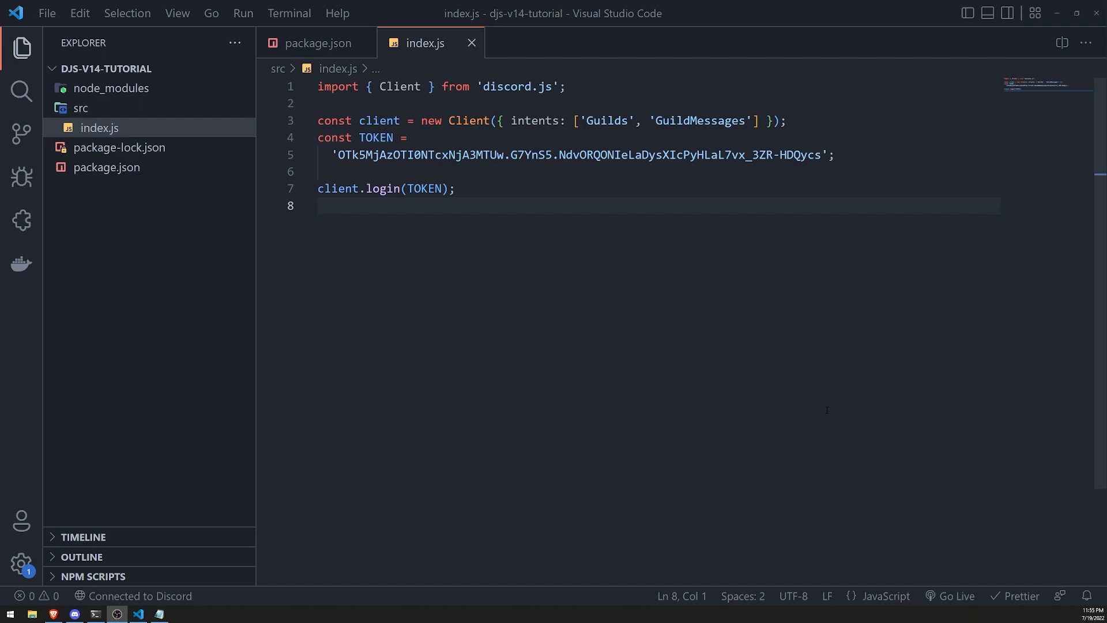
{"action": "mouse_move", "coordinate": [492, 262]}
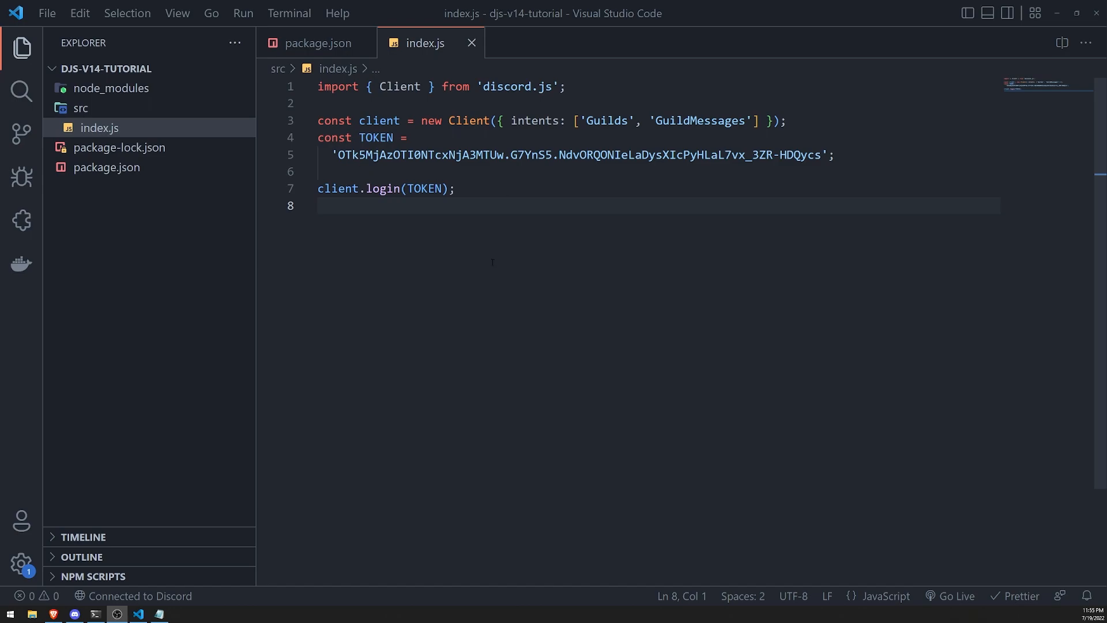
{"action": "mouse_move", "coordinate": [109, 587]}
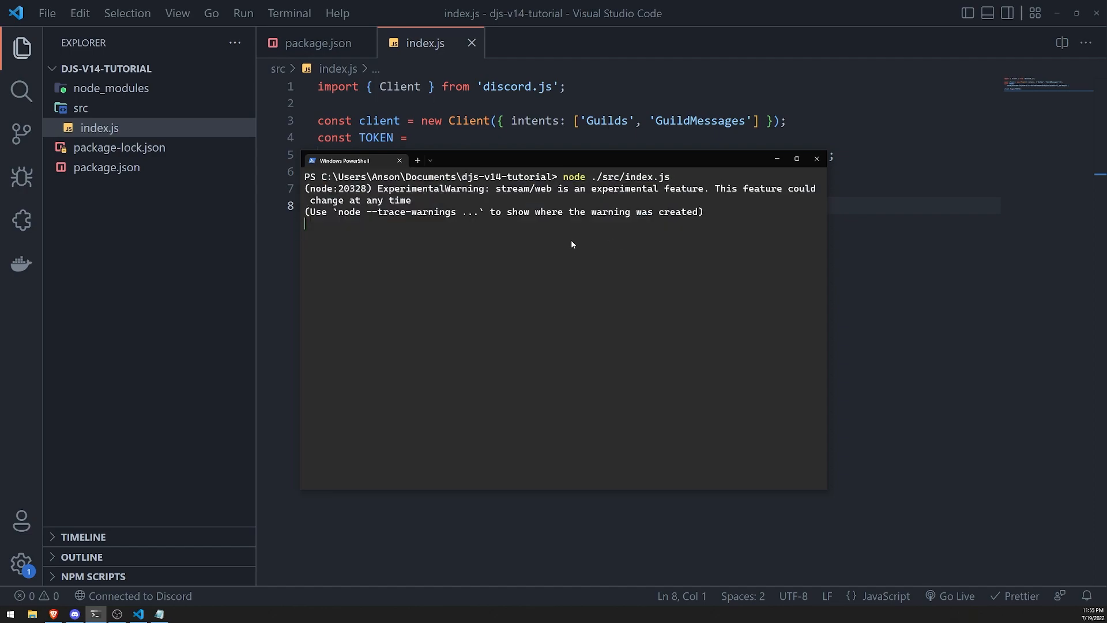
{"action": "mouse_move", "coordinate": [363, 231]}
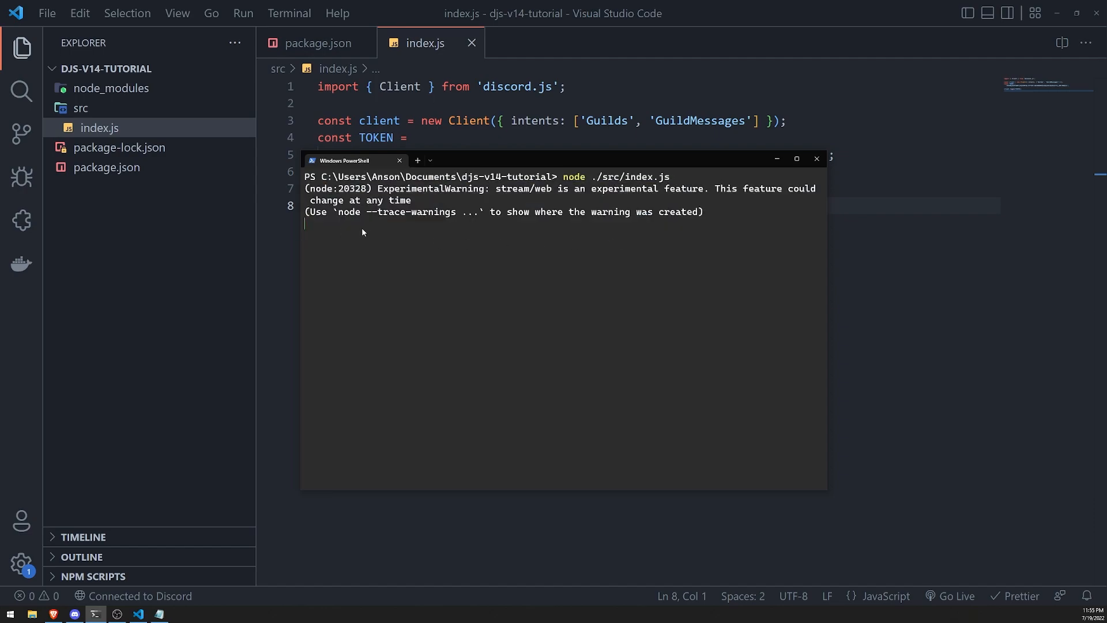
{"action": "mouse_move", "coordinate": [555, 234]}
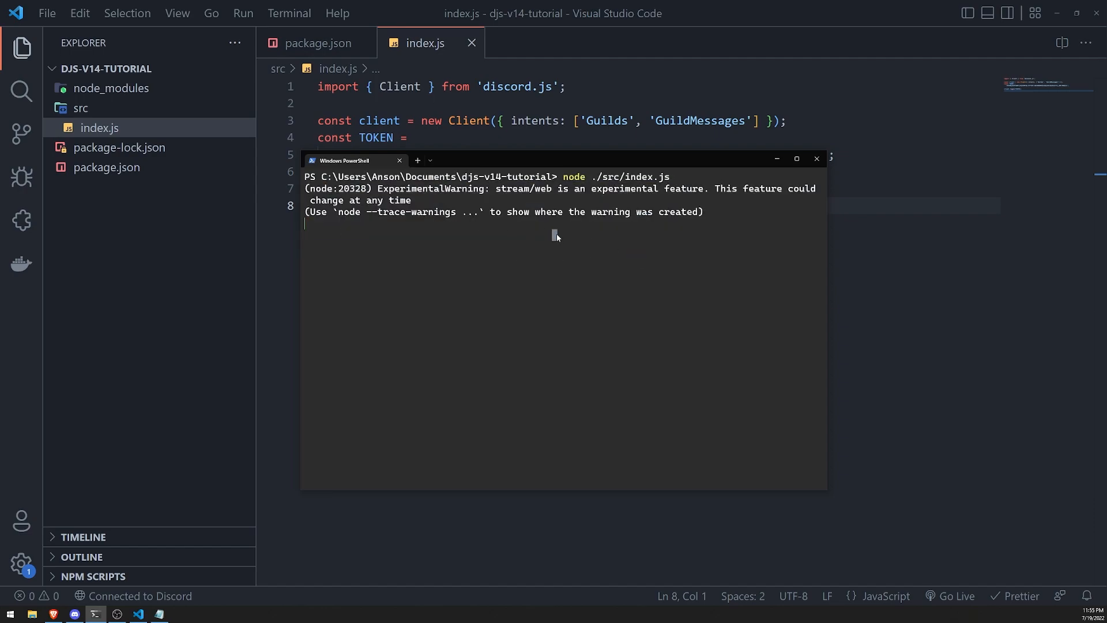
{"action": "mouse_move", "coordinate": [441, 240]}
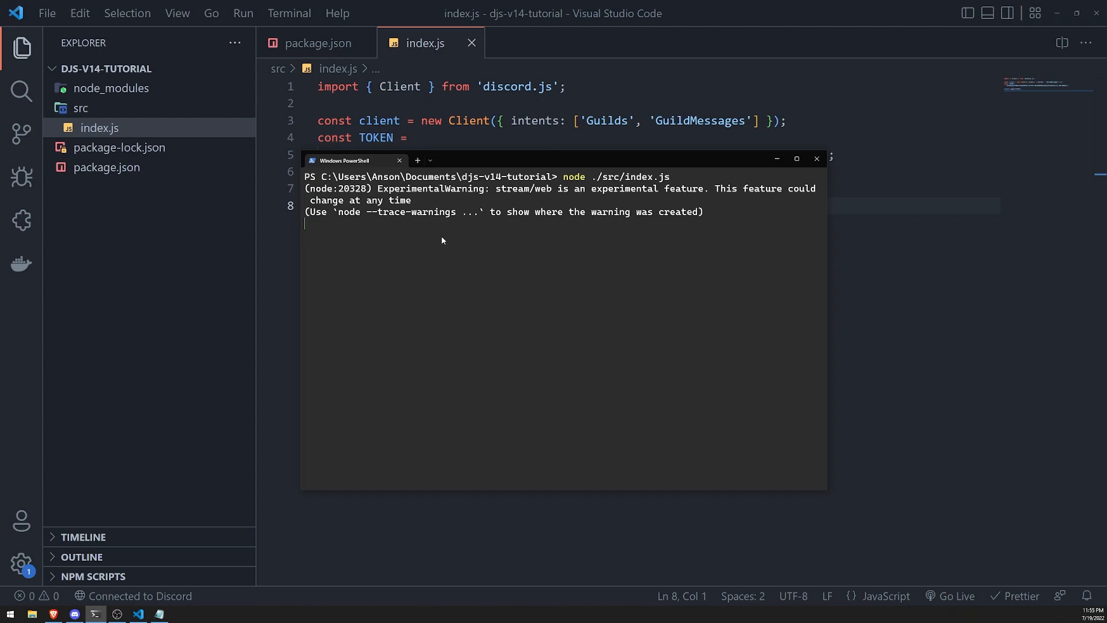
- Stop the running bot with Ctrl+C and retype node ./src/index.js without running it
{"action": "key", "text": "ctrl+c"}
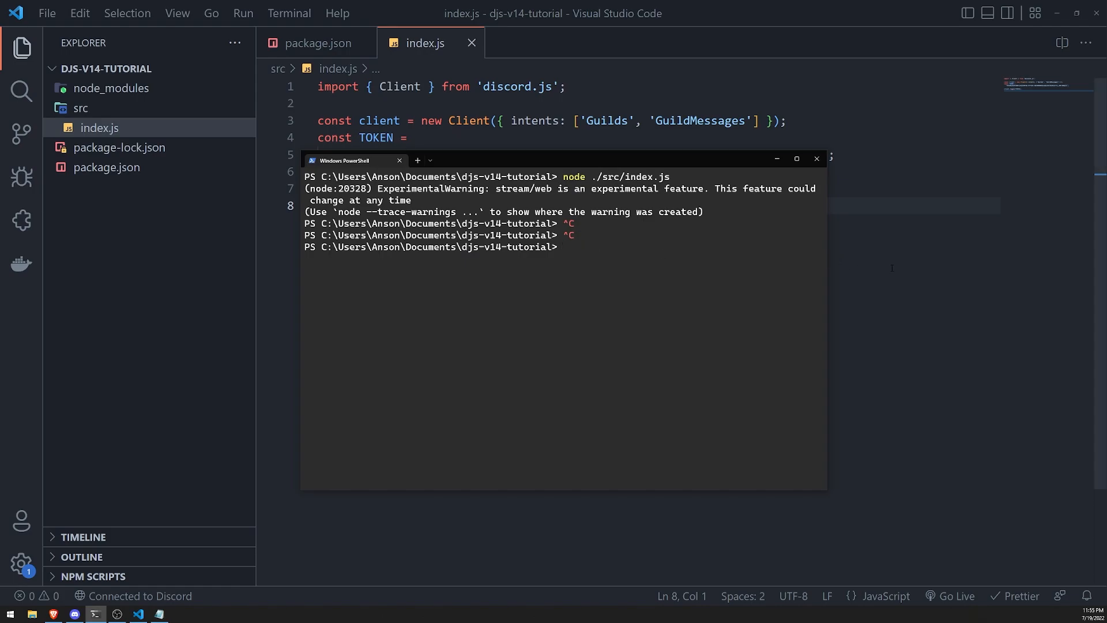
{"action": "type", "text": "node ./src/index.js"}
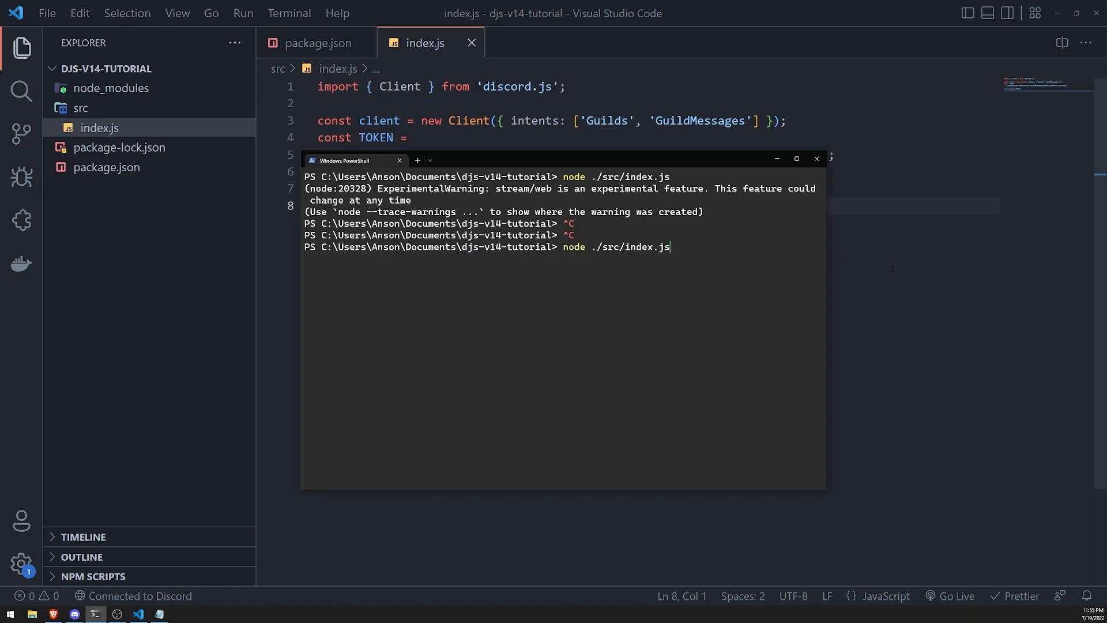
{"action": "mouse_move", "coordinate": [894, 274]}
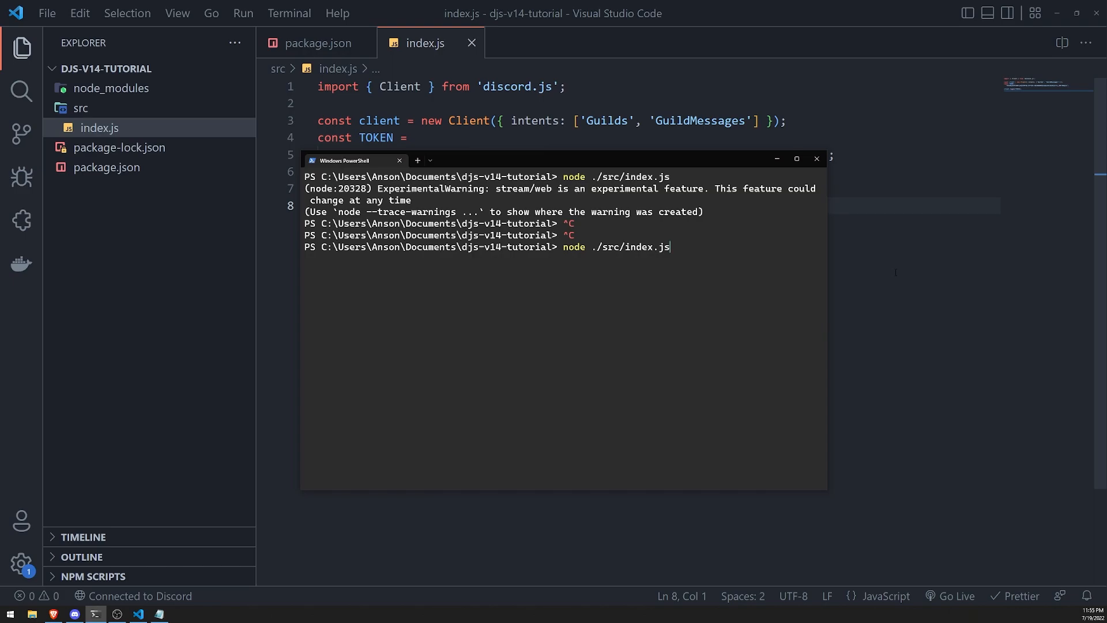
{"action": "mouse_move", "coordinate": [821, 266]}
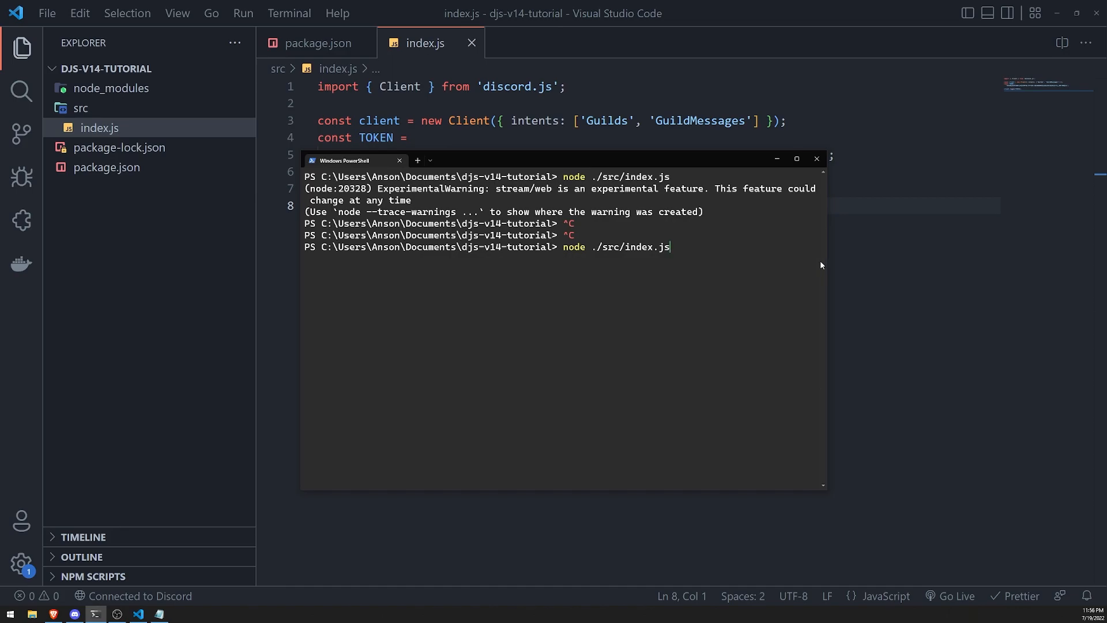
- Cancel the pending node command and run npm i -D nodemon
{"action": "key", "text": "ctrl+c"}
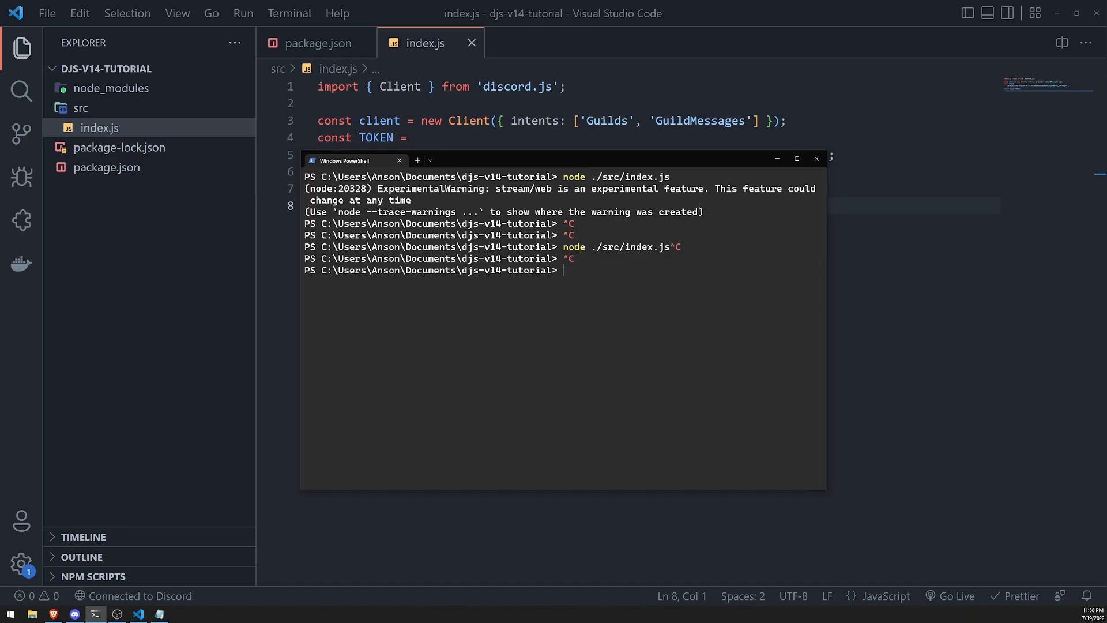
{"action": "type", "text": "npm i"}
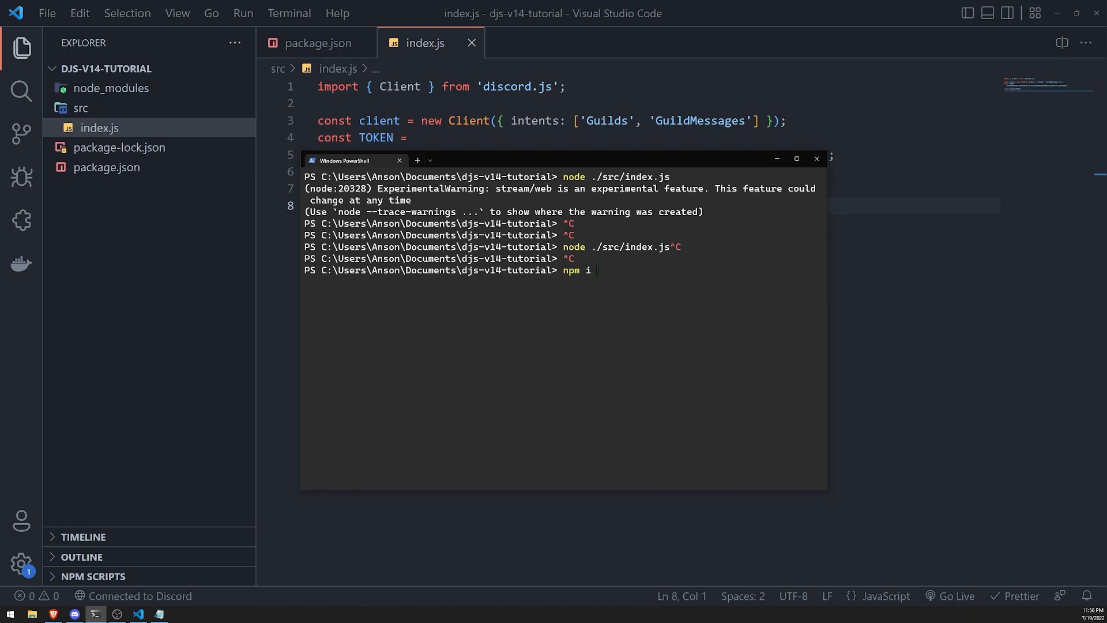
{"action": "type", "text": "-"}
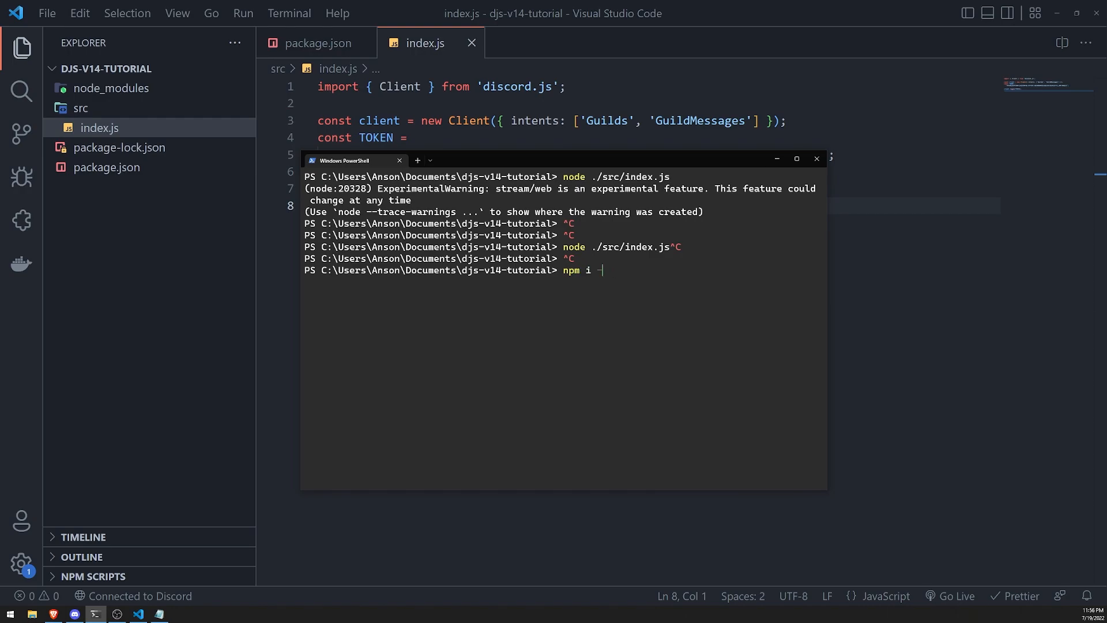
{"action": "type", "text": "D nodemon"}
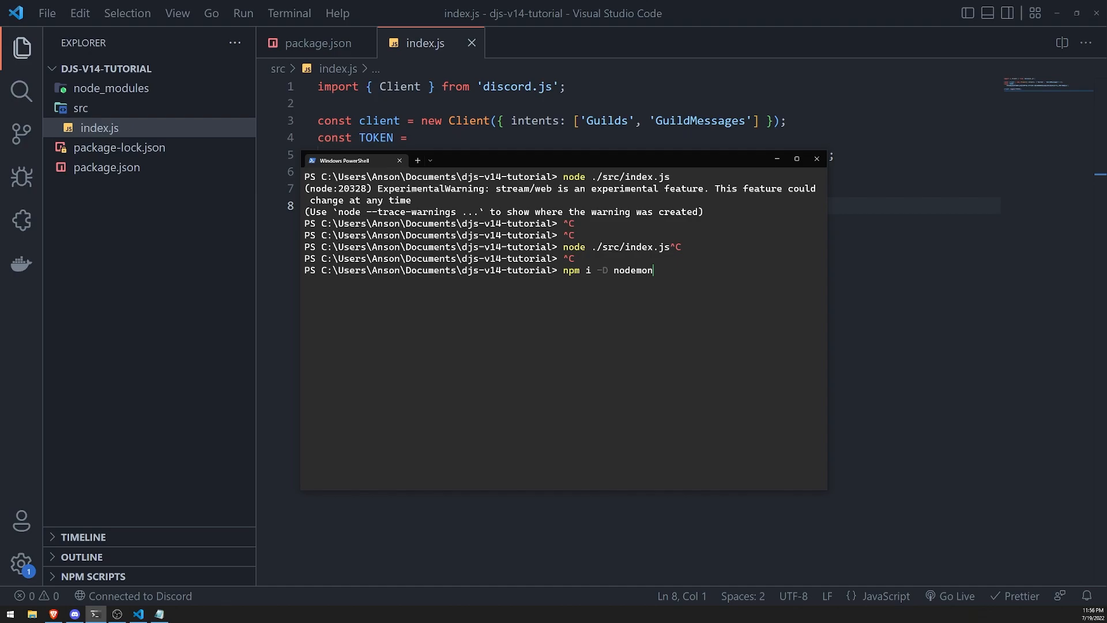
{"action": "key", "text": "Return"}
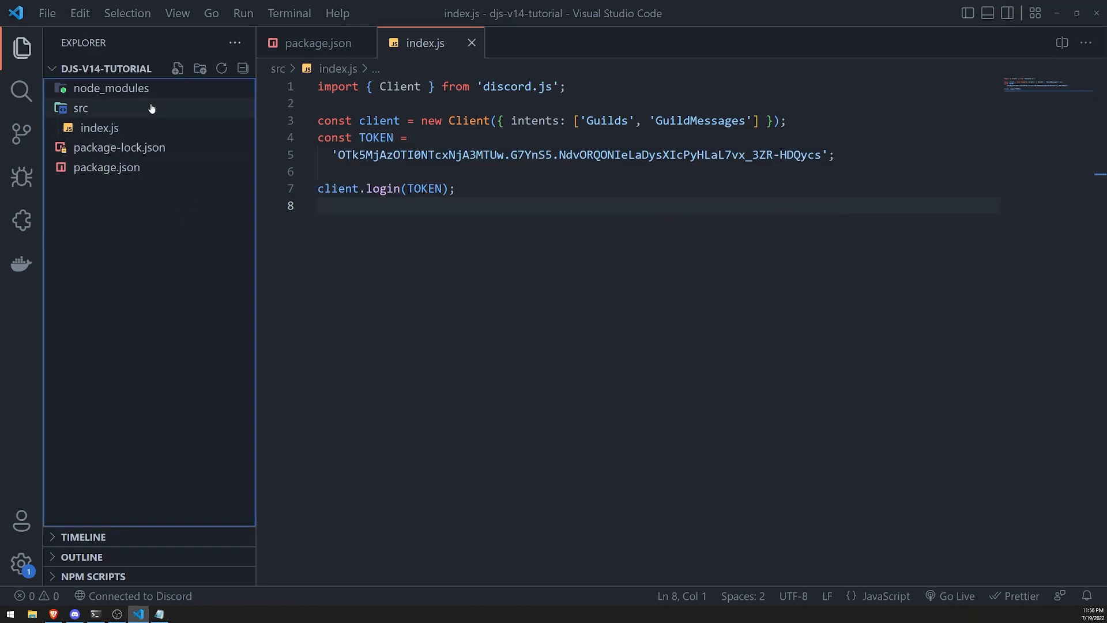
- Look for nodemon under node_modules, then run nodemon in PowerShell
{"action": "left_click", "coordinate": [111, 88]}
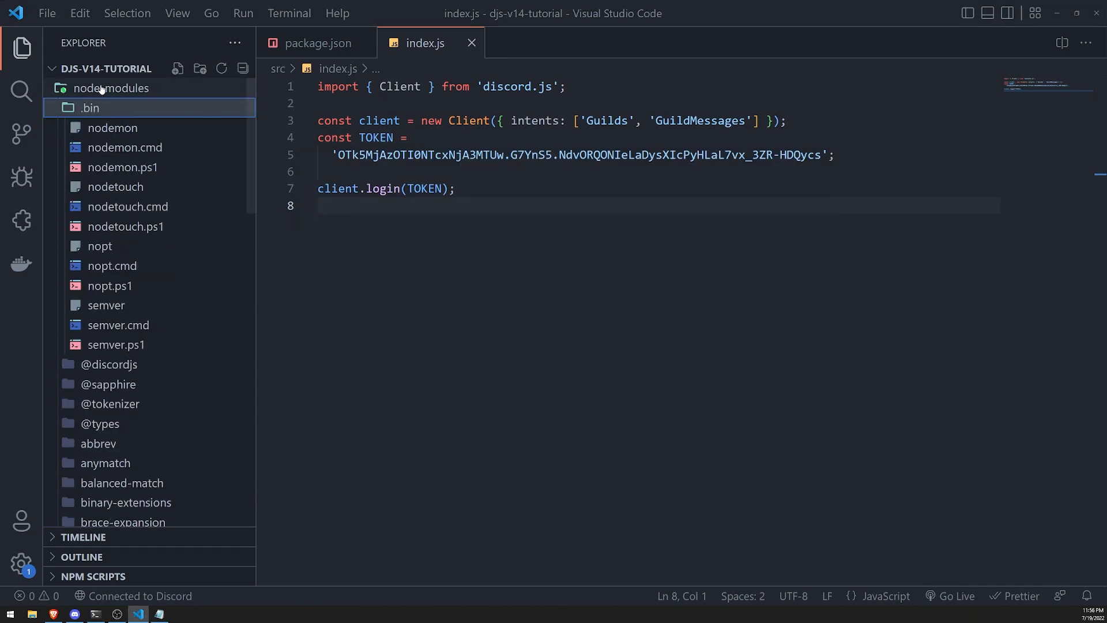
{"action": "mouse_move", "coordinate": [111, 128]}
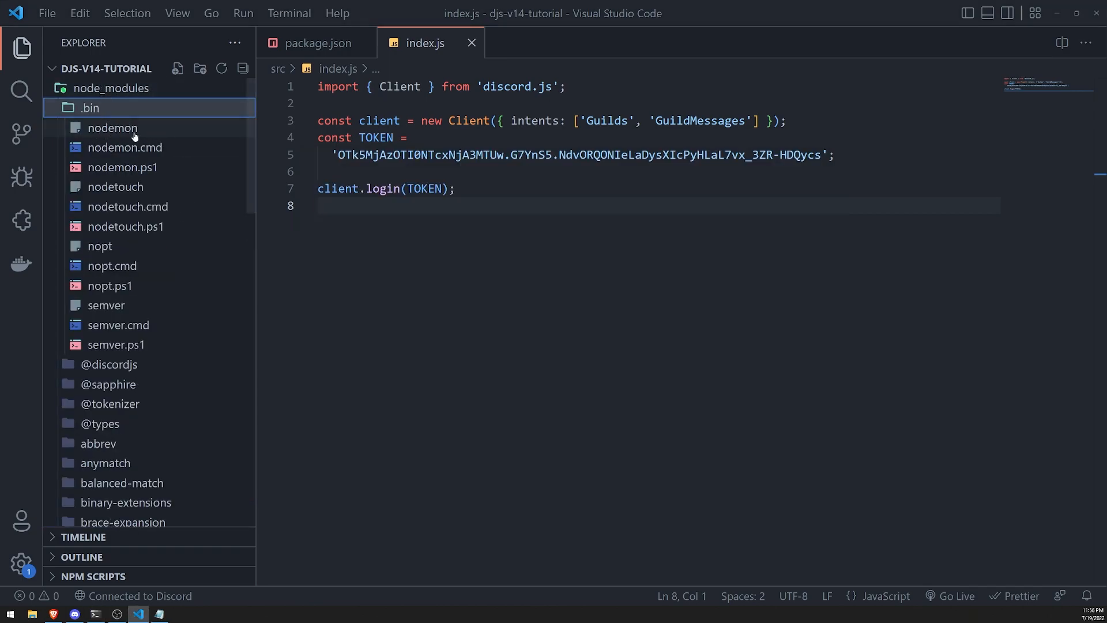
{"action": "mouse_move", "coordinate": [119, 91]}
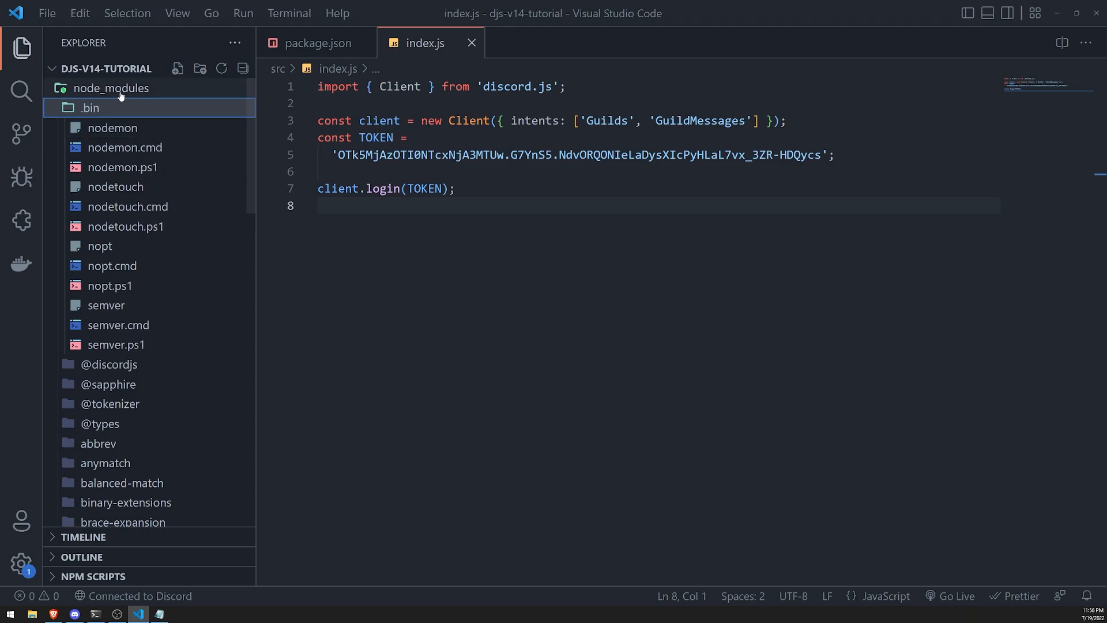
{"action": "left_click", "coordinate": [110, 88]}
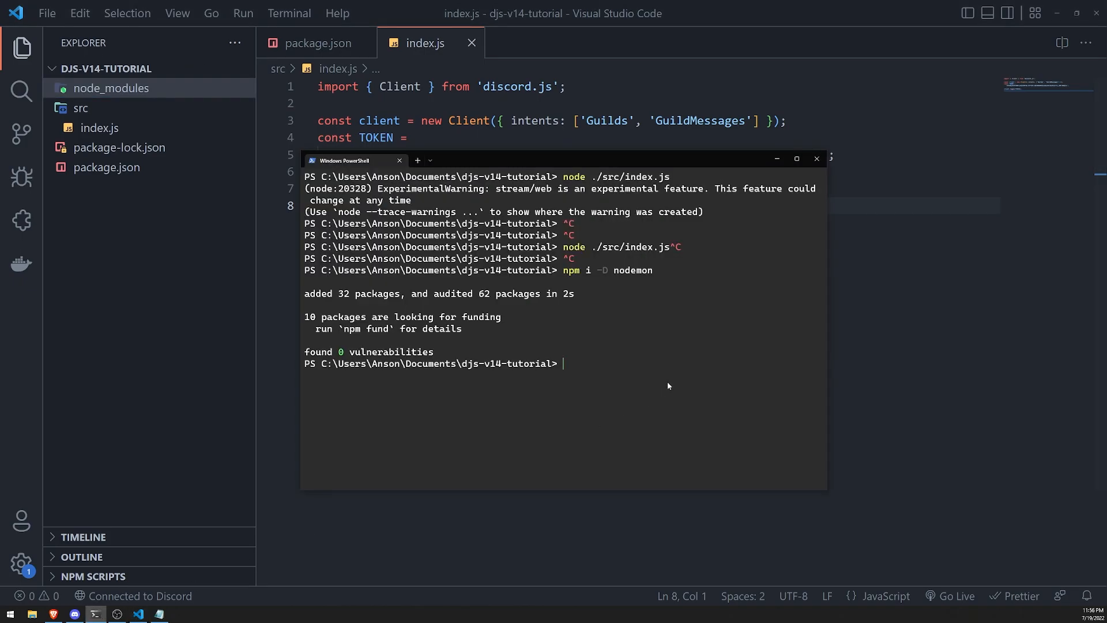
{"action": "type", "text": "nodemon"}
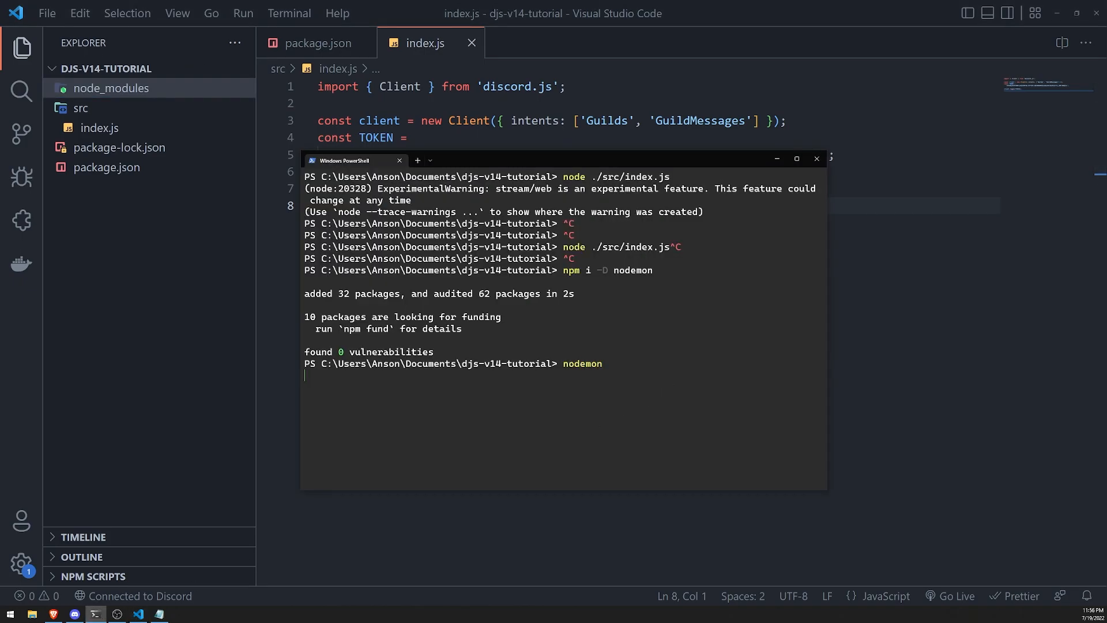
{"action": "key", "text": "Return"}
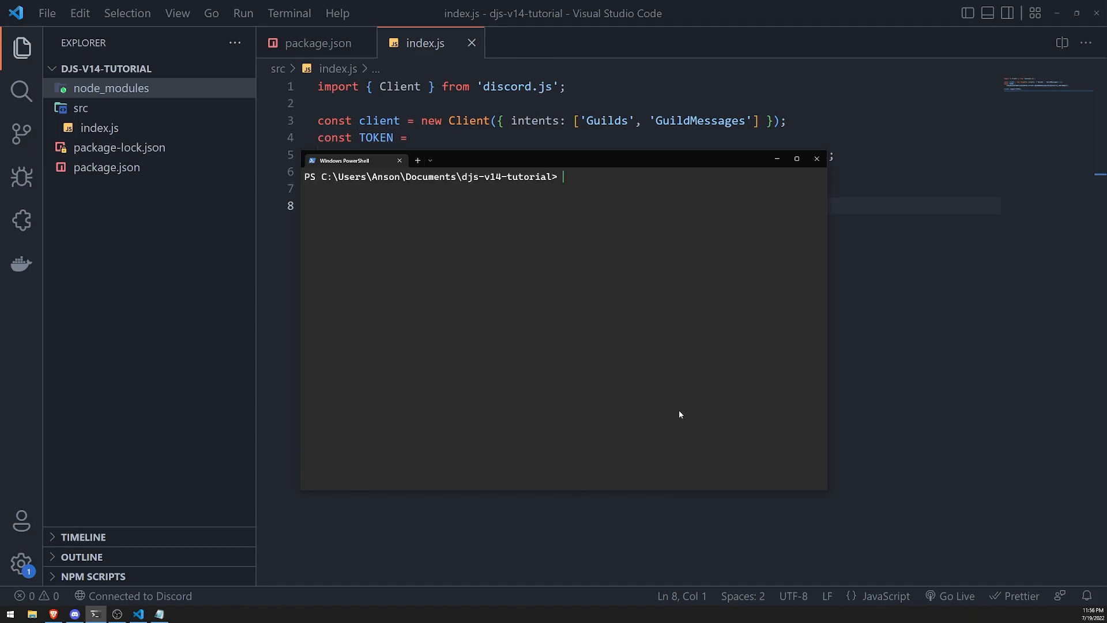
- Open package.json showing nodemon ^2.0.19 in devDependencies, and cancel the terminal command
{"action": "left_click", "coordinate": [111, 88]}
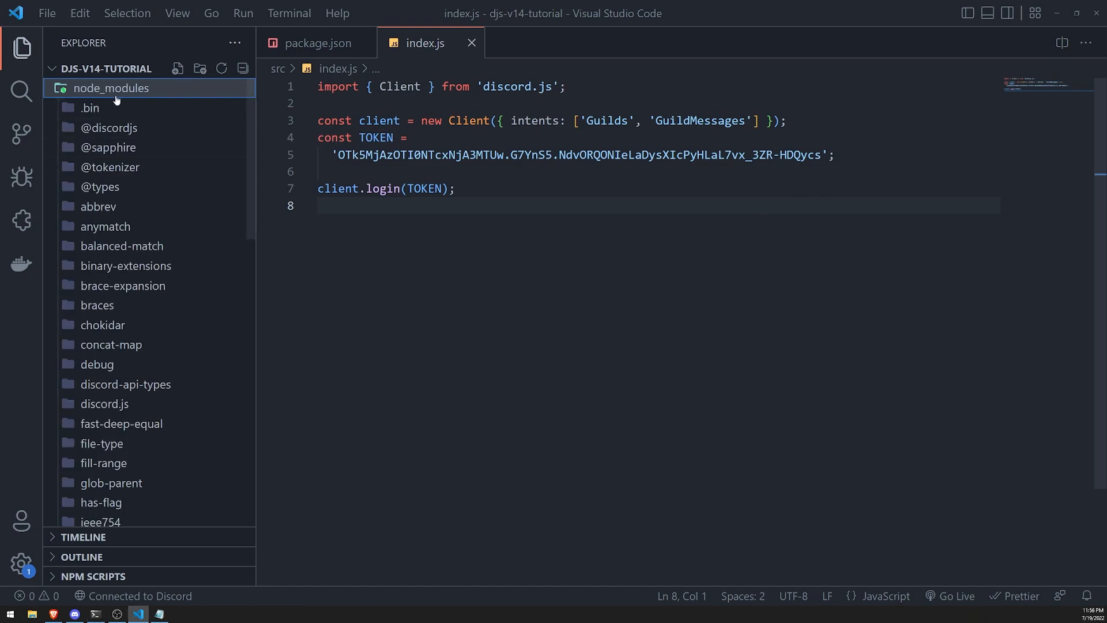
{"action": "left_click", "coordinate": [110, 88]}
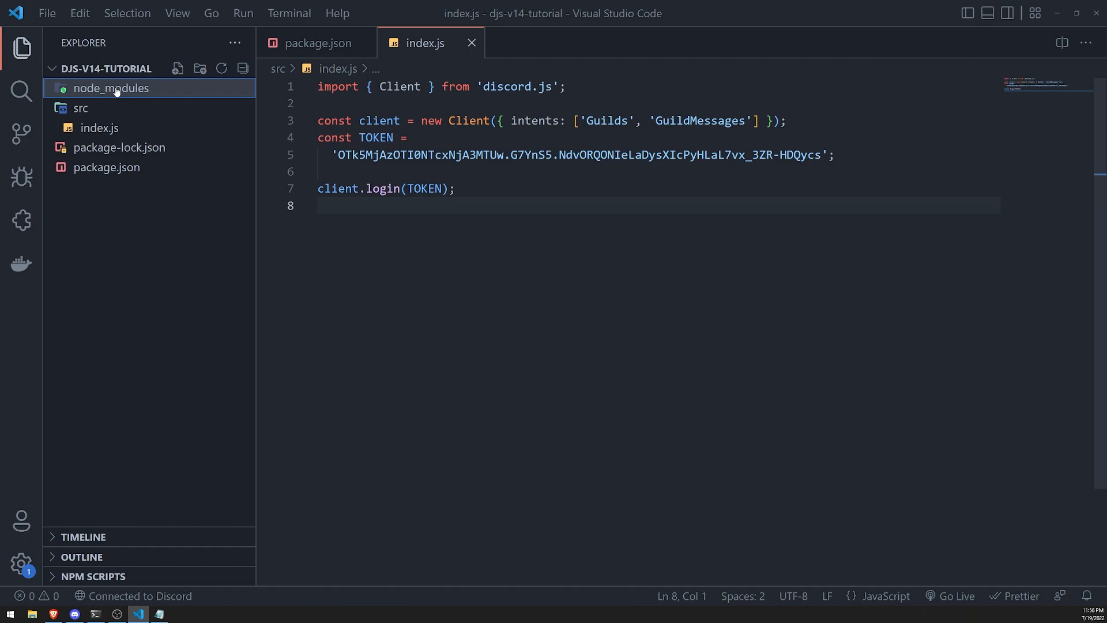
{"action": "mouse_move", "coordinate": [130, 94]}
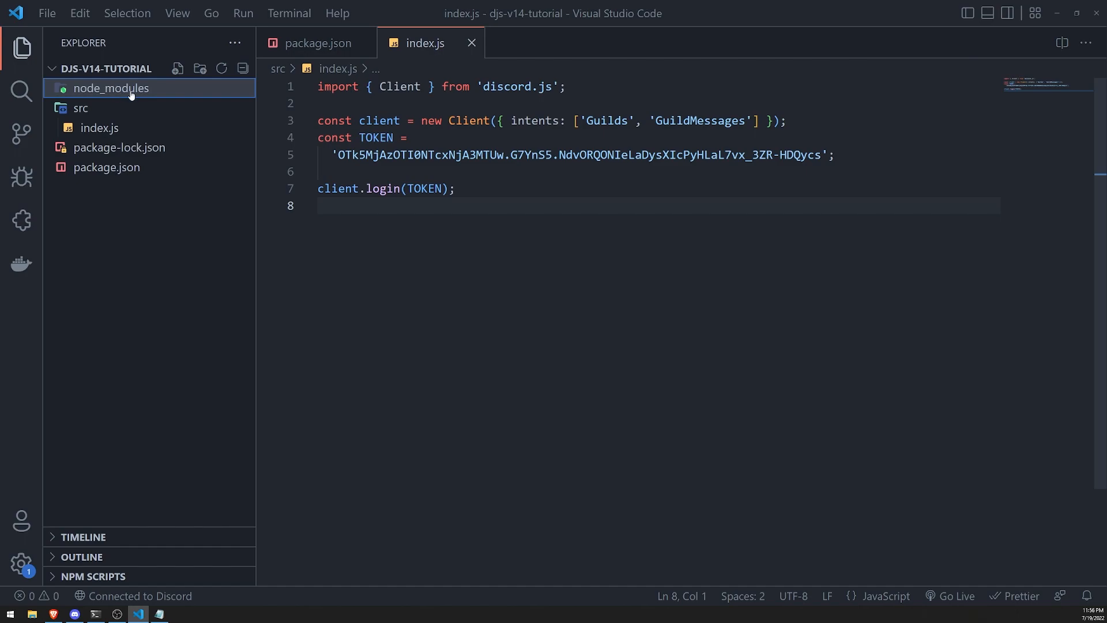
{"action": "mouse_move", "coordinate": [145, 97]}
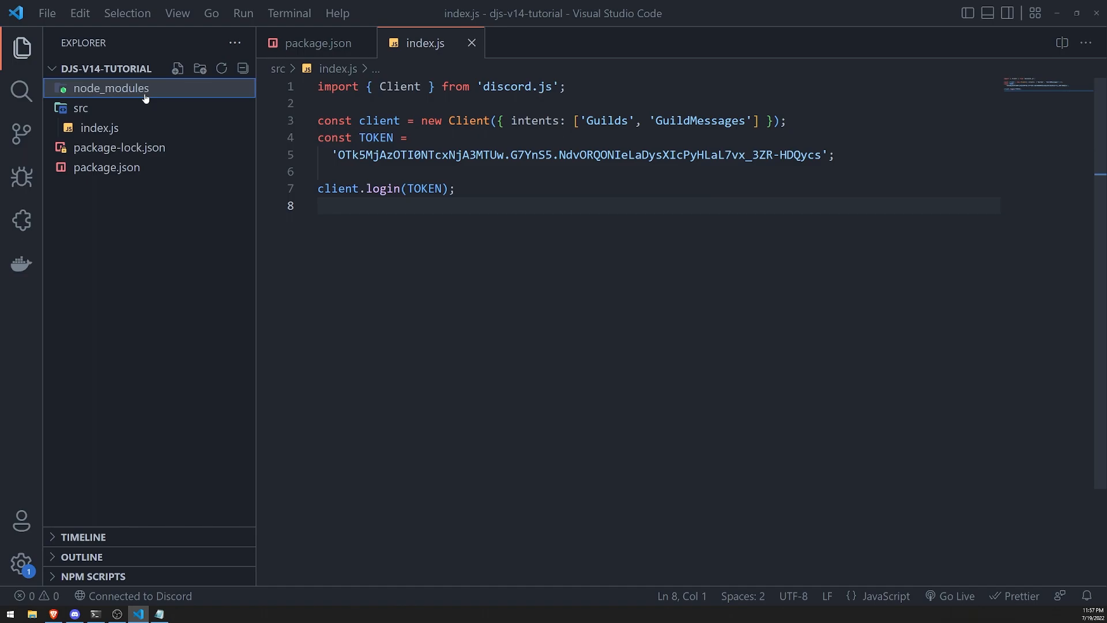
{"action": "mouse_move", "coordinate": [179, 173]}
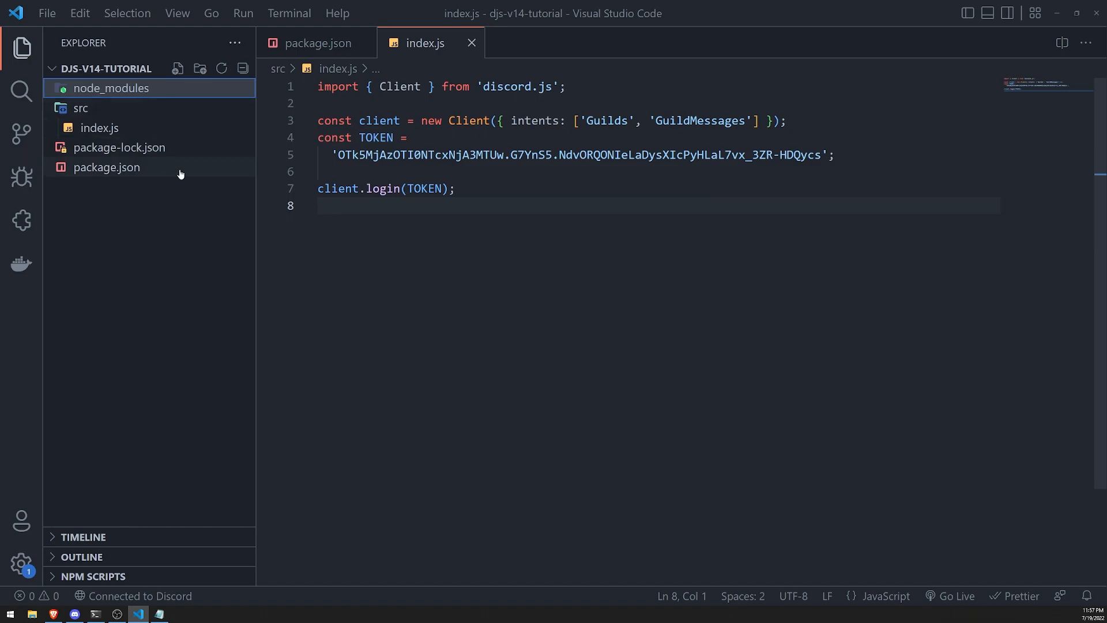
{"action": "left_click", "coordinate": [319, 43]}
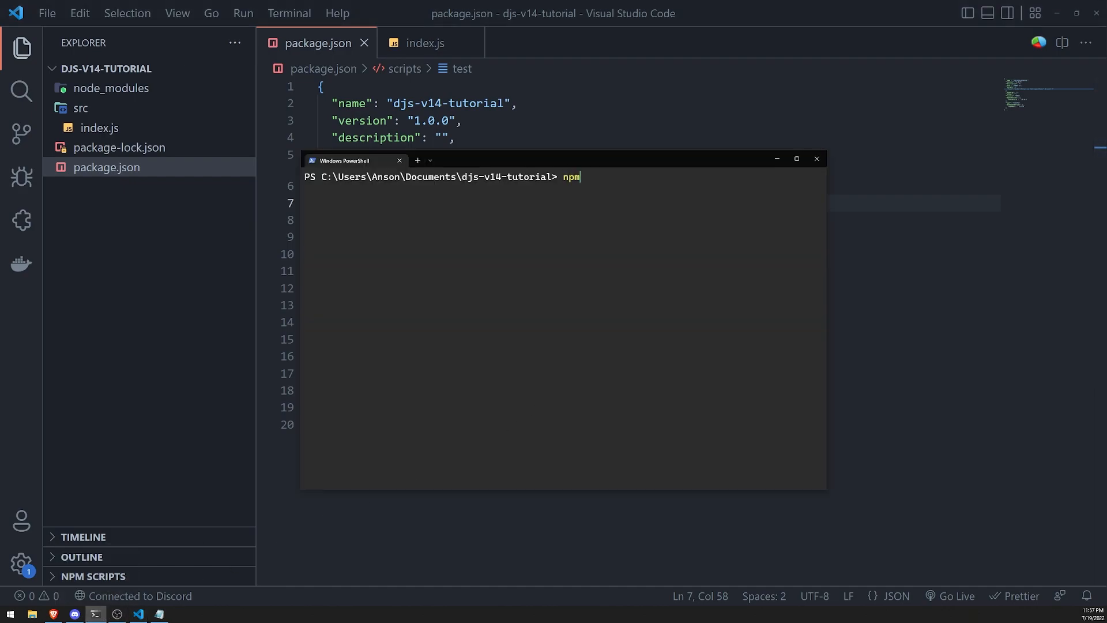
{"action": "key", "text": "ctrl+c"}
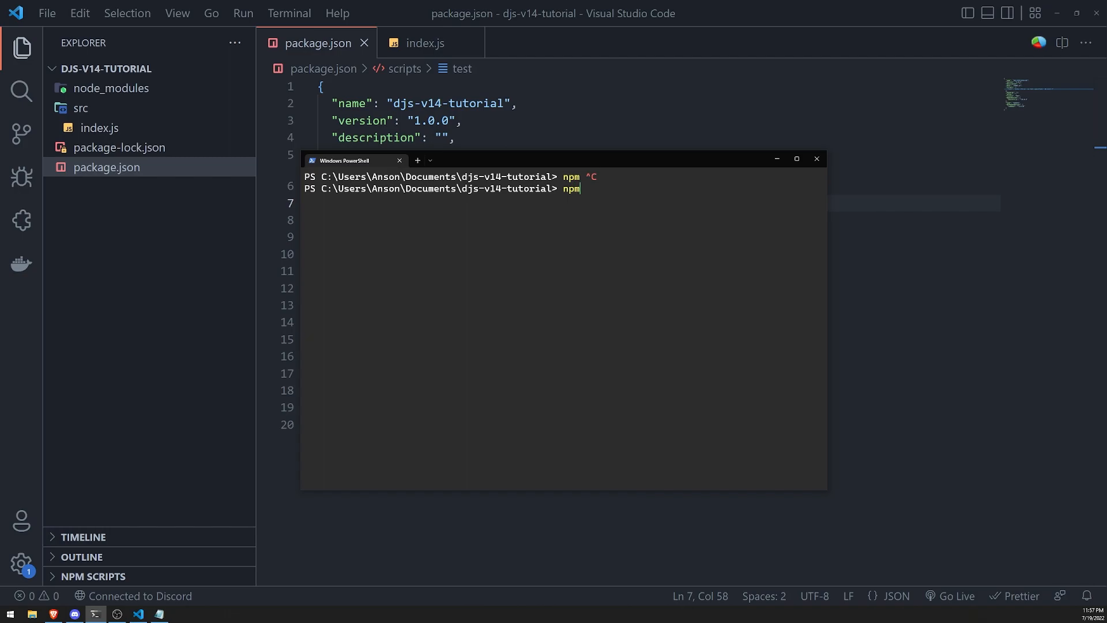
{"action": "type", "text": "nodemon"}
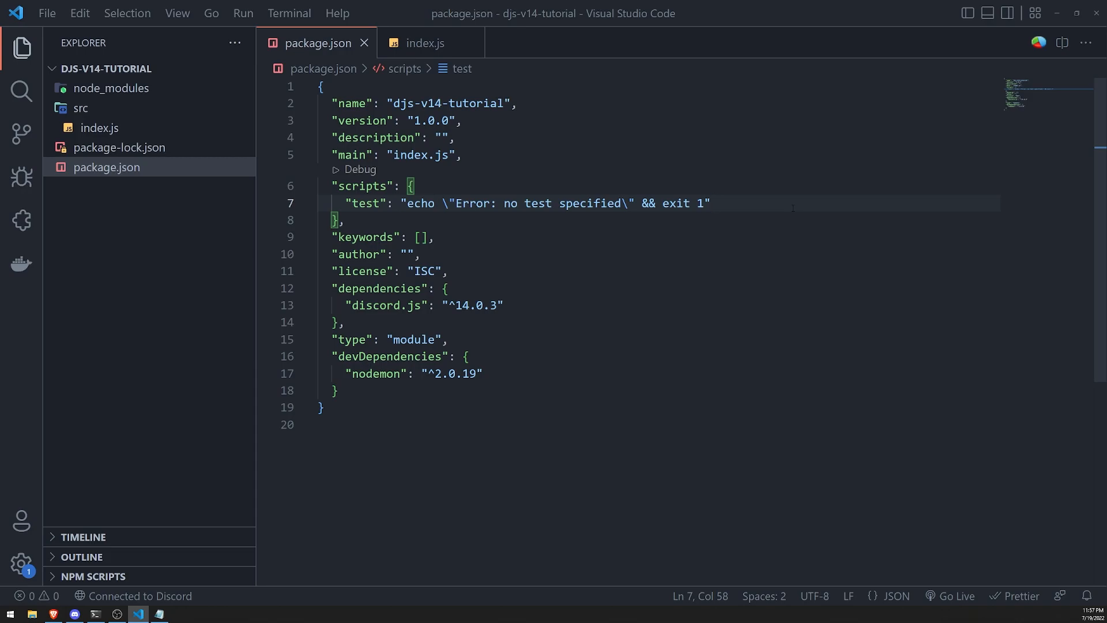
- Add a "start:dev": "nodemon ./src/index.js" script to package.json's scripts block
{"action": "type", "text": ","}
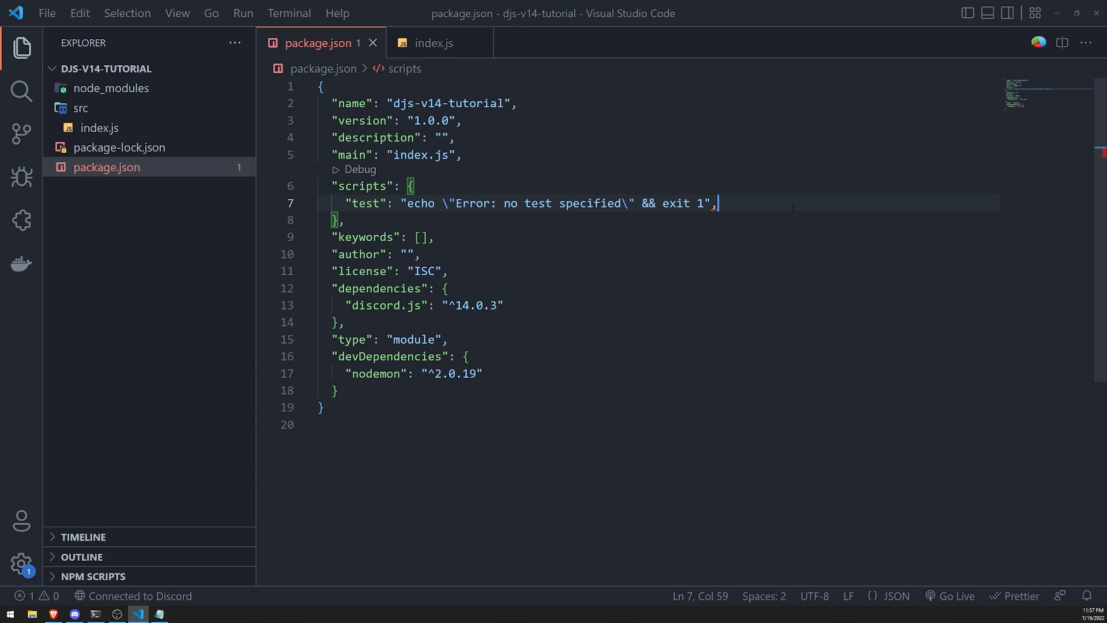
{"action": "type", "text": "\"dev\":"}
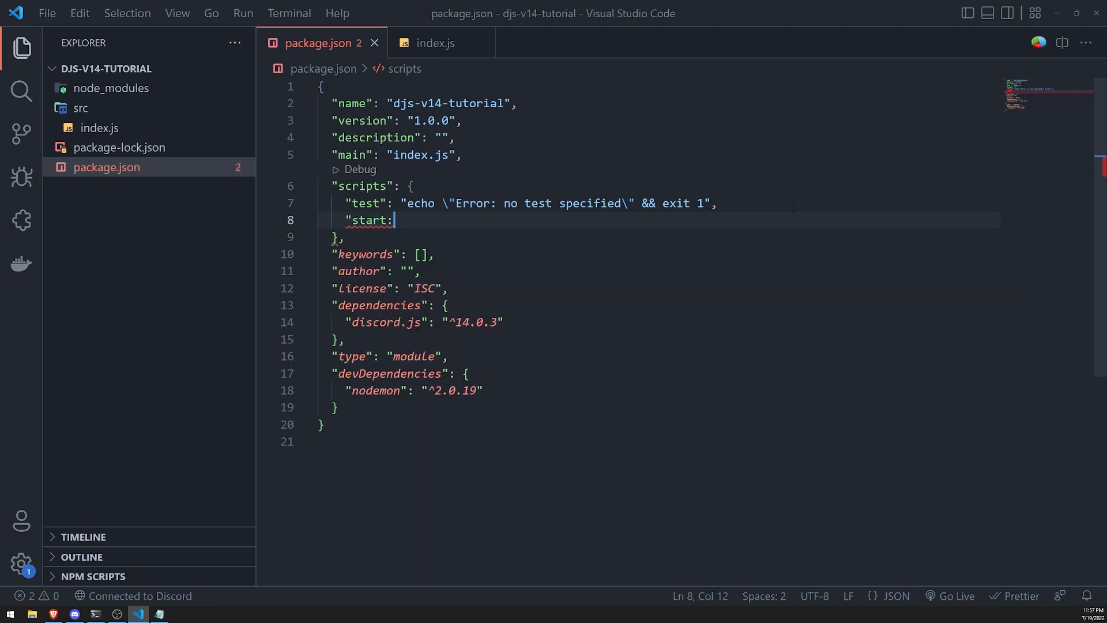
{"action": "type", "text": "dev\": \"nodemon \""}
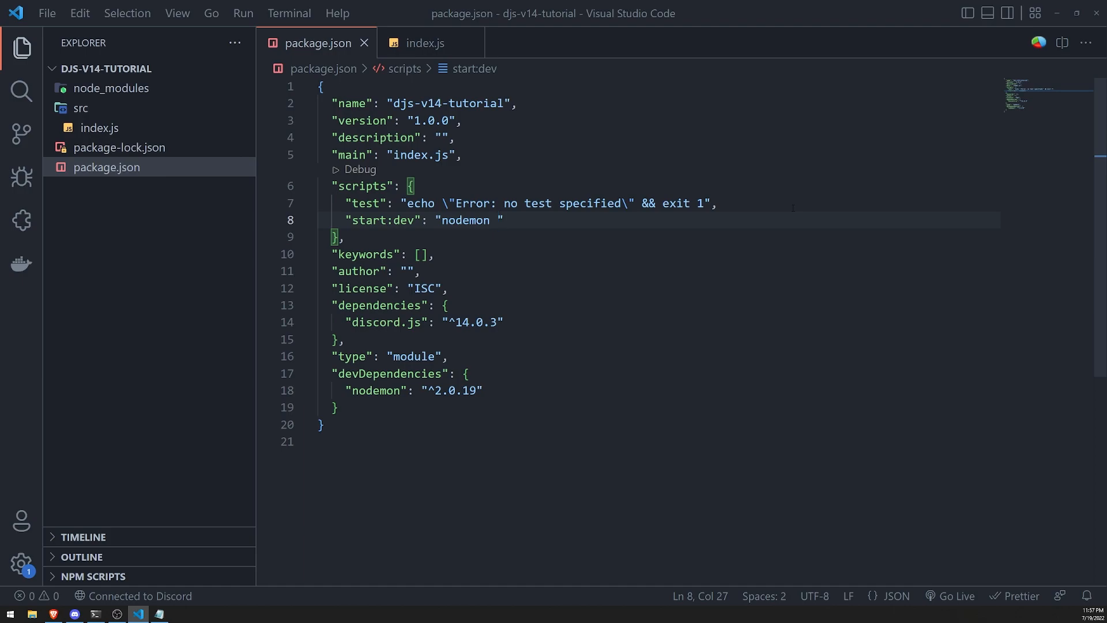
{"action": "type", "text": "s"}
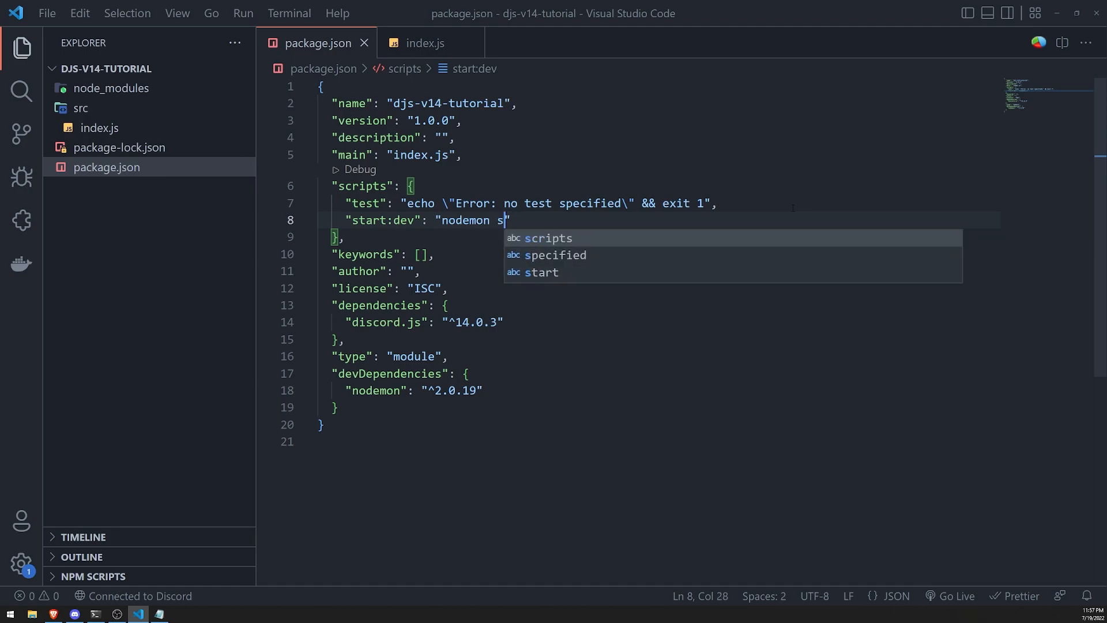
{"action": "type", "text": "./src/index.j"}
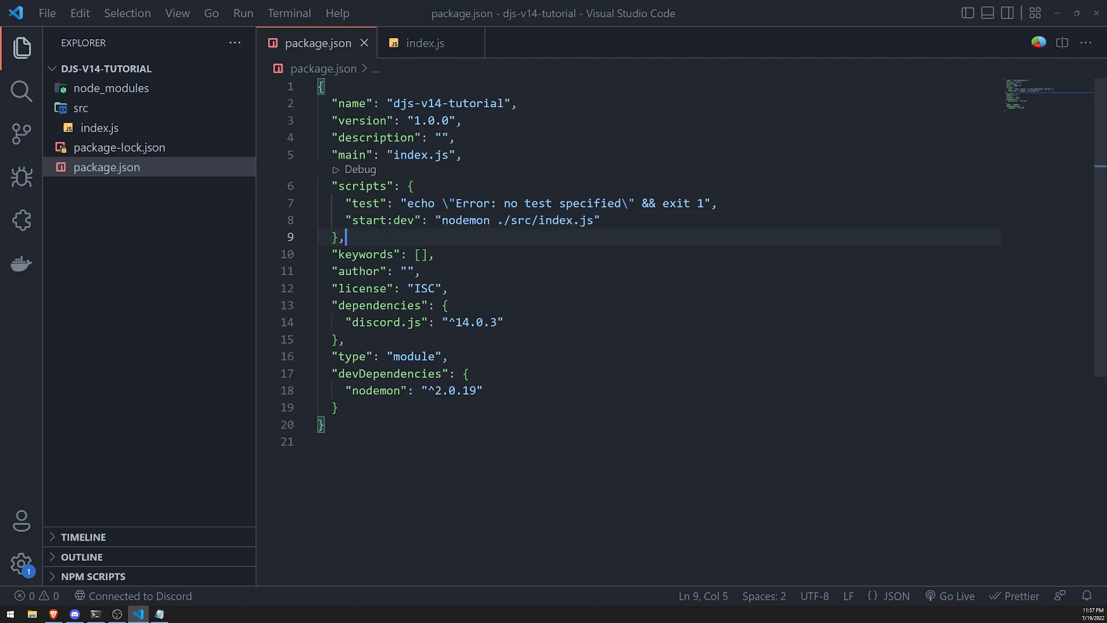
{"action": "double_click", "coordinate": [383, 221]}
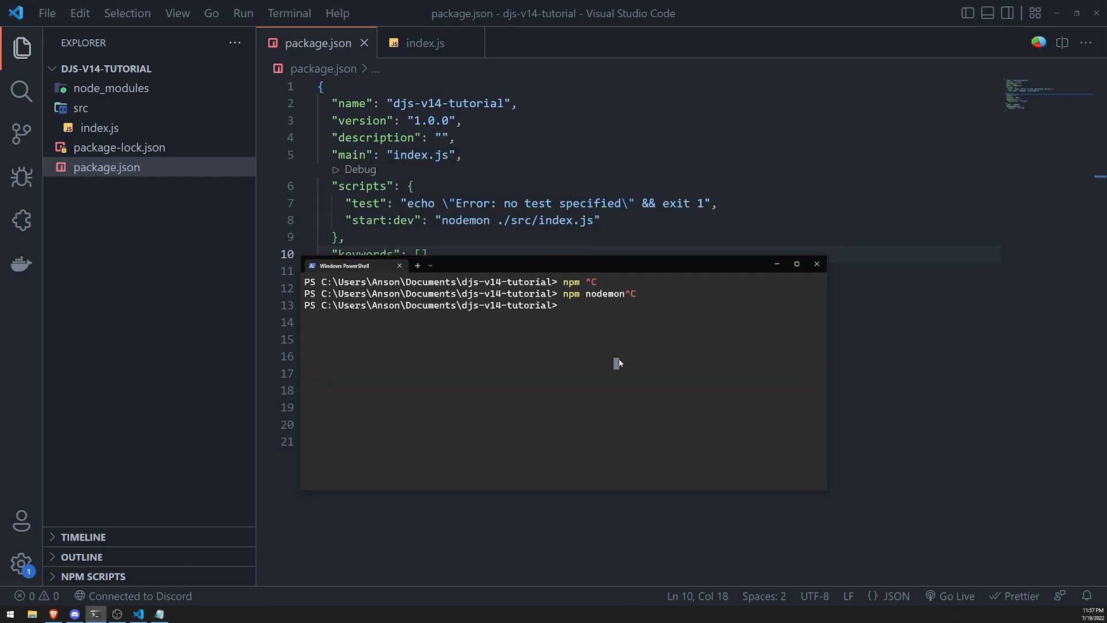
- Type npm run start:dev in the terminal and bring the terminal back into view
{"action": "type", "text": "npm run"}
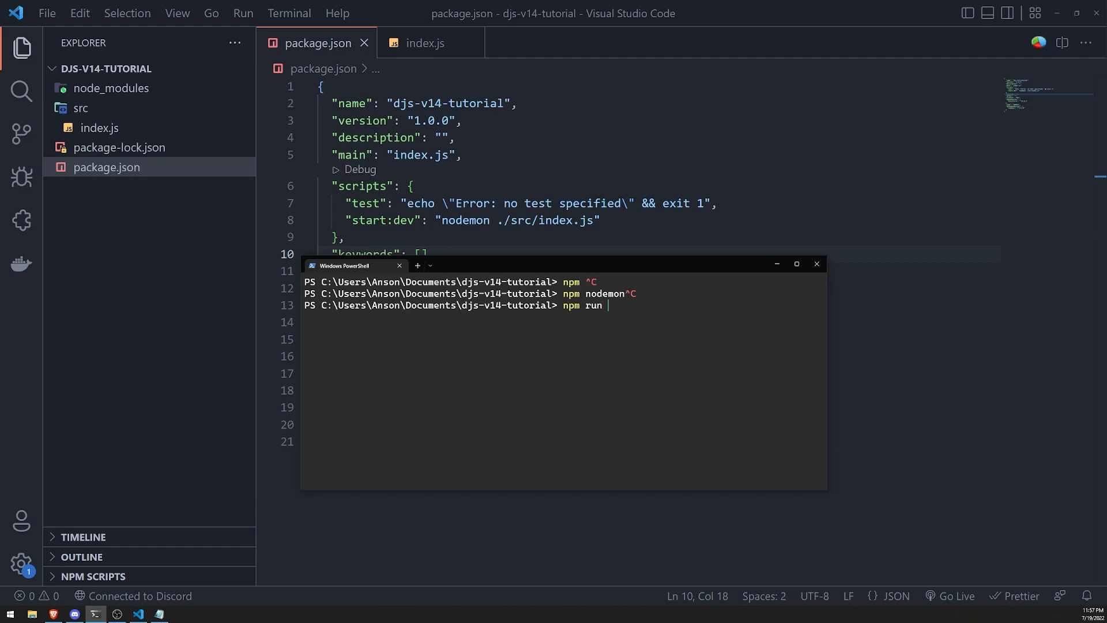
{"action": "type", "text": "start:dev"}
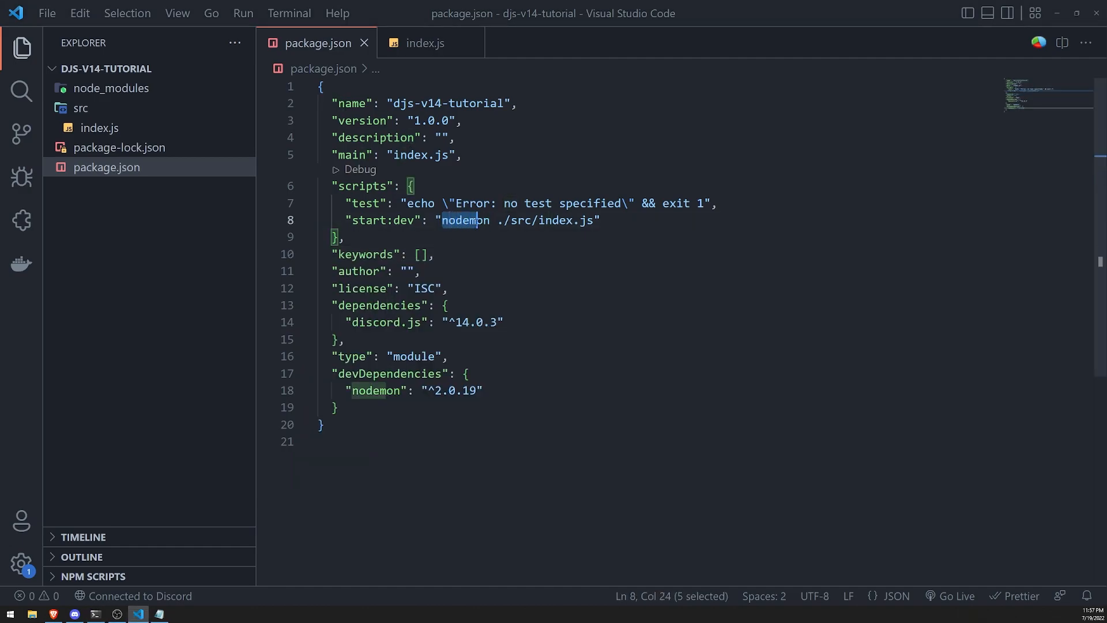
{"action": "left_click", "coordinate": [111, 87]}
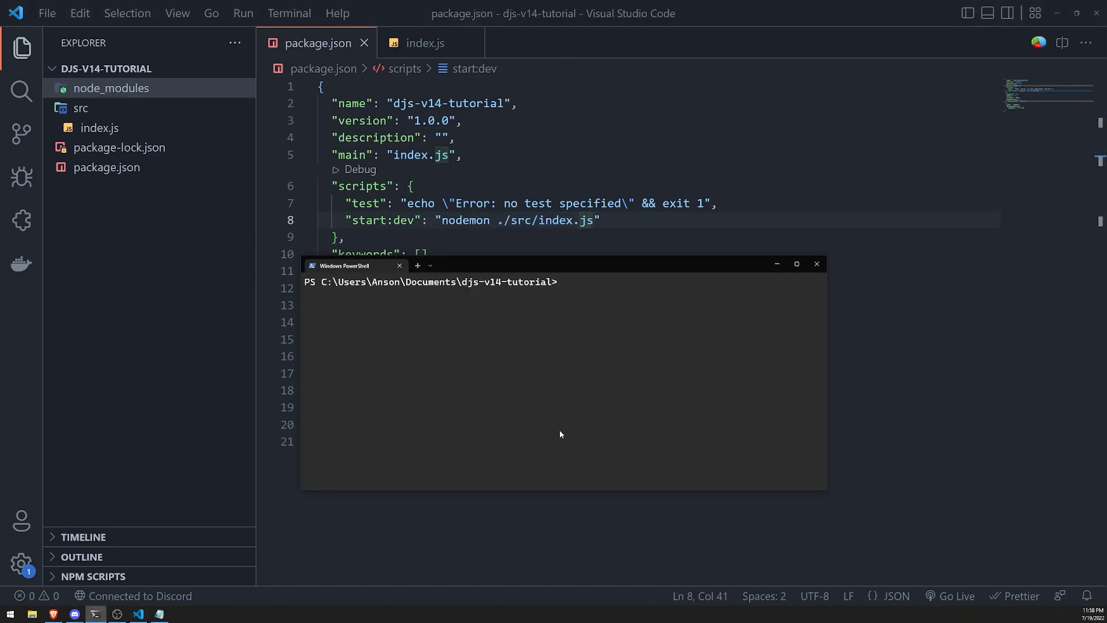
- Run the bot under nodemon with npm run start:dev and open index.js
{"action": "type", "text": "npm start:dev"}
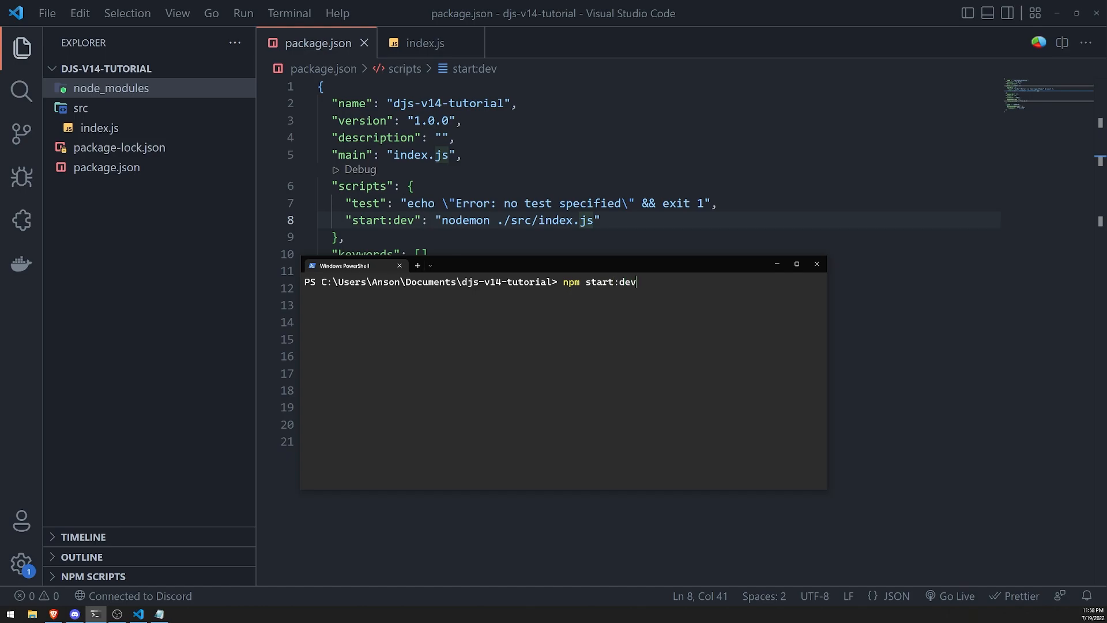
{"action": "key", "text": "Return"}
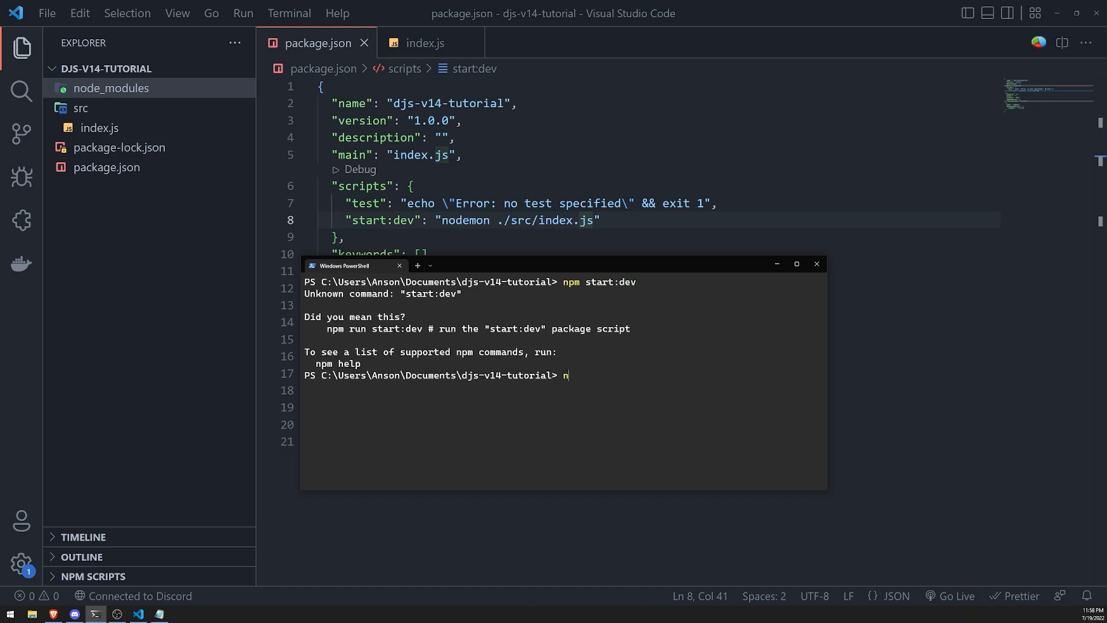
{"action": "type", "text": "pm run start:dev"}
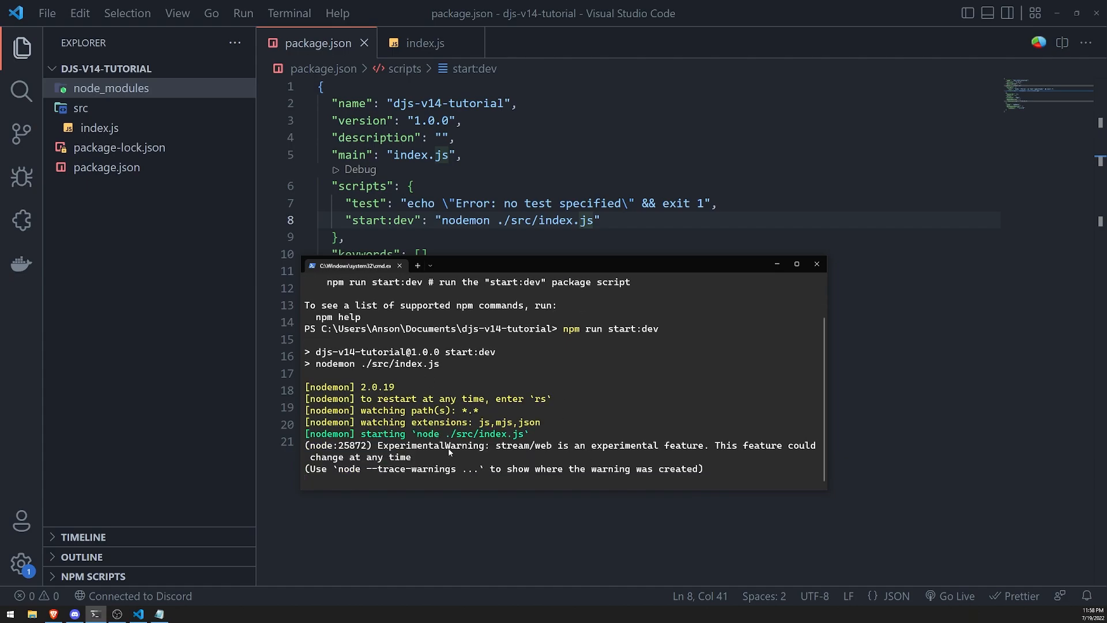
{"action": "double_click", "coordinate": [469, 433]}
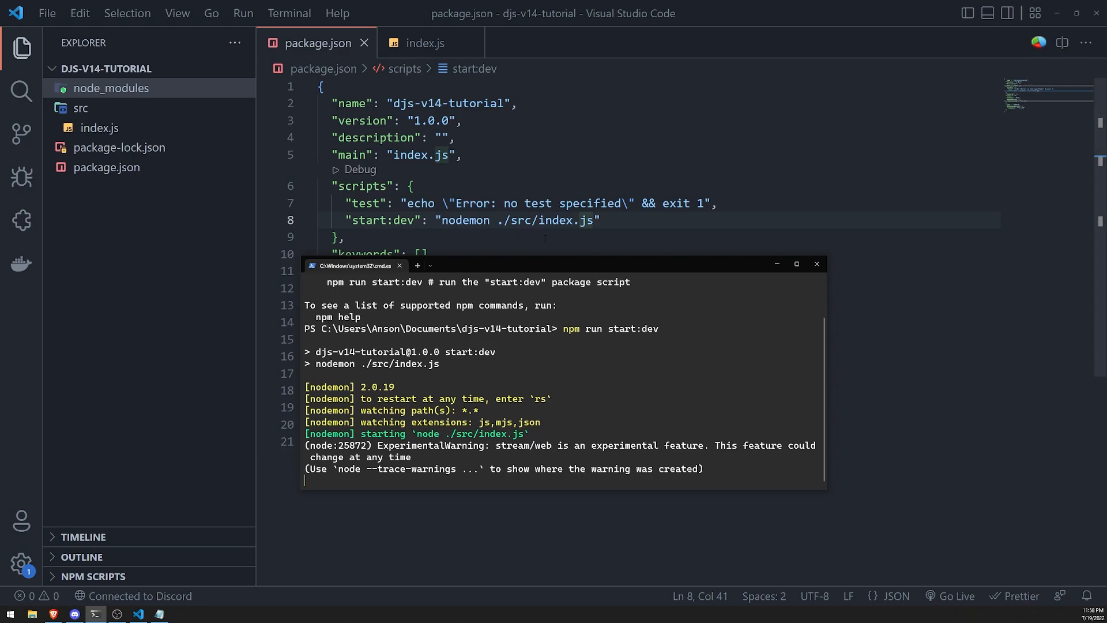
{"action": "left_click", "coordinate": [424, 43]}
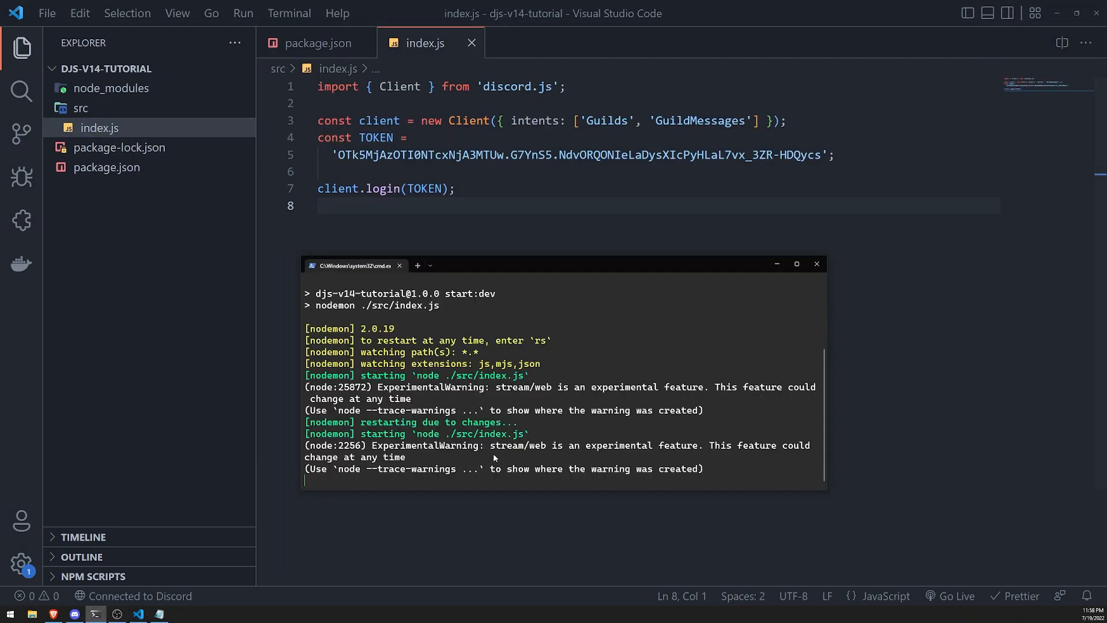
{"action": "mouse_move", "coordinate": [584, 429]}
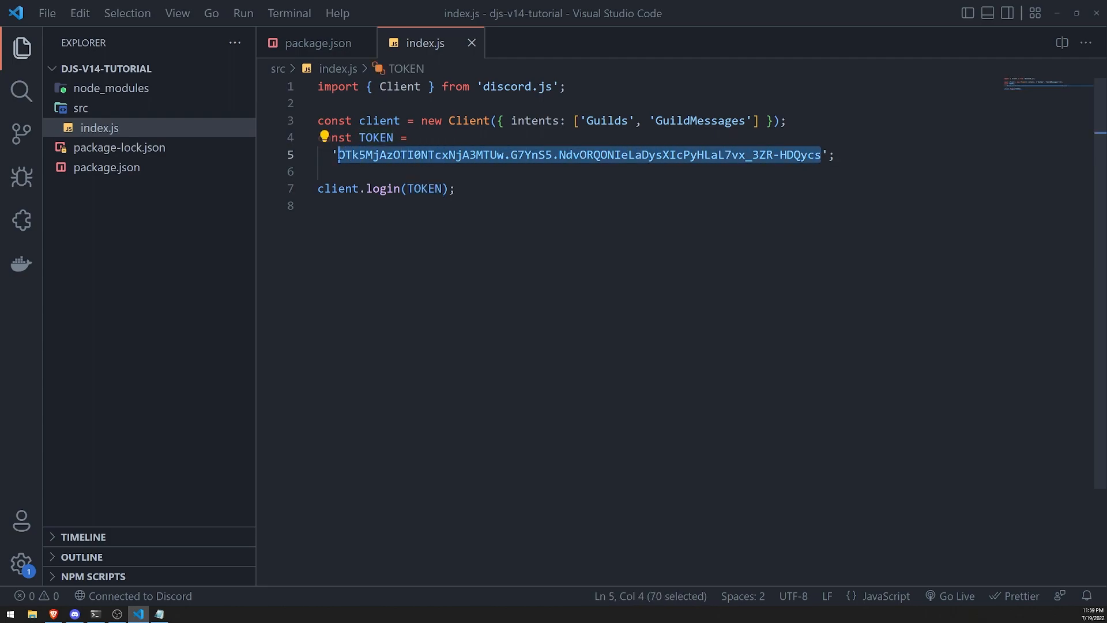
{"action": "left_click", "coordinate": [833, 155]}
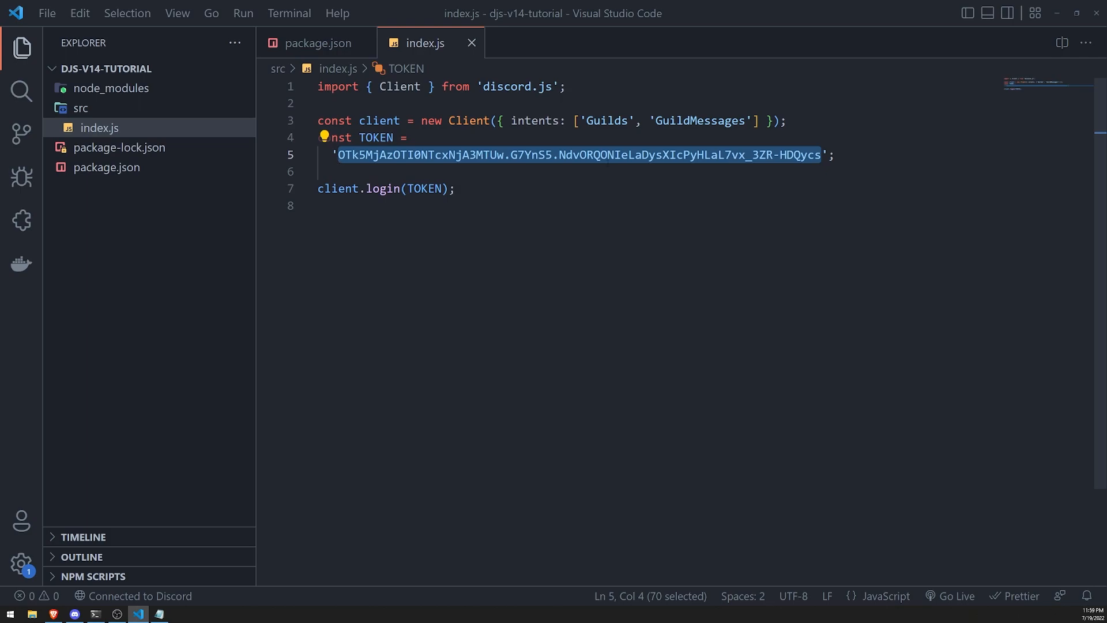
{"action": "left_click", "coordinate": [834, 154]}
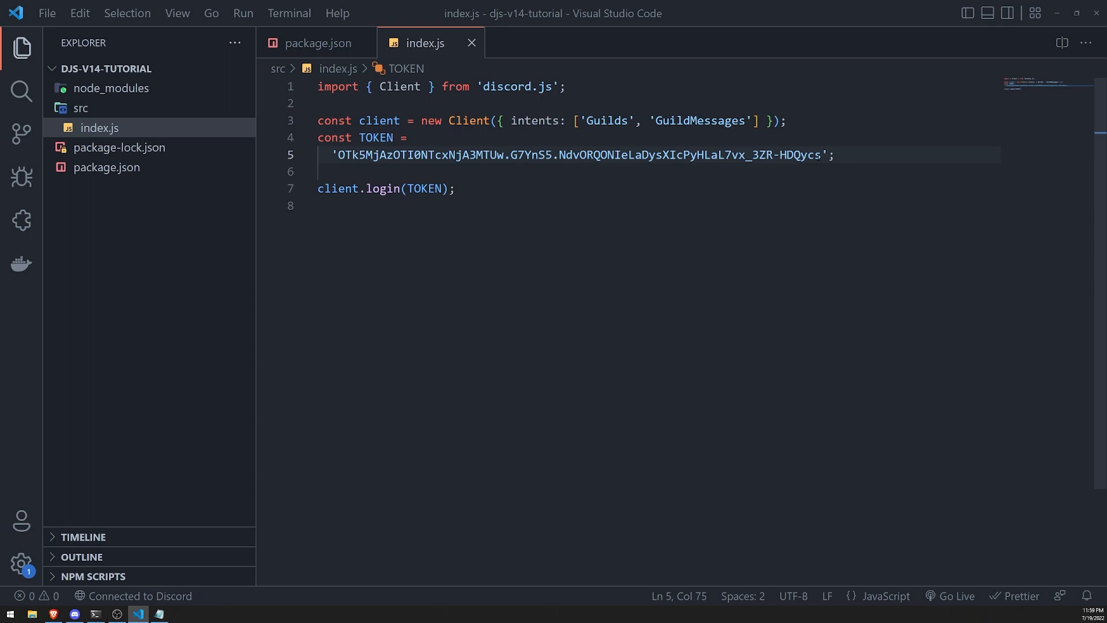
{"action": "mouse_move", "coordinate": [515, 209]}
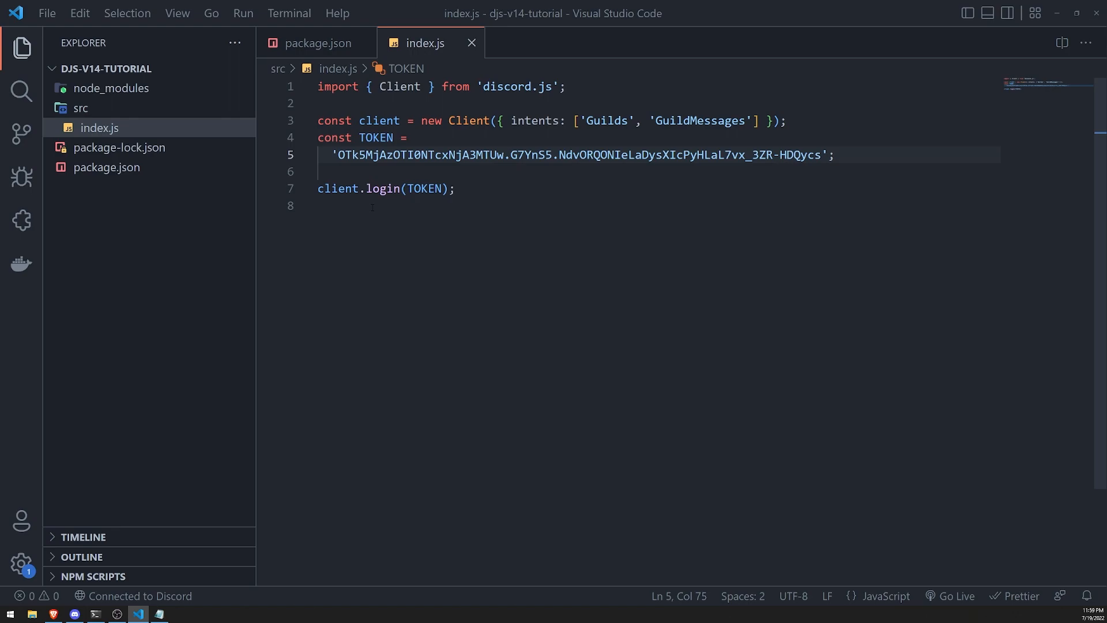
{"action": "mouse_move", "coordinate": [142, 241]}
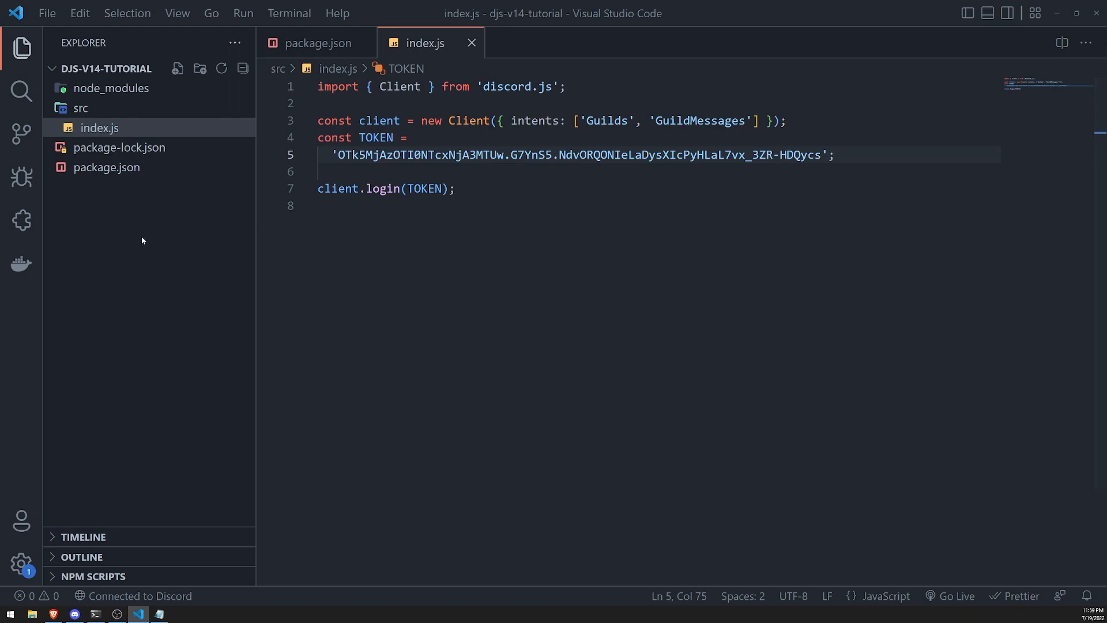
{"action": "mouse_move", "coordinate": [95, 239]}
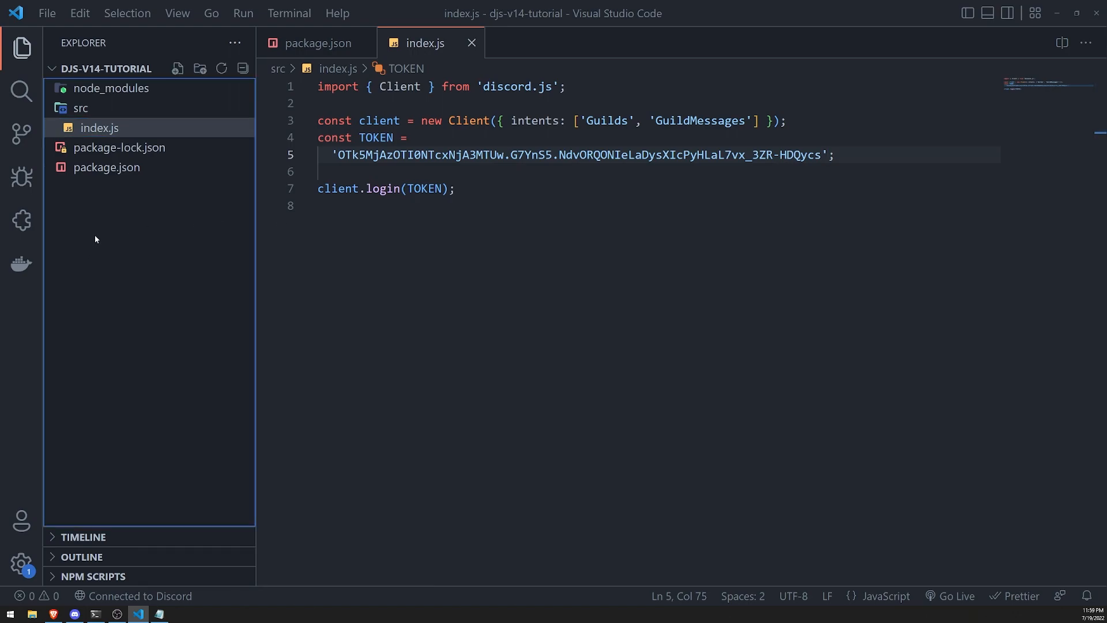
- Create a .env file with TUTORIAL_BOT_TOKEN= followed by the bot token from index.js
{"action": "left_click", "coordinate": [177, 68]}
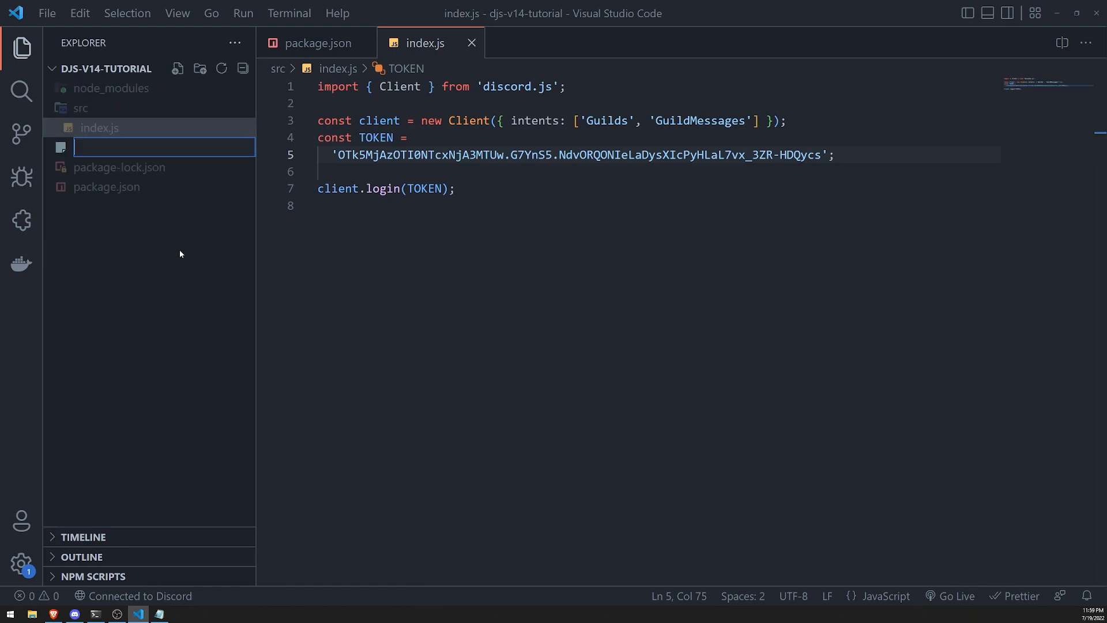
{"action": "type", "text": ".env"}
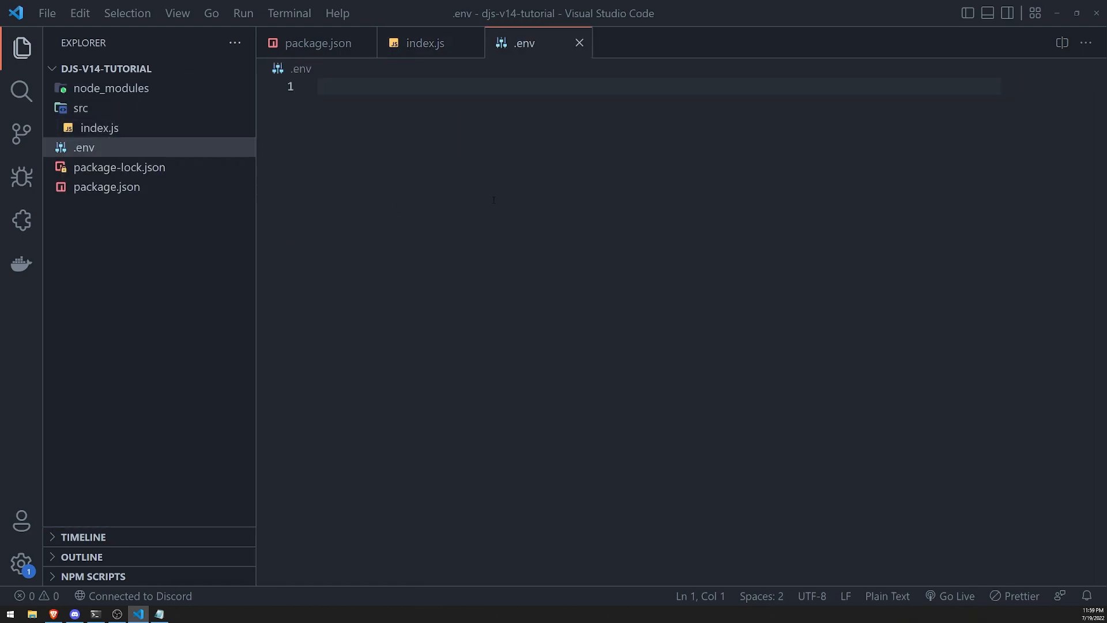
{"action": "type", "text": "BOT_TOKEN="}
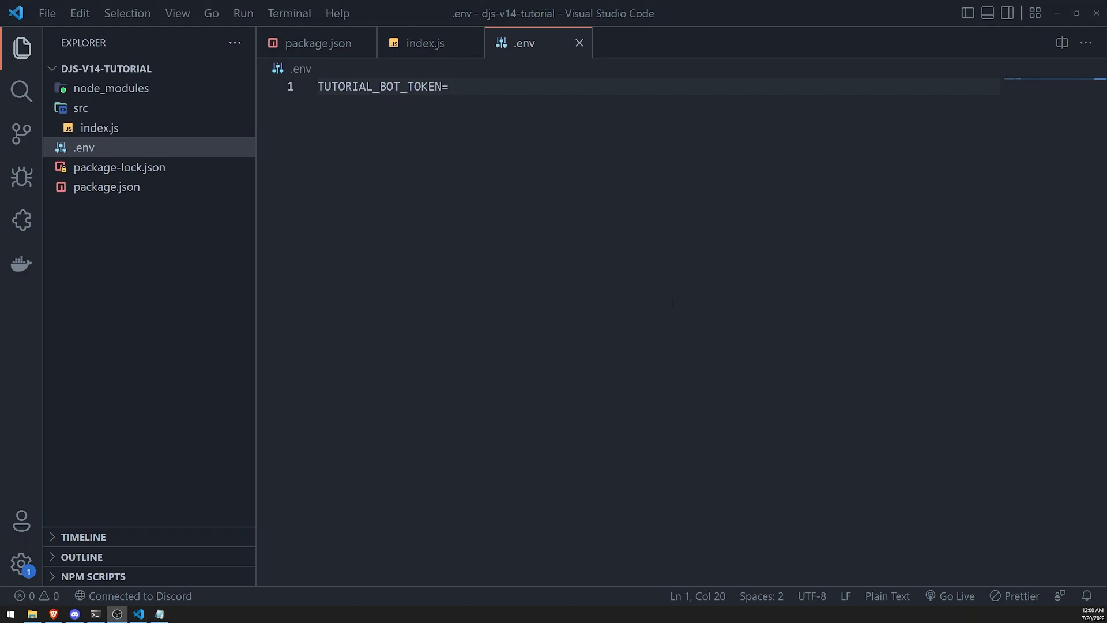
{"action": "left_click", "coordinate": [425, 43]}
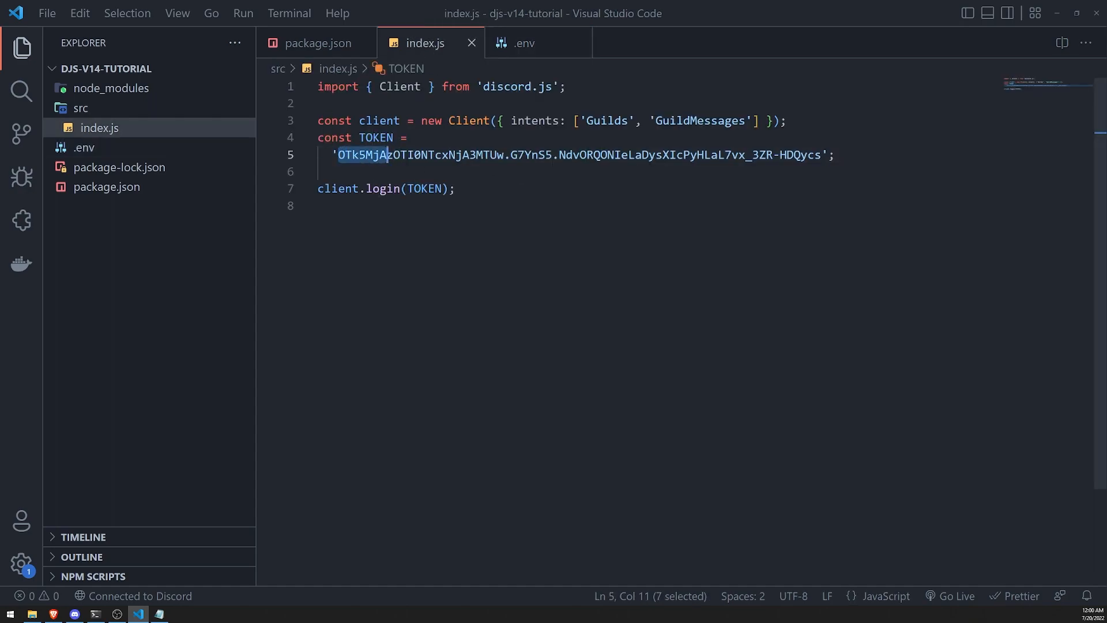
{"action": "left_click", "coordinate": [525, 43]}
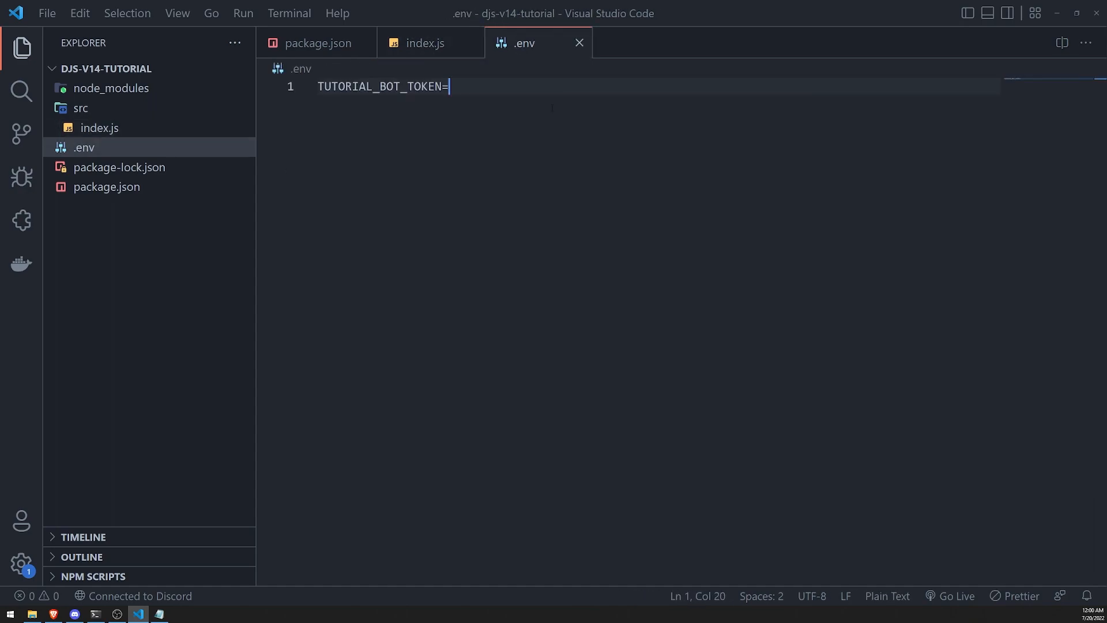
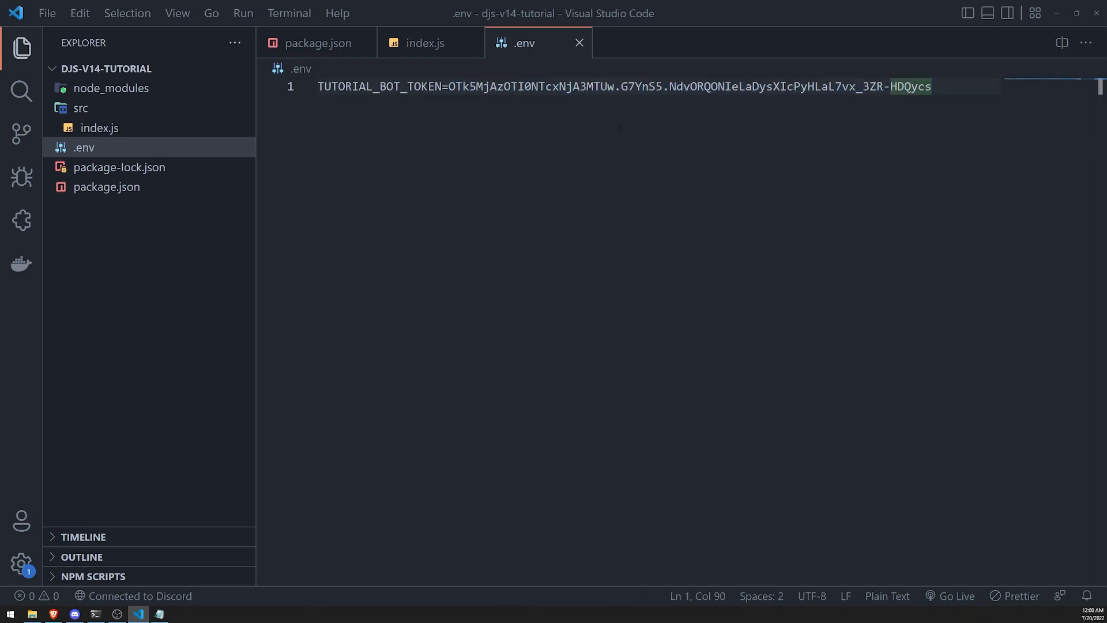
{"action": "left_click", "coordinate": [425, 44]}
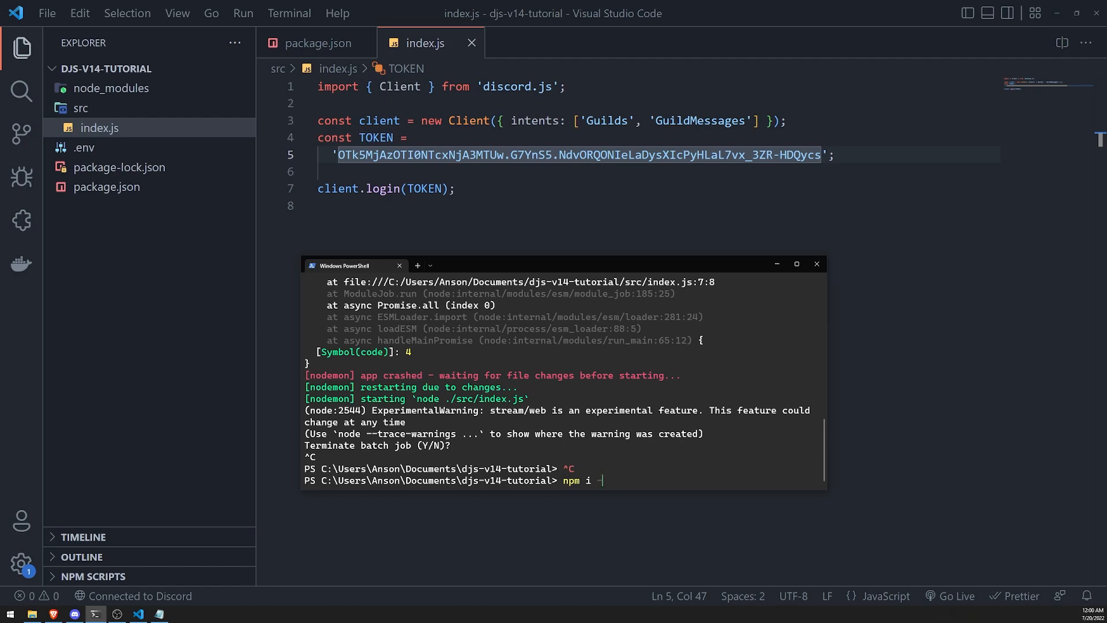
- Install dotenv as a dev dependency, confirm ^16.0.1 in package.json, then return to index.js
{"action": "type", "text": "-D dotenv"}
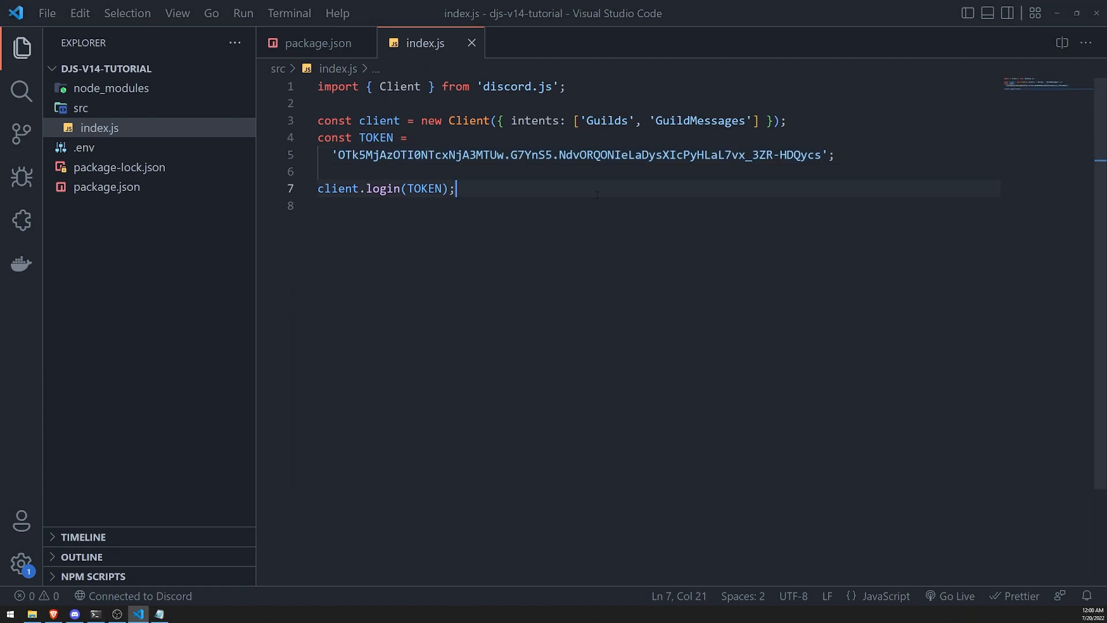
{"action": "left_click", "coordinate": [318, 43]}
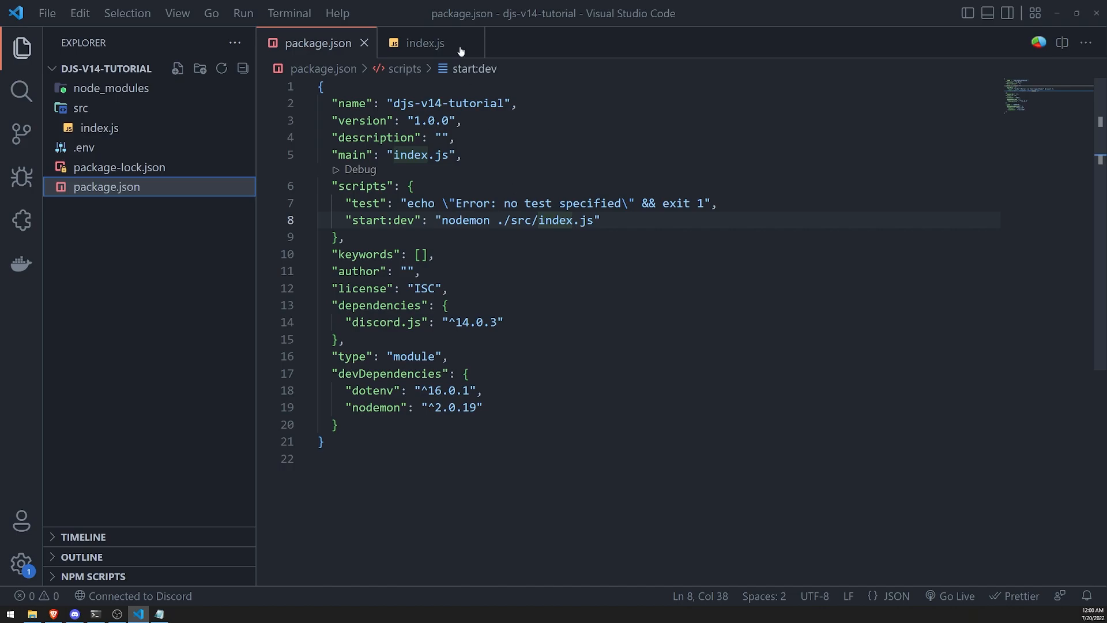
{"action": "left_click", "coordinate": [425, 43]}
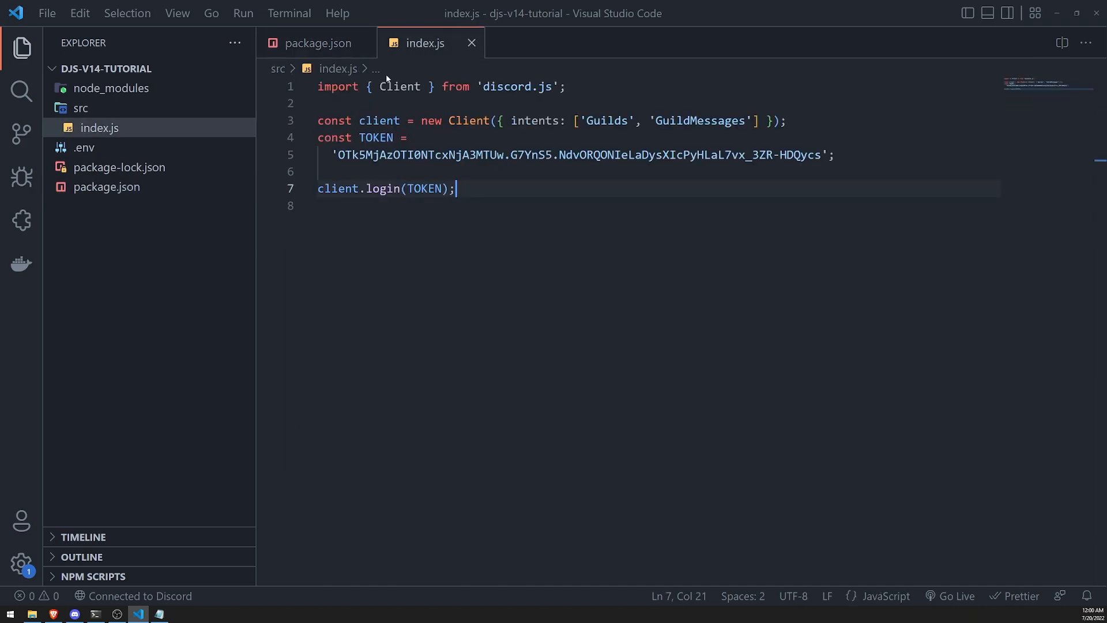
- Insert an import of config from 'dotenv' on line 2 of index.js
{"action": "left_click", "coordinate": [318, 103]}
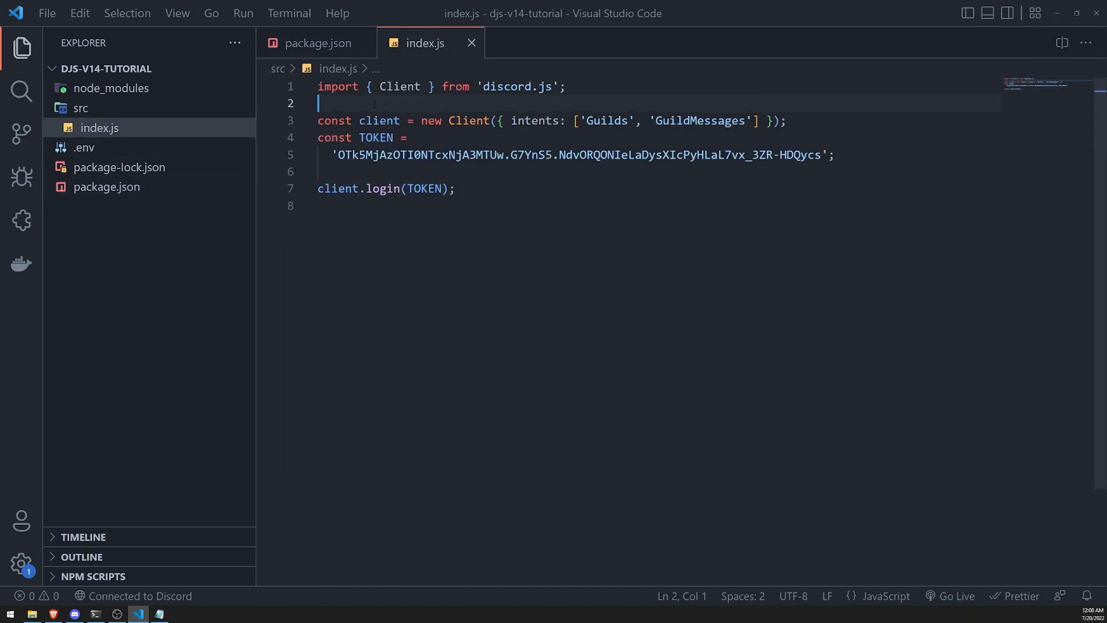
{"action": "type", "text": "i"}
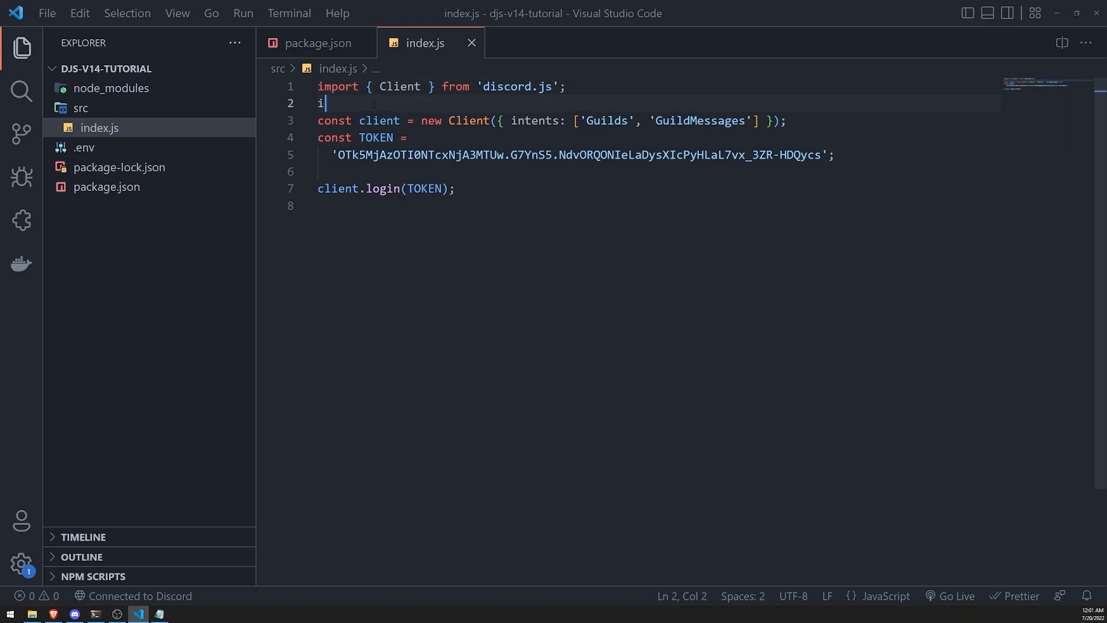
{"action": "key", "text": "Backspace"}
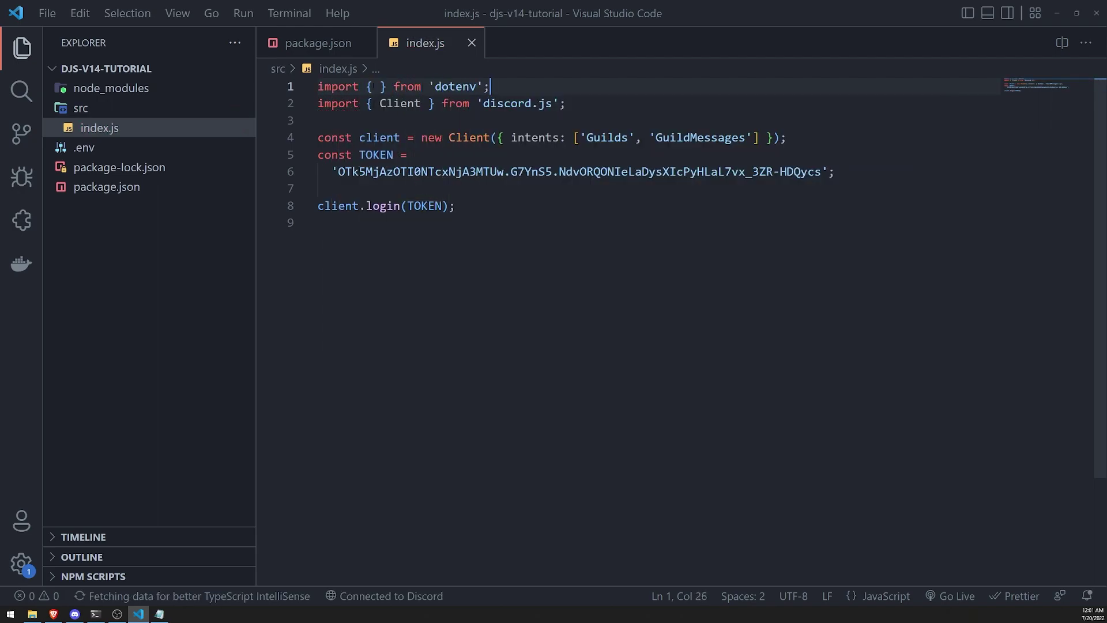
{"action": "type", "text": "config"}
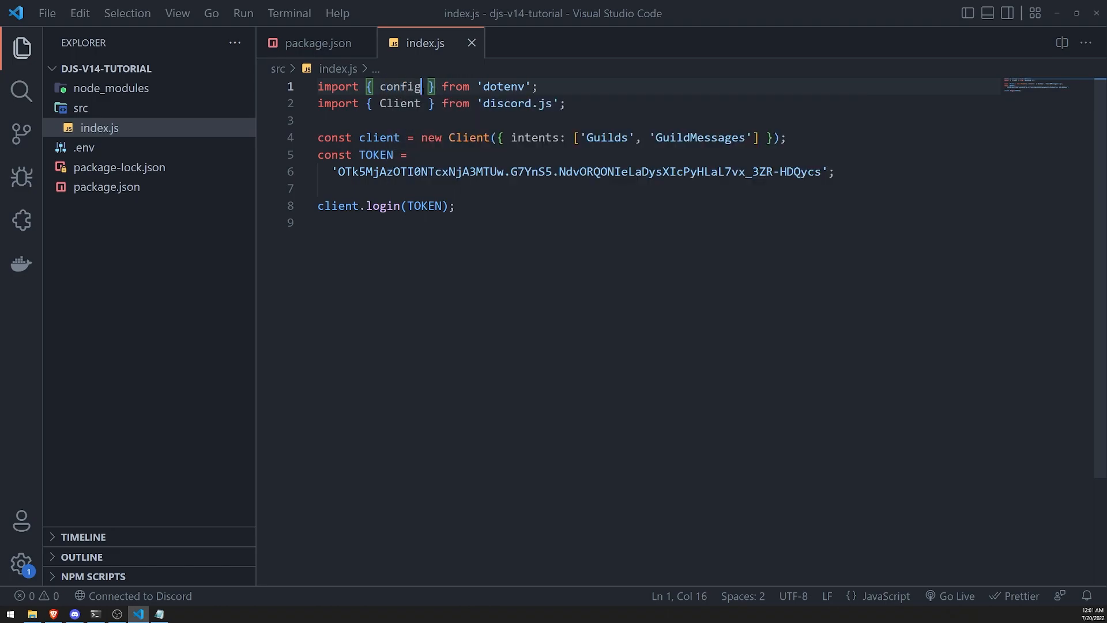
- Try a config() call after the discord.js import, check .env, then delete it
{"action": "left_click", "coordinate": [565, 103]}
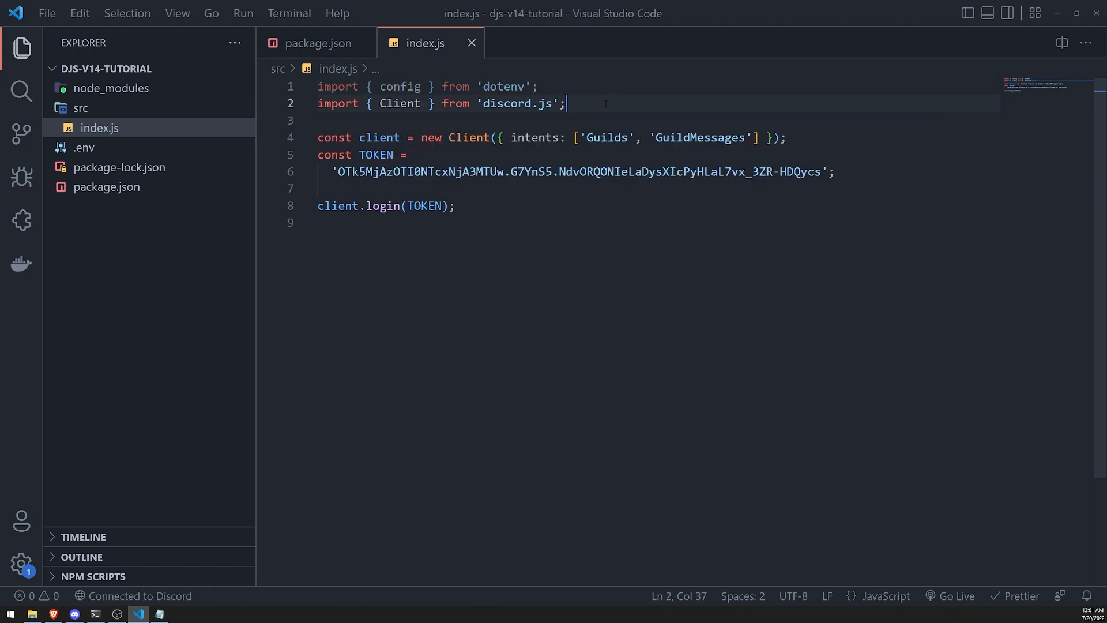
{"action": "type", "text": "config();"}
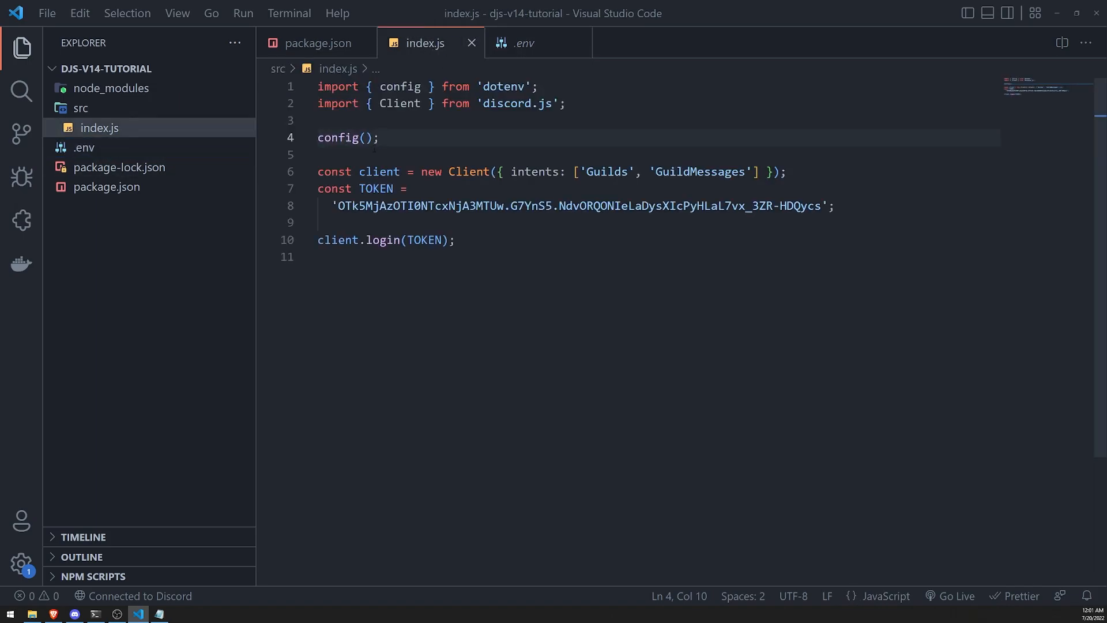
{"action": "left_click", "coordinate": [523, 43]}
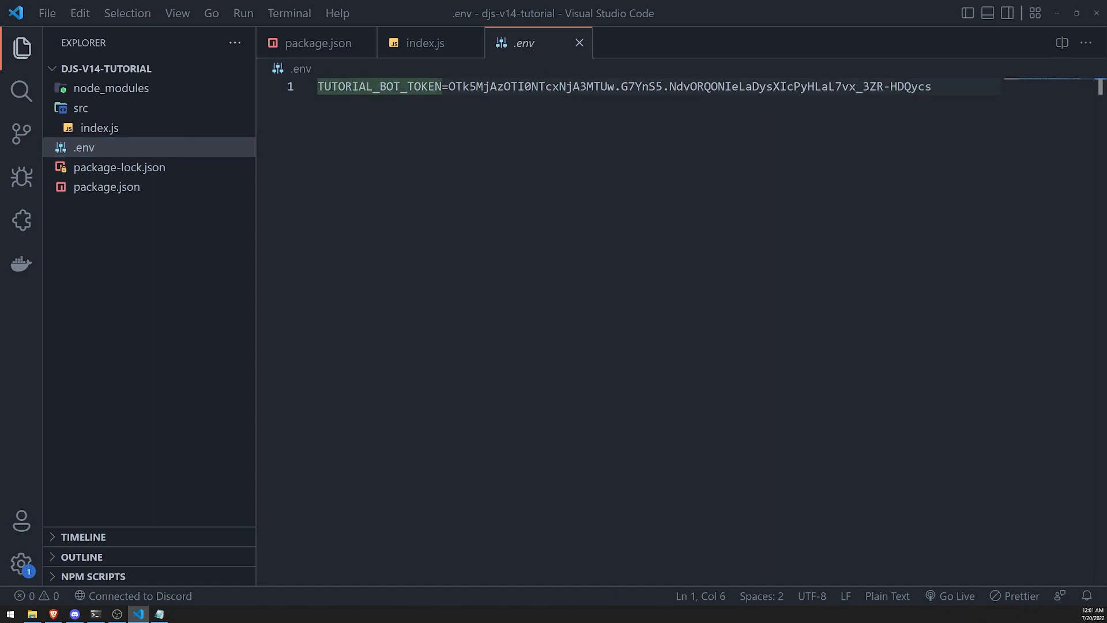
{"action": "left_click", "coordinate": [425, 44]}
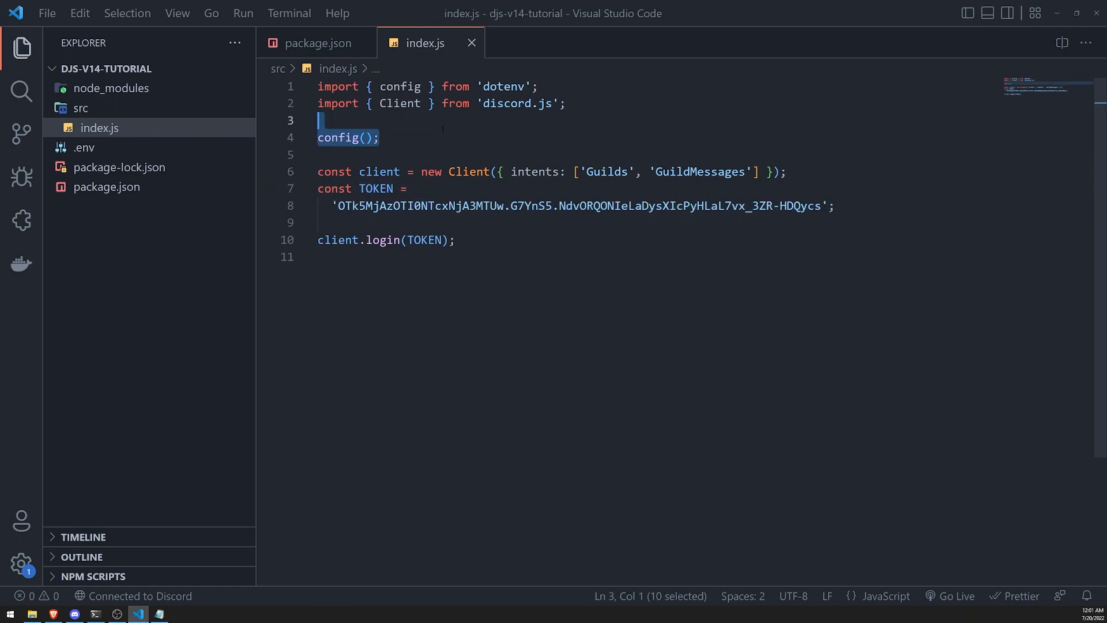
{"action": "key", "text": "Delete"}
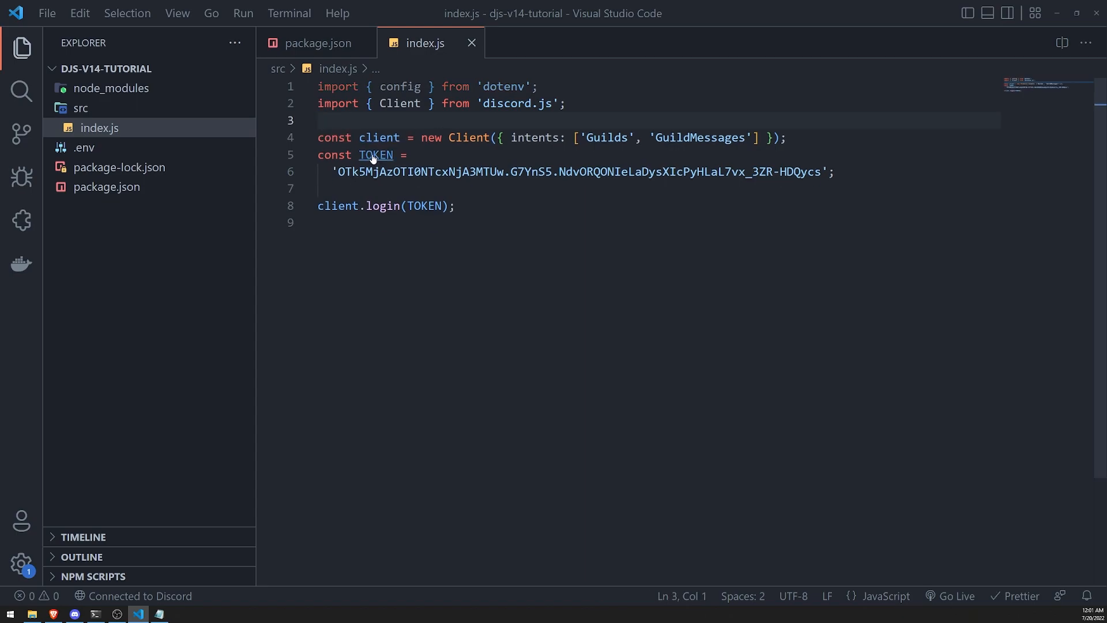
- Add config(); and console.log(process.env.TUTORIAL_BOT_TOKEN), taking the variable name from .env
{"action": "type", "text": "config();"}
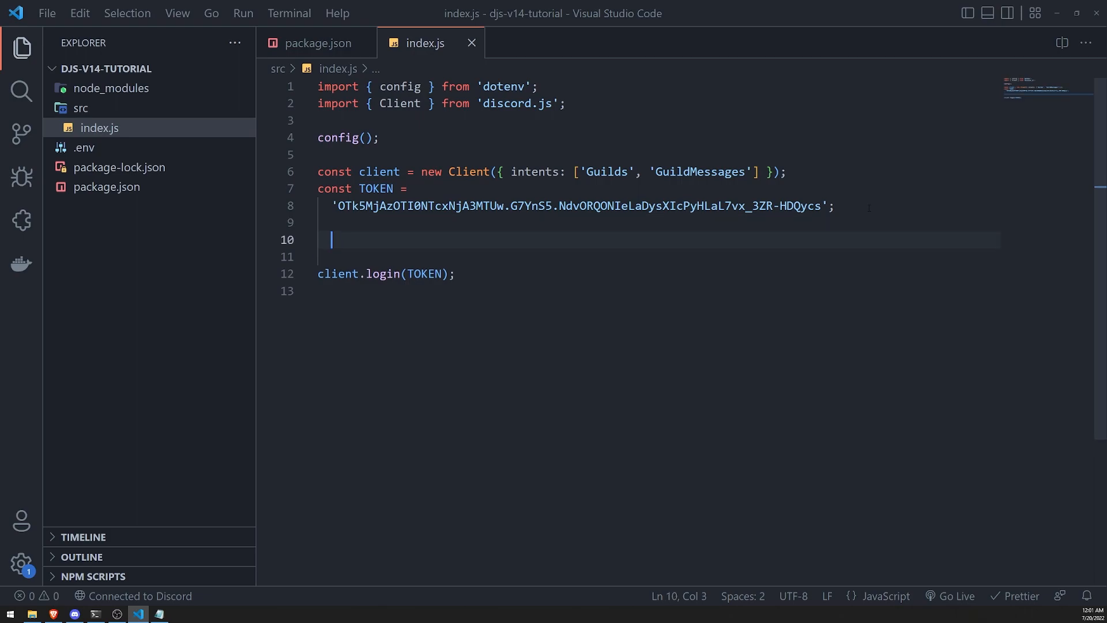
{"action": "type", "text": "console.lo"}
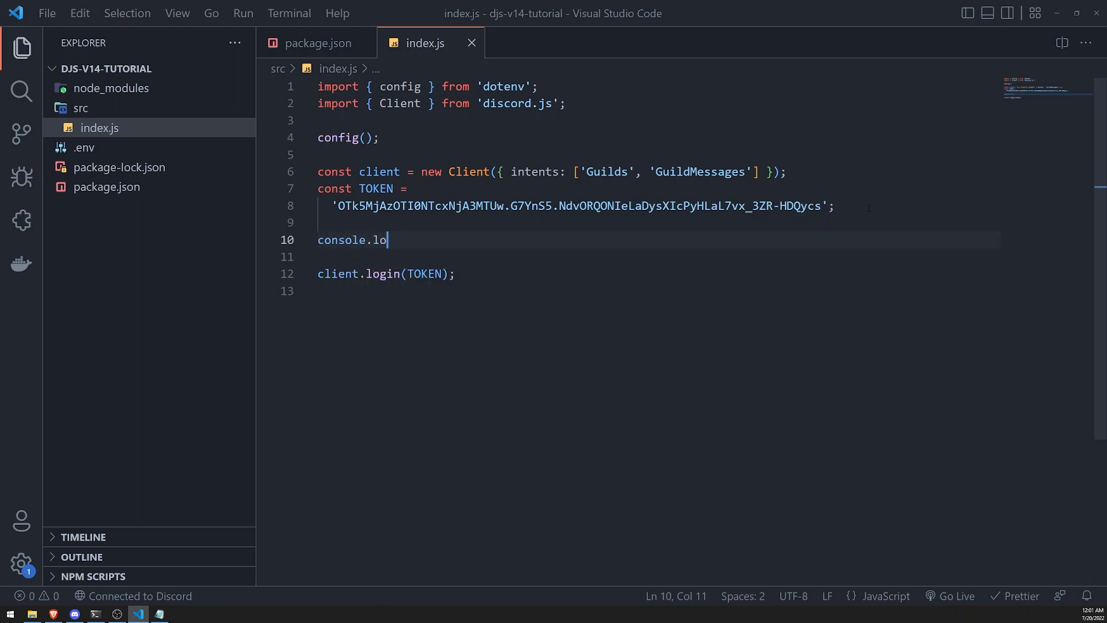
{"action": "type", "text": "g()"}
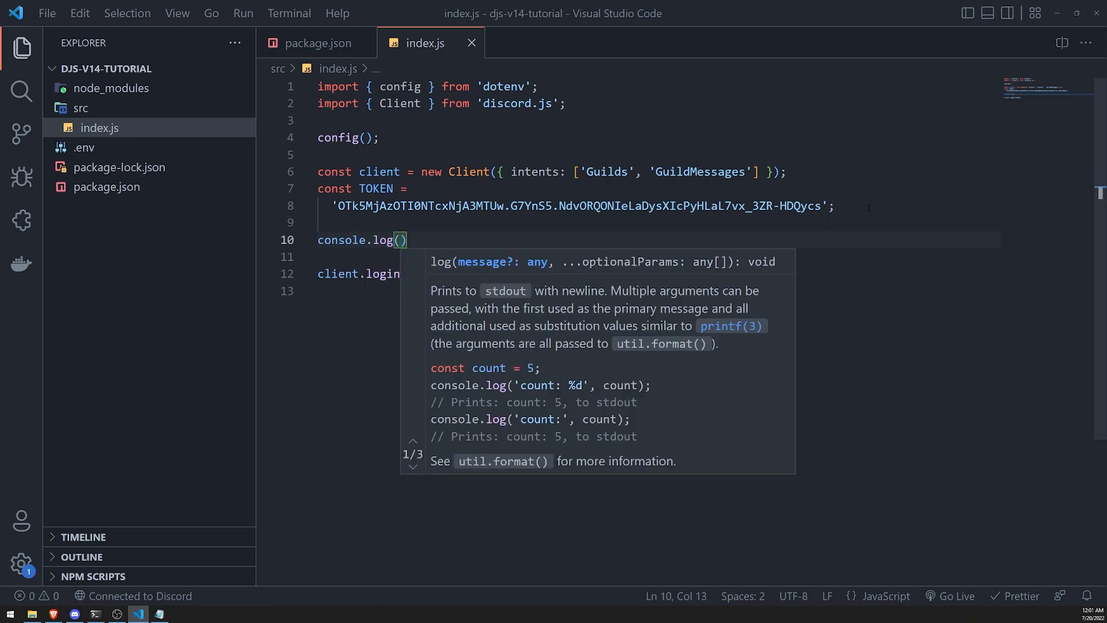
{"action": "type", "text": "process.env."}
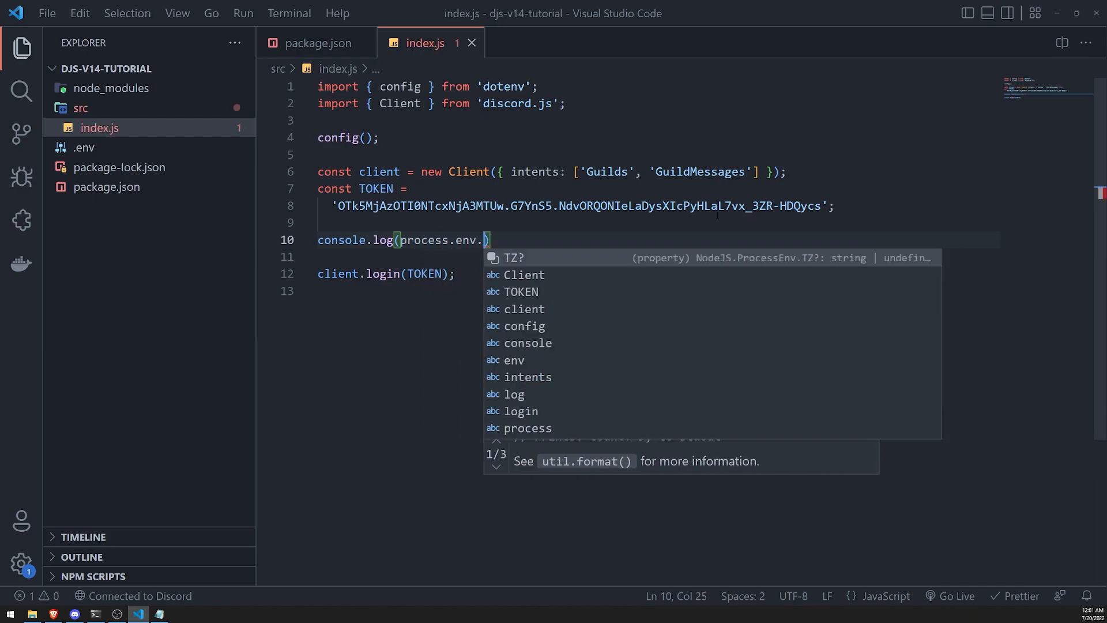
{"action": "left_click", "coordinate": [83, 147]}
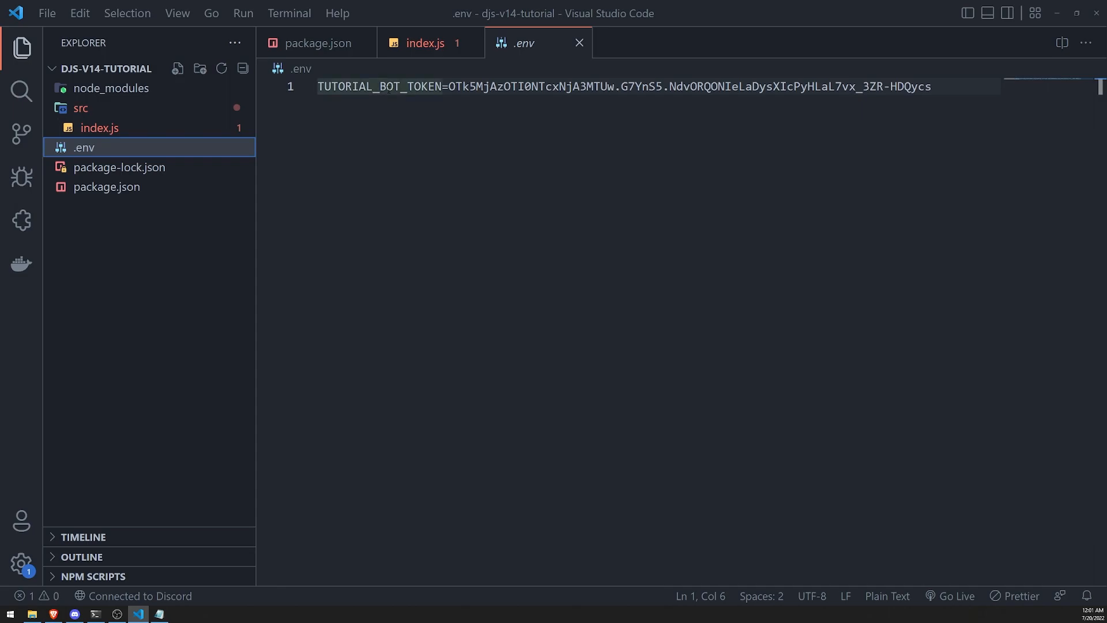
{"action": "double_click", "coordinate": [380, 86]}
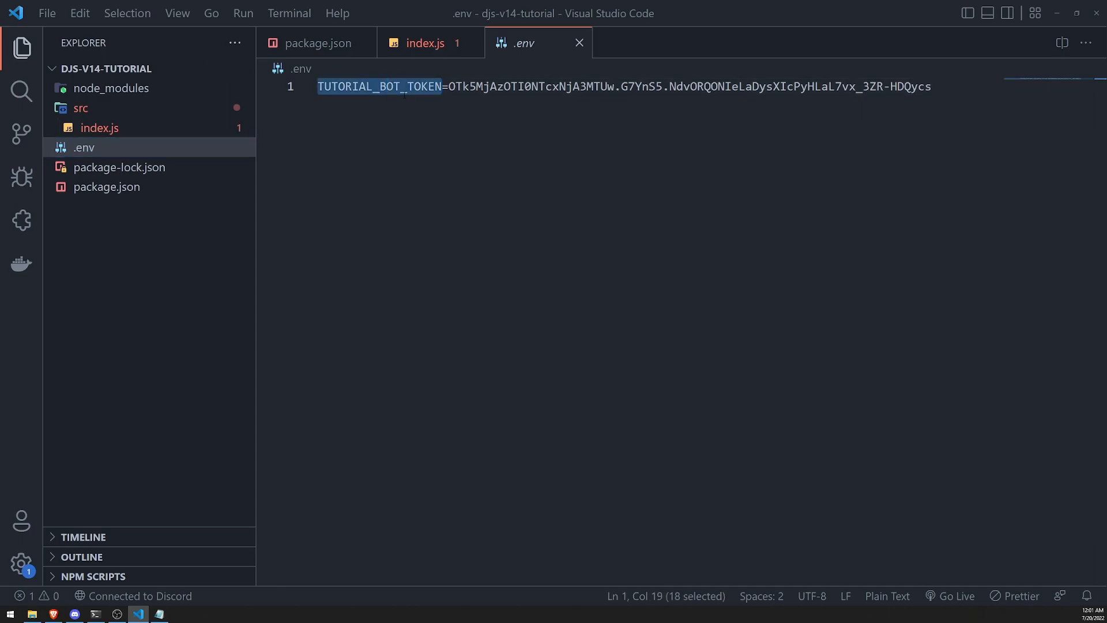
{"action": "left_click", "coordinate": [424, 43]}
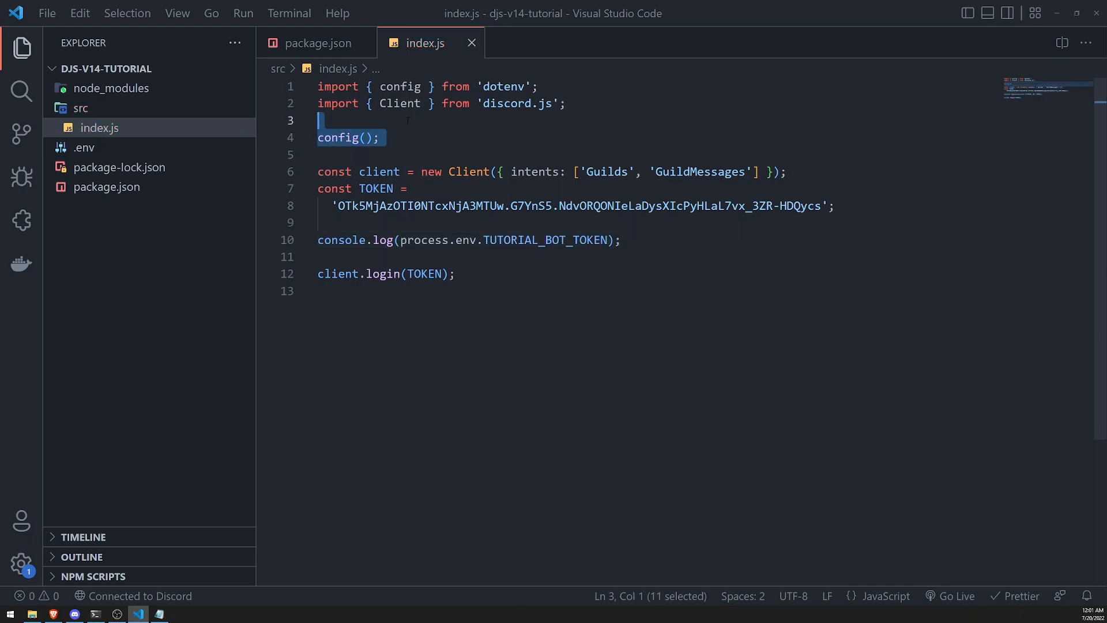
- Delete the config() call and run npm run start:dev in Windows Terminal, which logs the token as undefined
{"action": "key", "text": "Delete"}
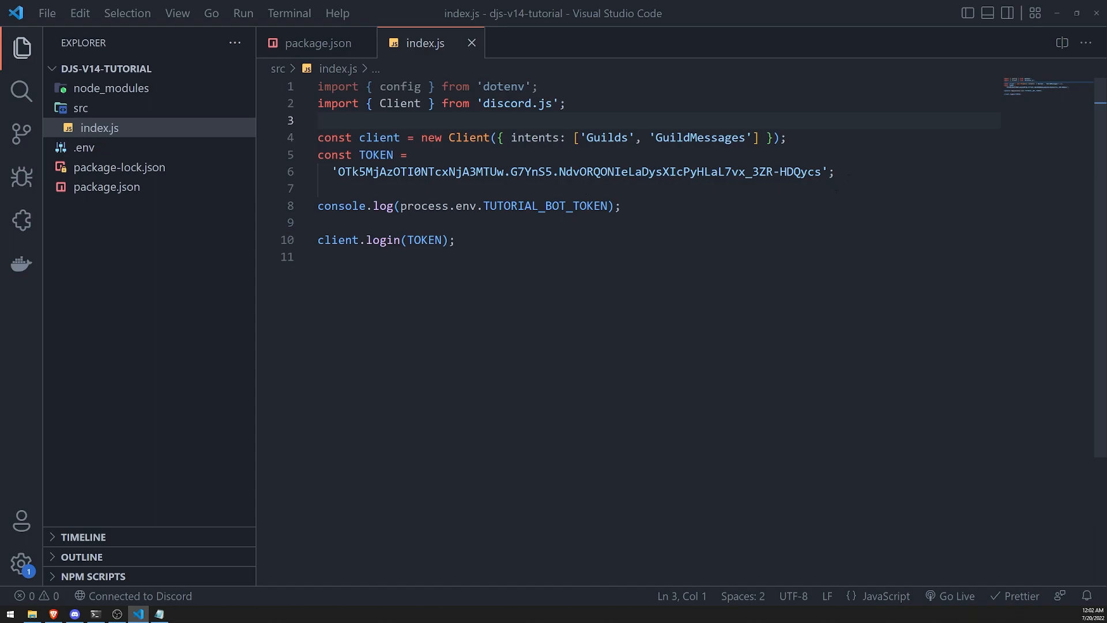
{"action": "left_click", "coordinate": [456, 240]}
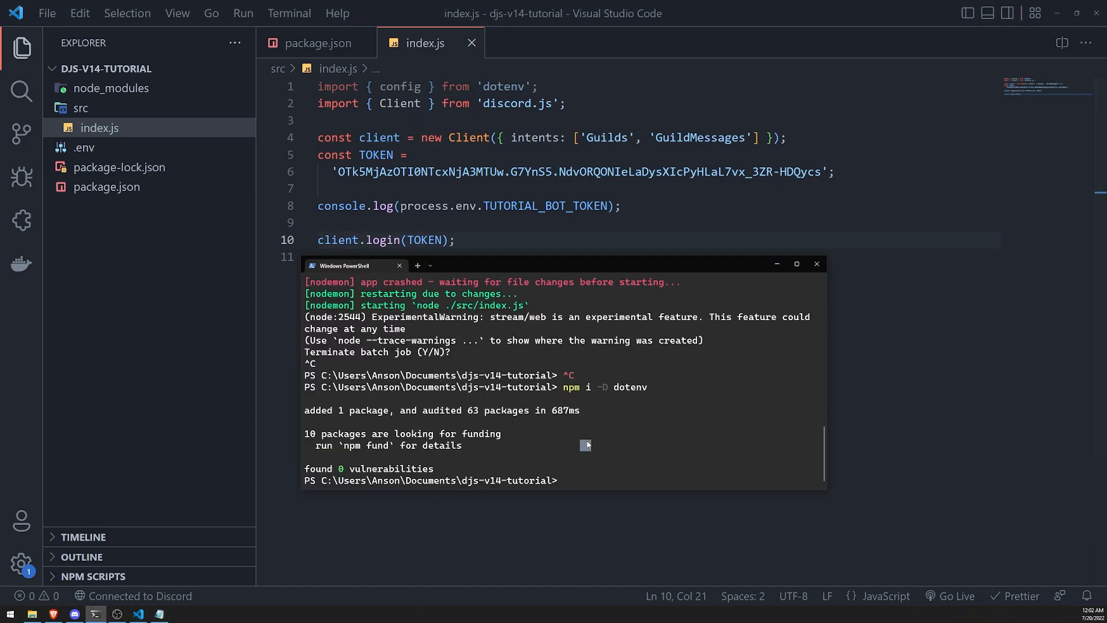
{"action": "type", "text": "npm run start:dev"}
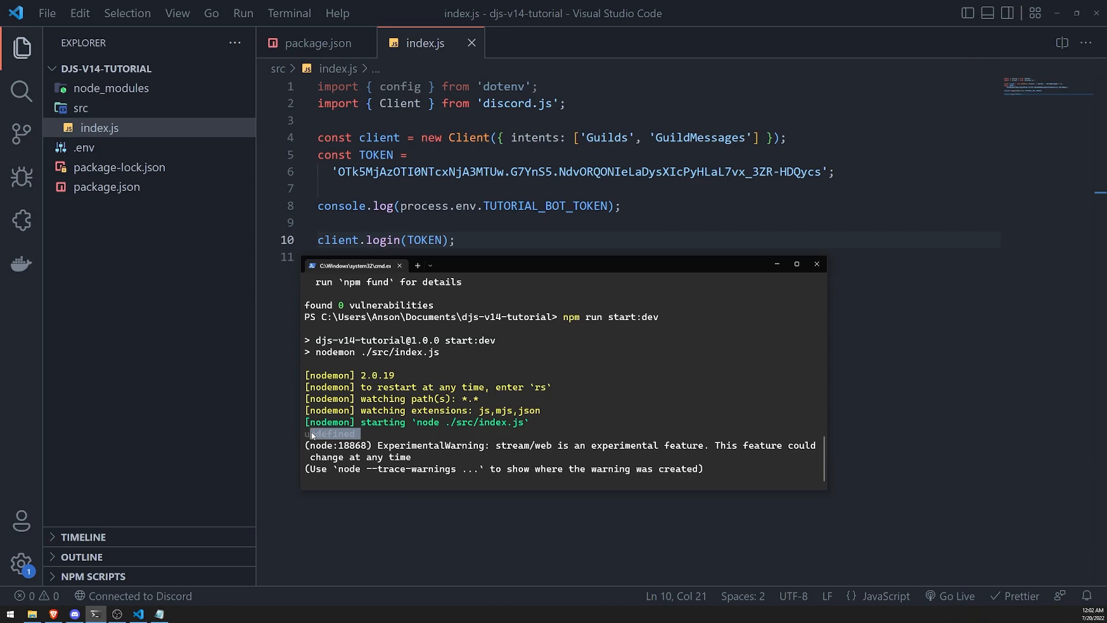
{"action": "left_click", "coordinate": [817, 264]}
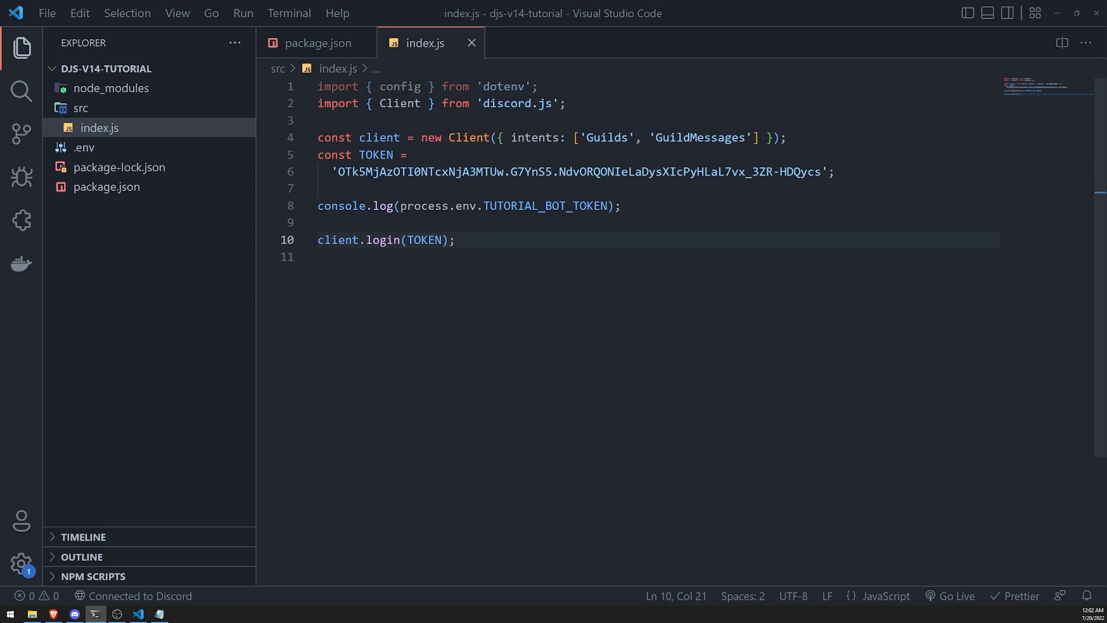
{"action": "key", "text": "Enter"}
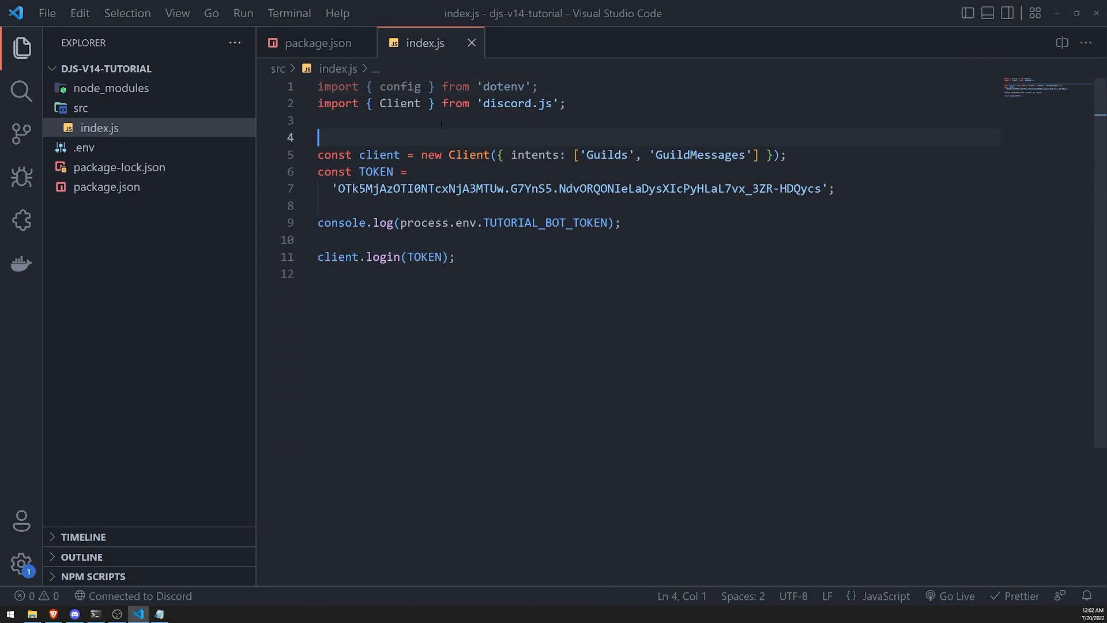
- Add config(); on line 4 below the imports and delete the hardcoded token string
{"action": "type", "text": "config();"}
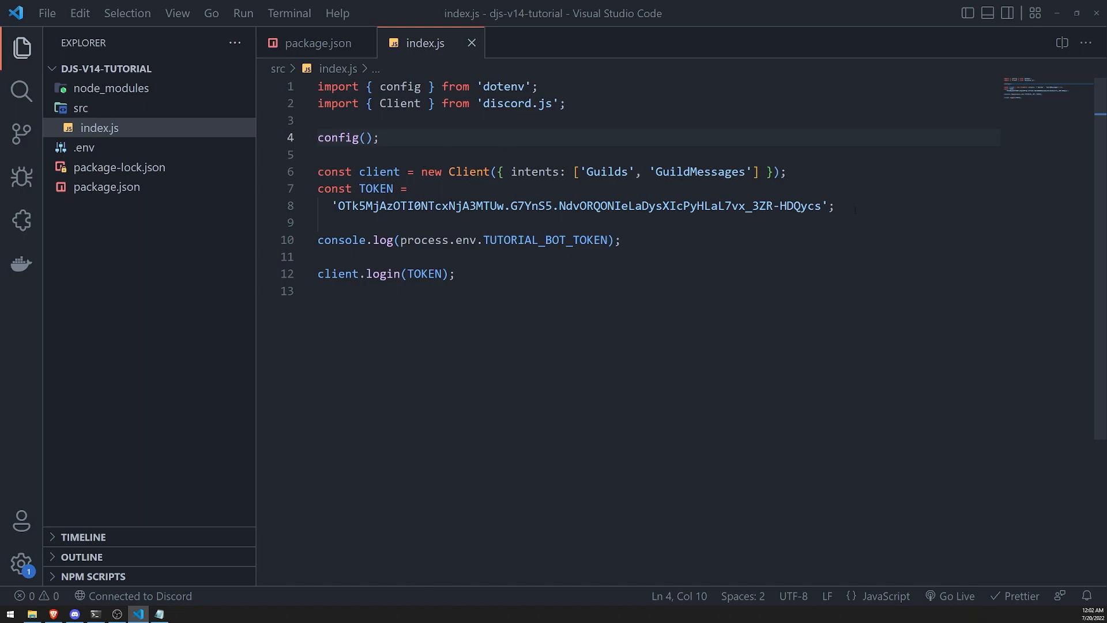
{"action": "left_click", "coordinate": [830, 205]}
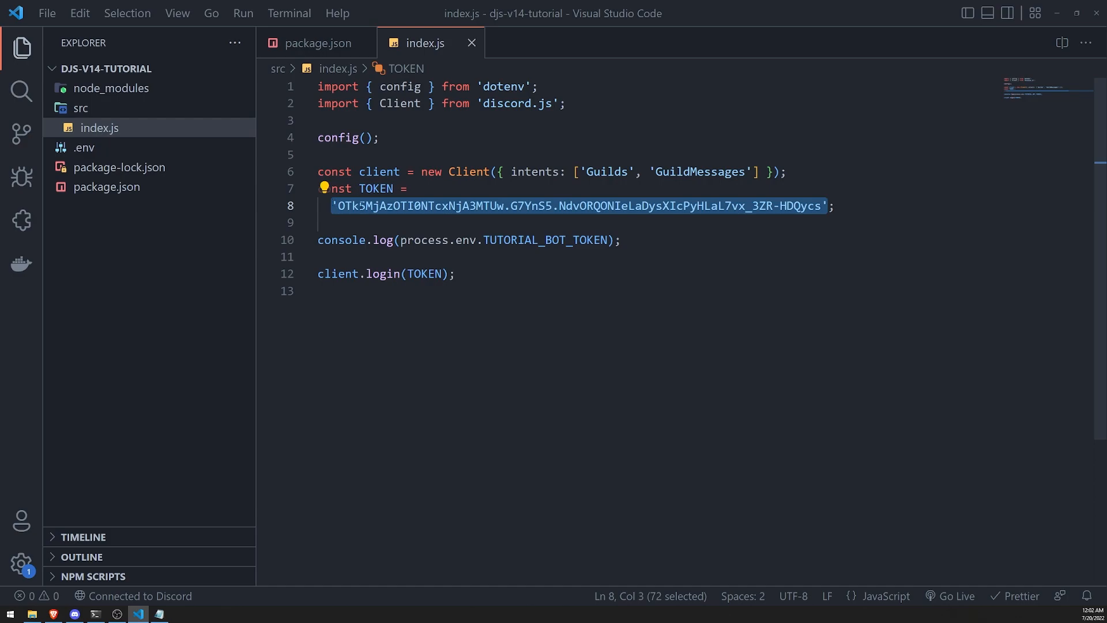
{"action": "key", "text": "Delete"}
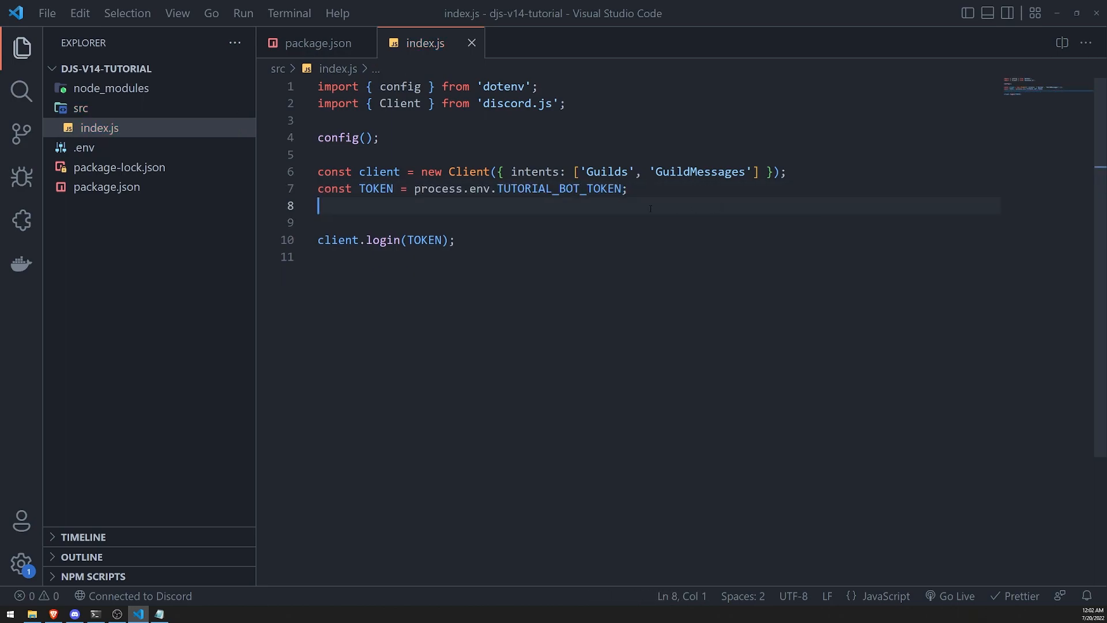
- Delete the leftover blank line so index.js has only config(), client, TOKEN and login
{"action": "key", "text": "Delete"}
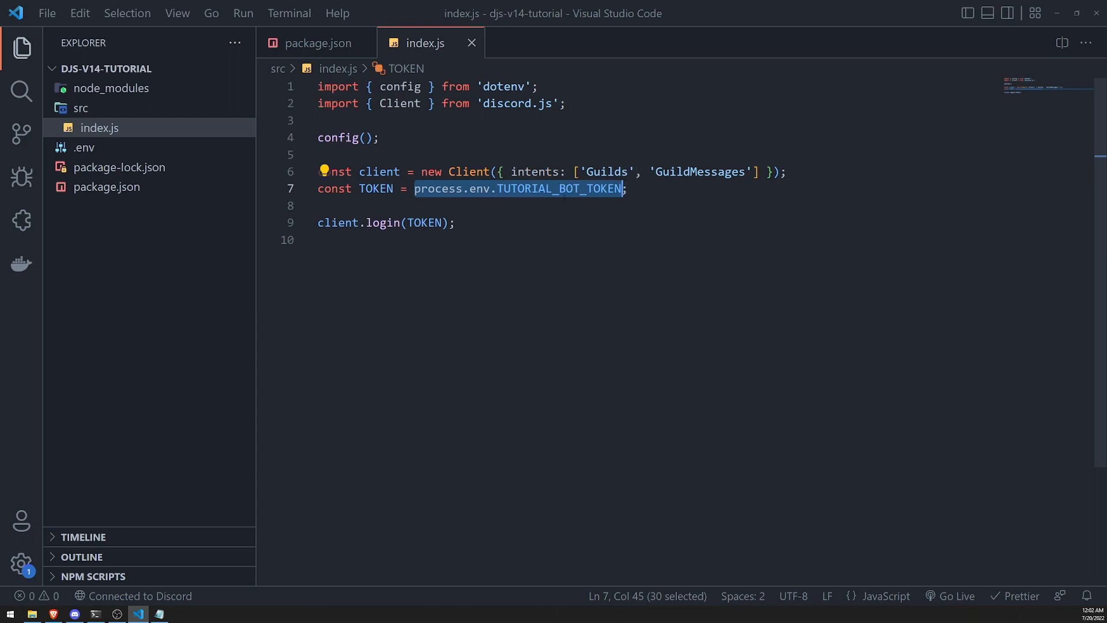
- Open .env from the Explorer sidebar to view the TUTORIAL_BOT_TOKEN definition
{"action": "left_click", "coordinate": [83, 147]}
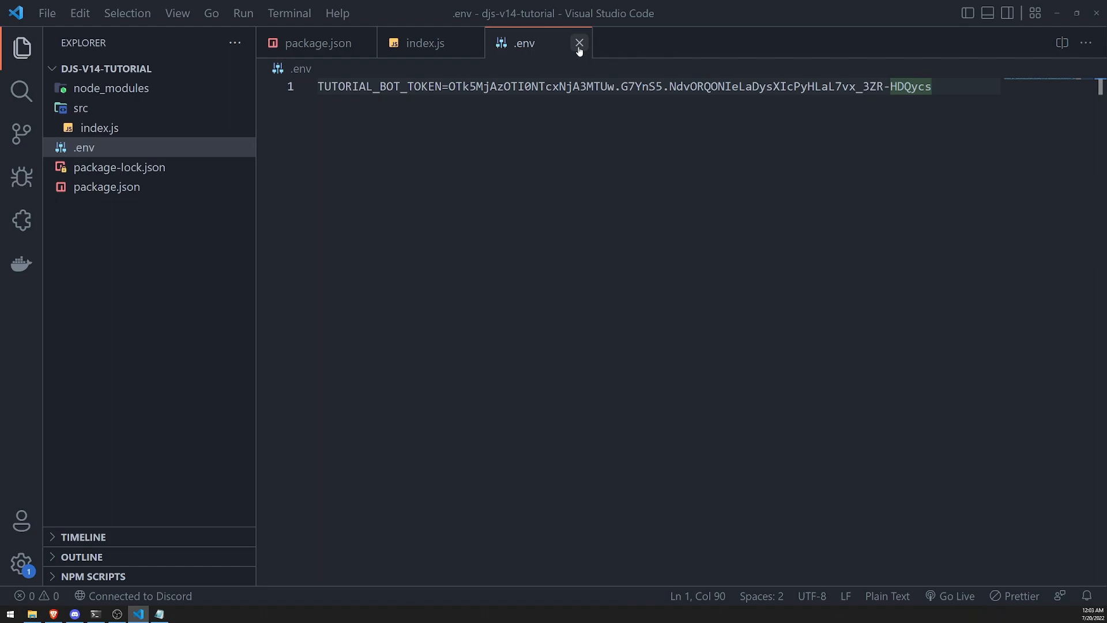
{"action": "mouse_move", "coordinate": [578, 43]}
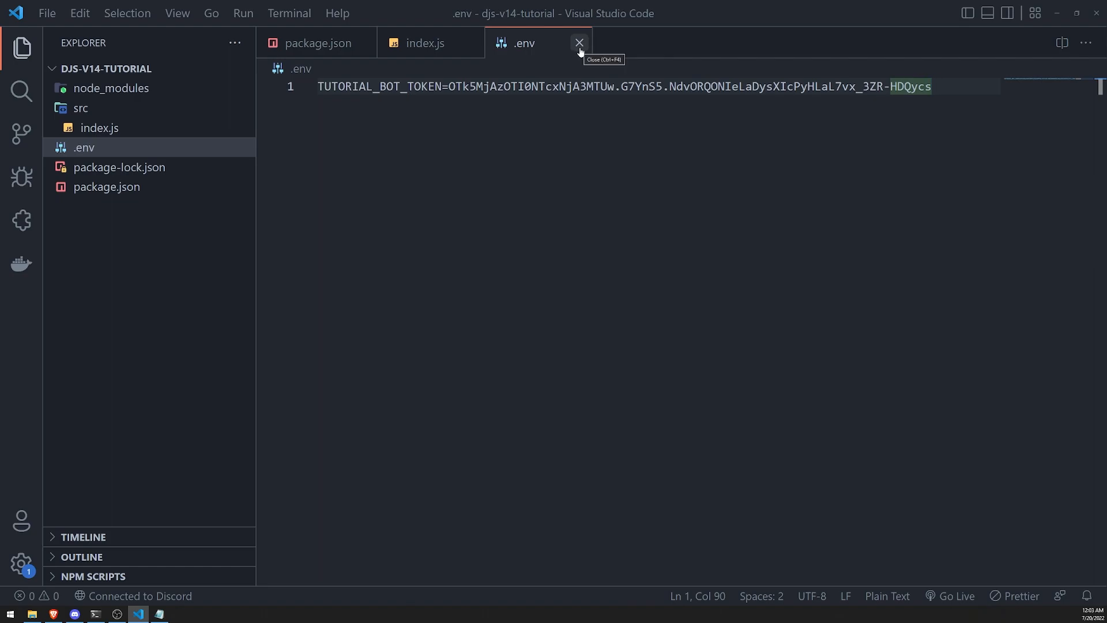
{"action": "mouse_move", "coordinate": [569, 50]}
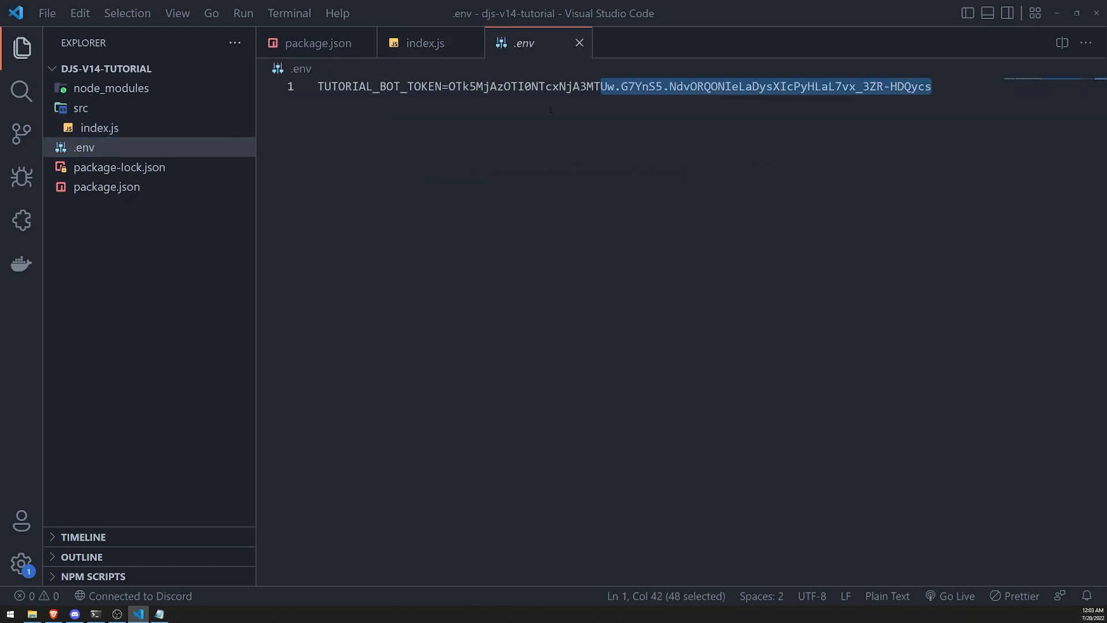
{"action": "mouse_move", "coordinate": [579, 42]}
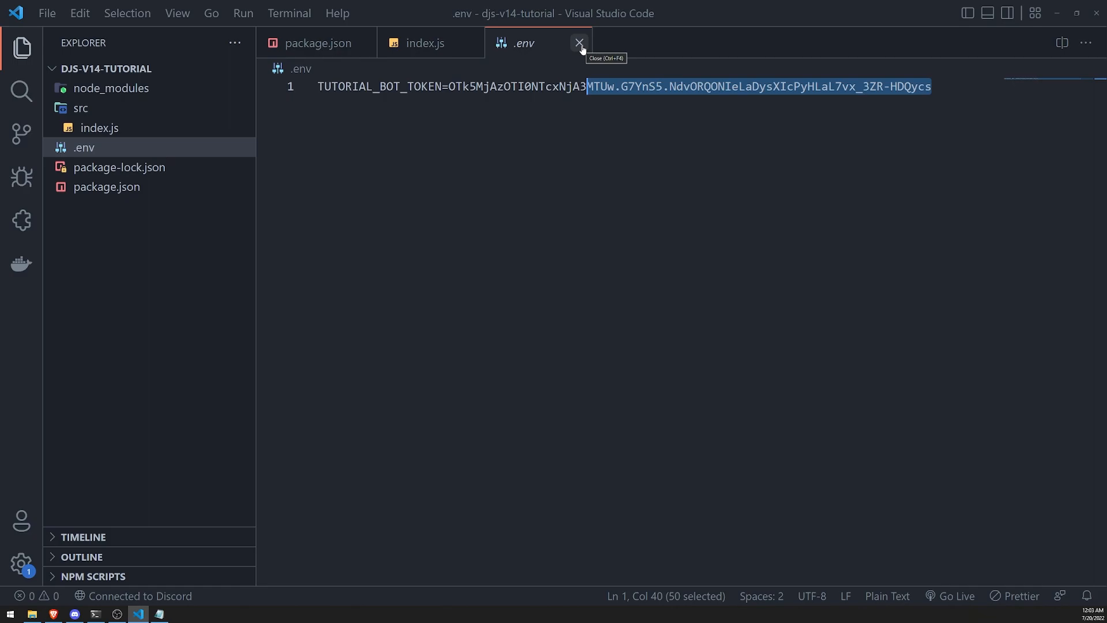
{"action": "left_click", "coordinate": [579, 43]}
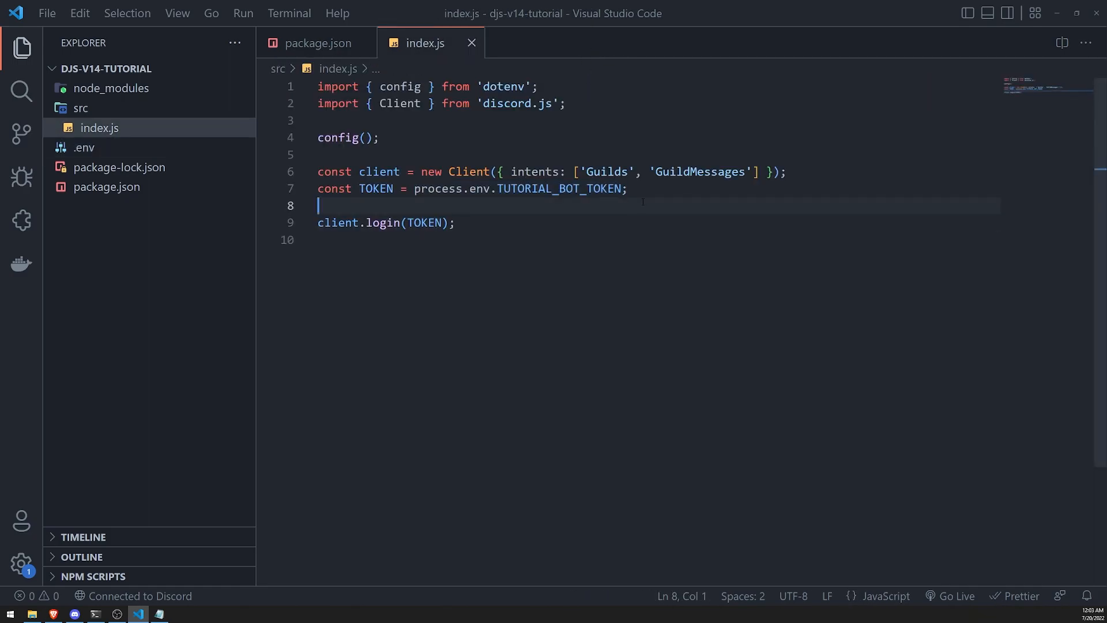
{"action": "mouse_move", "coordinate": [386, 296]}
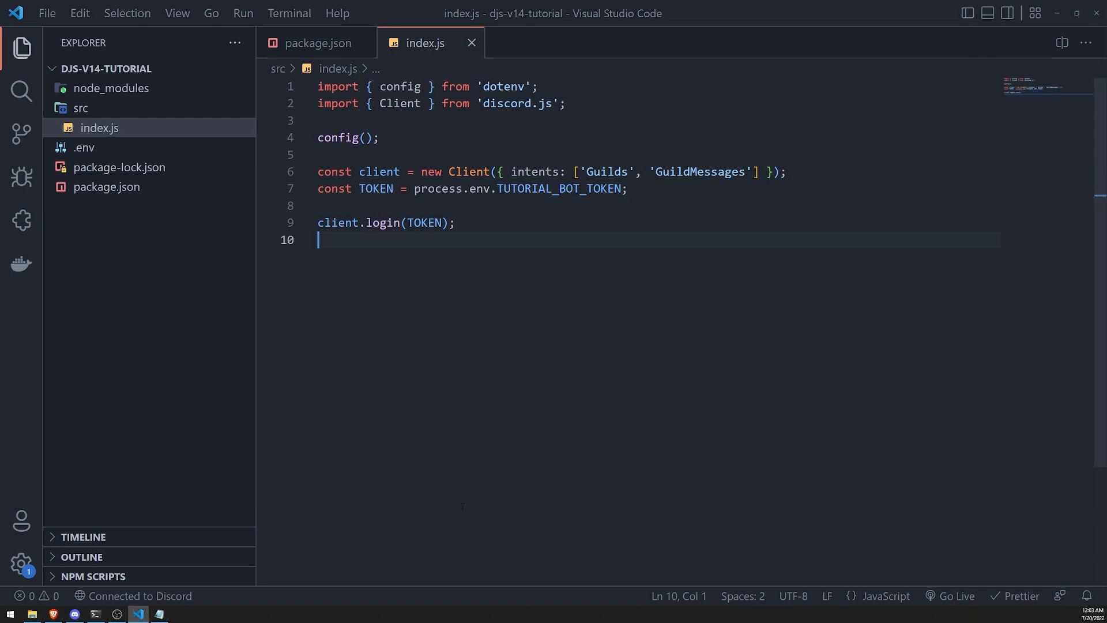
{"action": "double_click", "coordinate": [575, 189]}
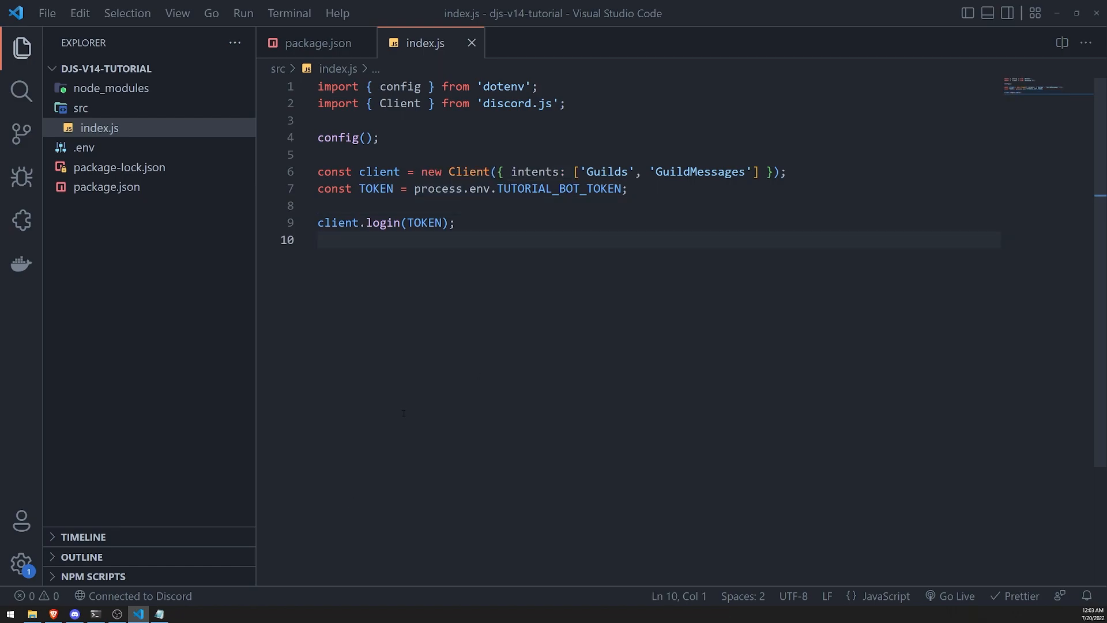
{"action": "mouse_move", "coordinate": [366, 54]}
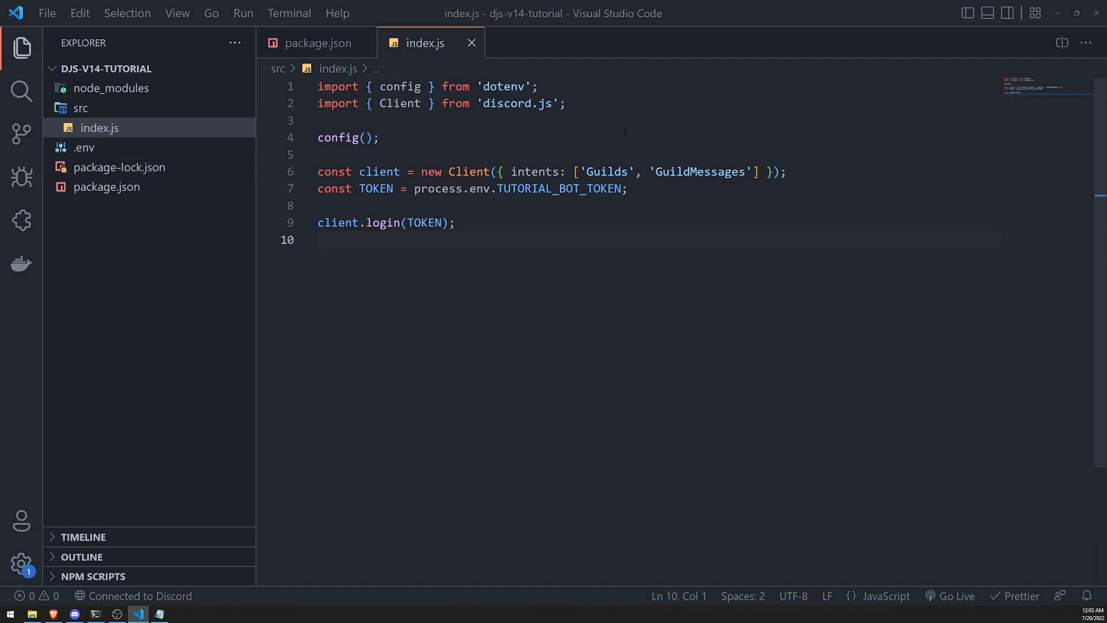
{"action": "left_click", "coordinate": [83, 147]}
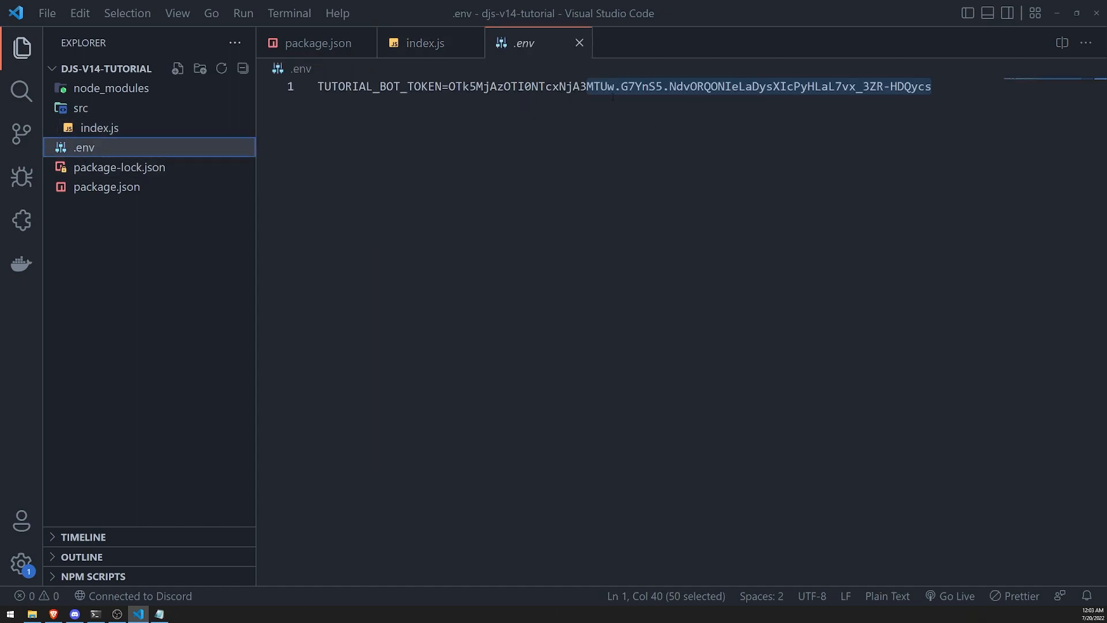
- Close the .env tab and inspect TUTORIAL_BOT_TOKEN and config() in index.js
{"action": "left_click", "coordinate": [424, 43]}
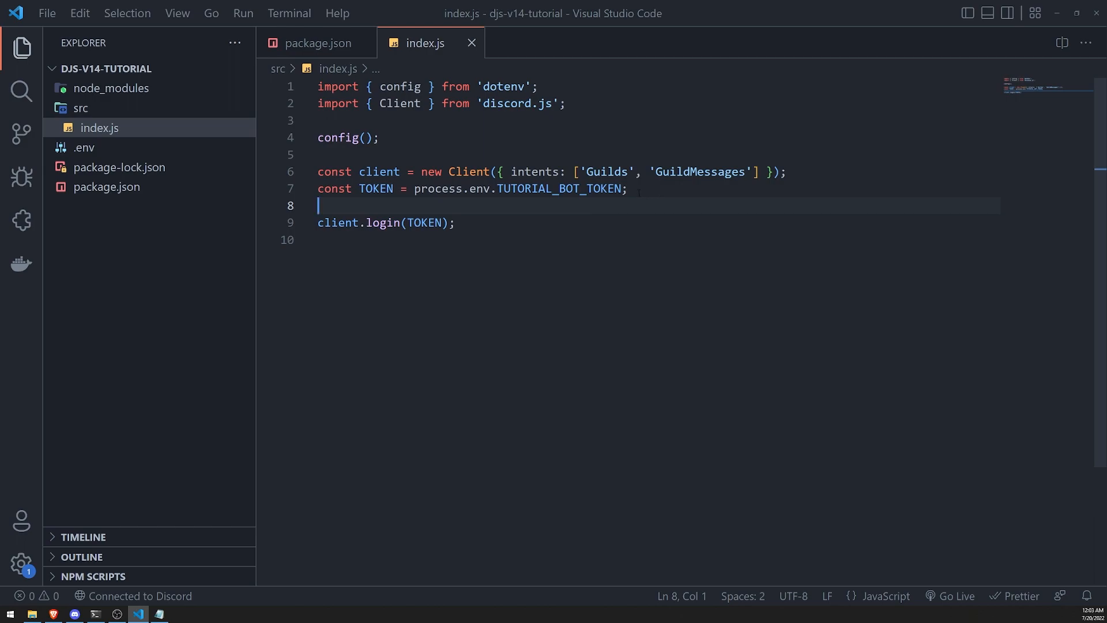
{"action": "left_click", "coordinate": [564, 103]}
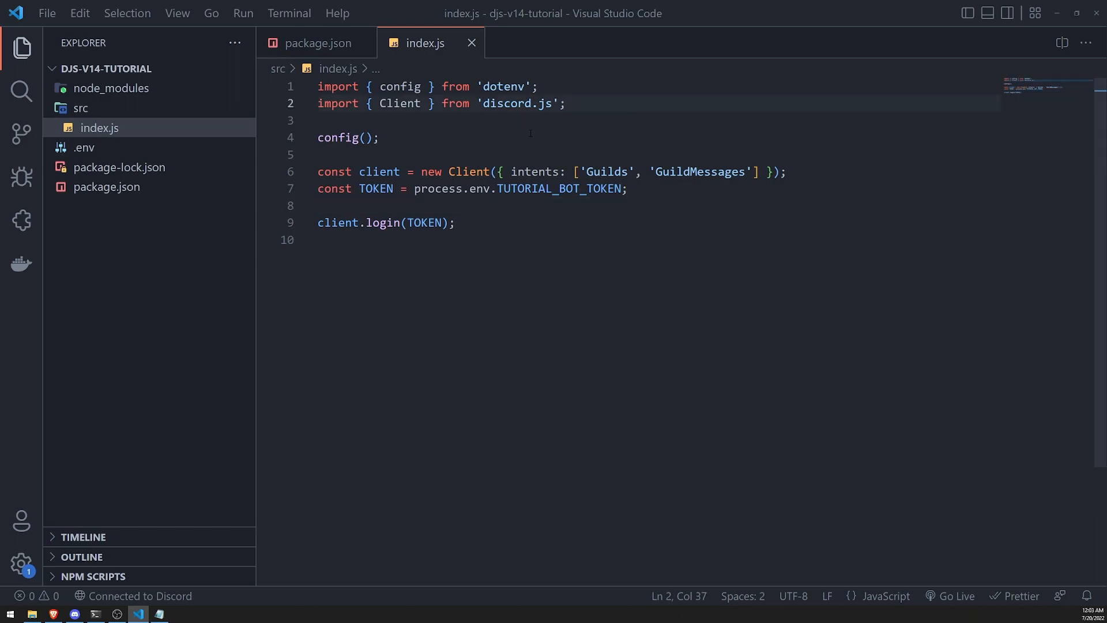
{"action": "double_click", "coordinate": [559, 188]}
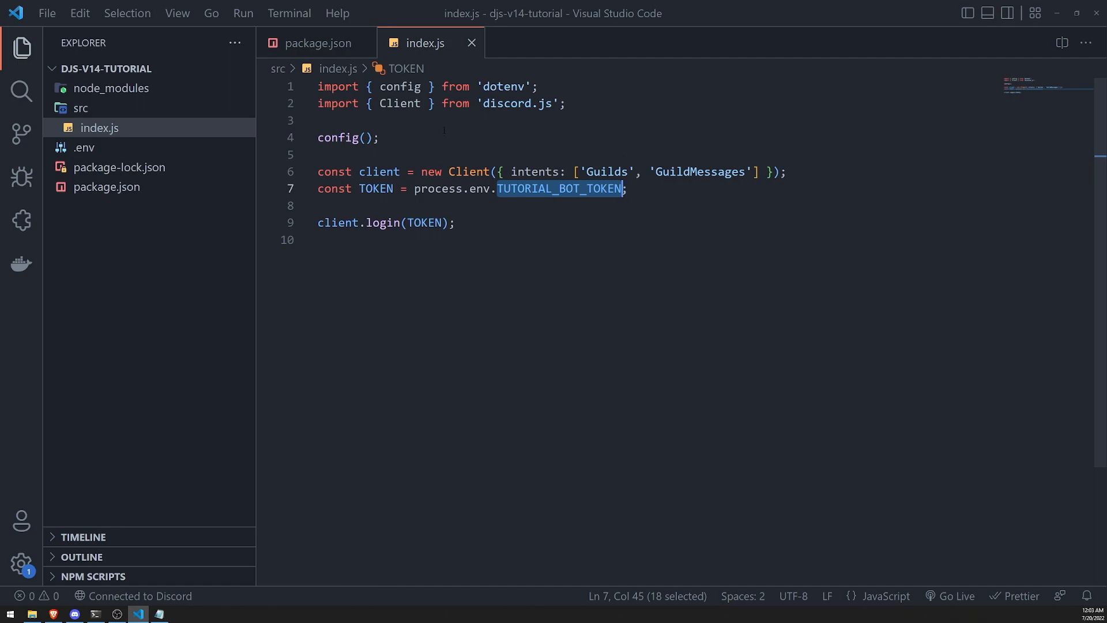
{"action": "left_click", "coordinate": [379, 137]}
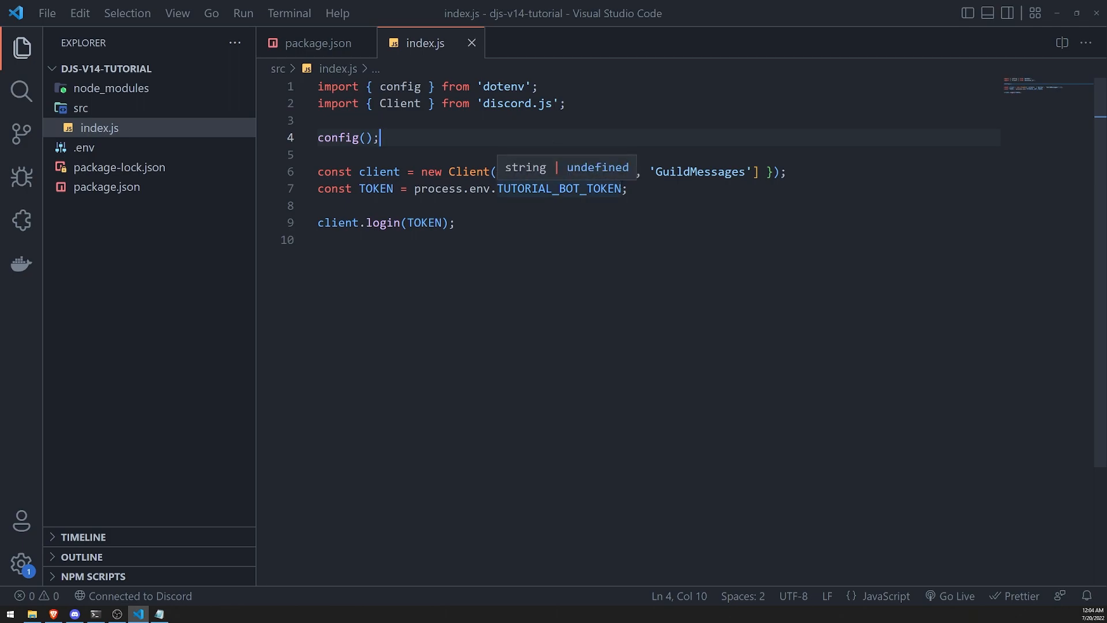
{"action": "mouse_move", "coordinate": [613, 177]}
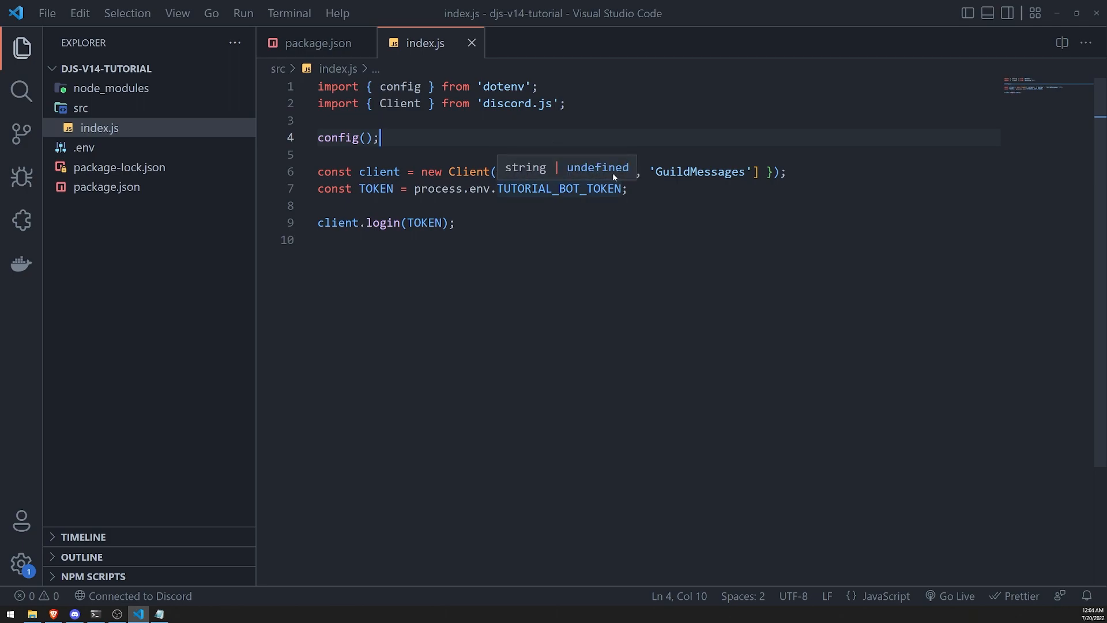
{"action": "left_click", "coordinate": [328, 206]}
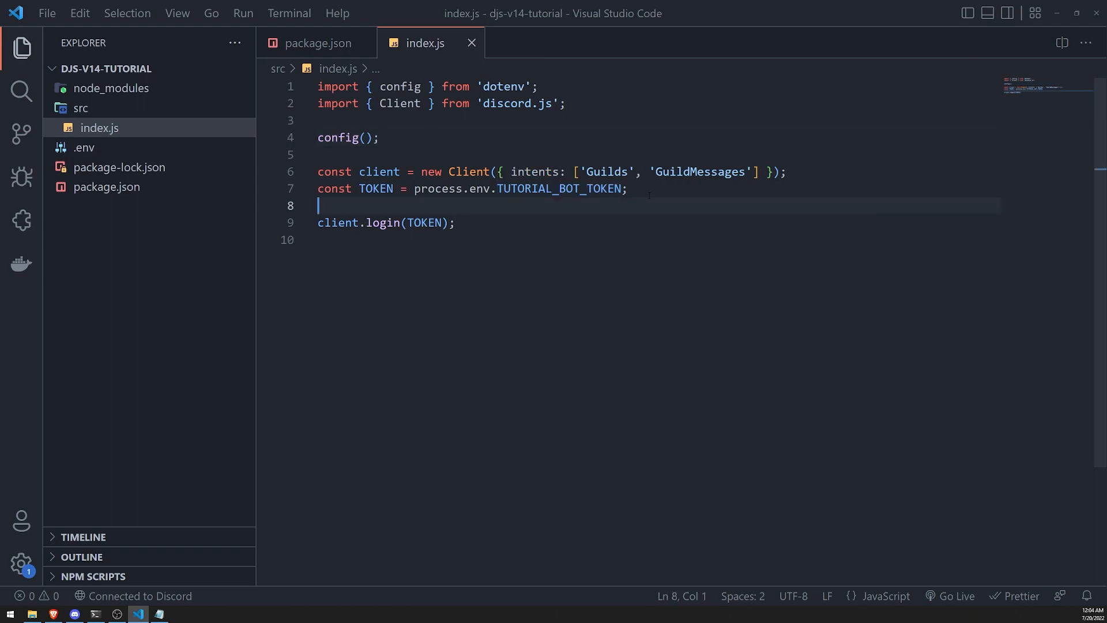